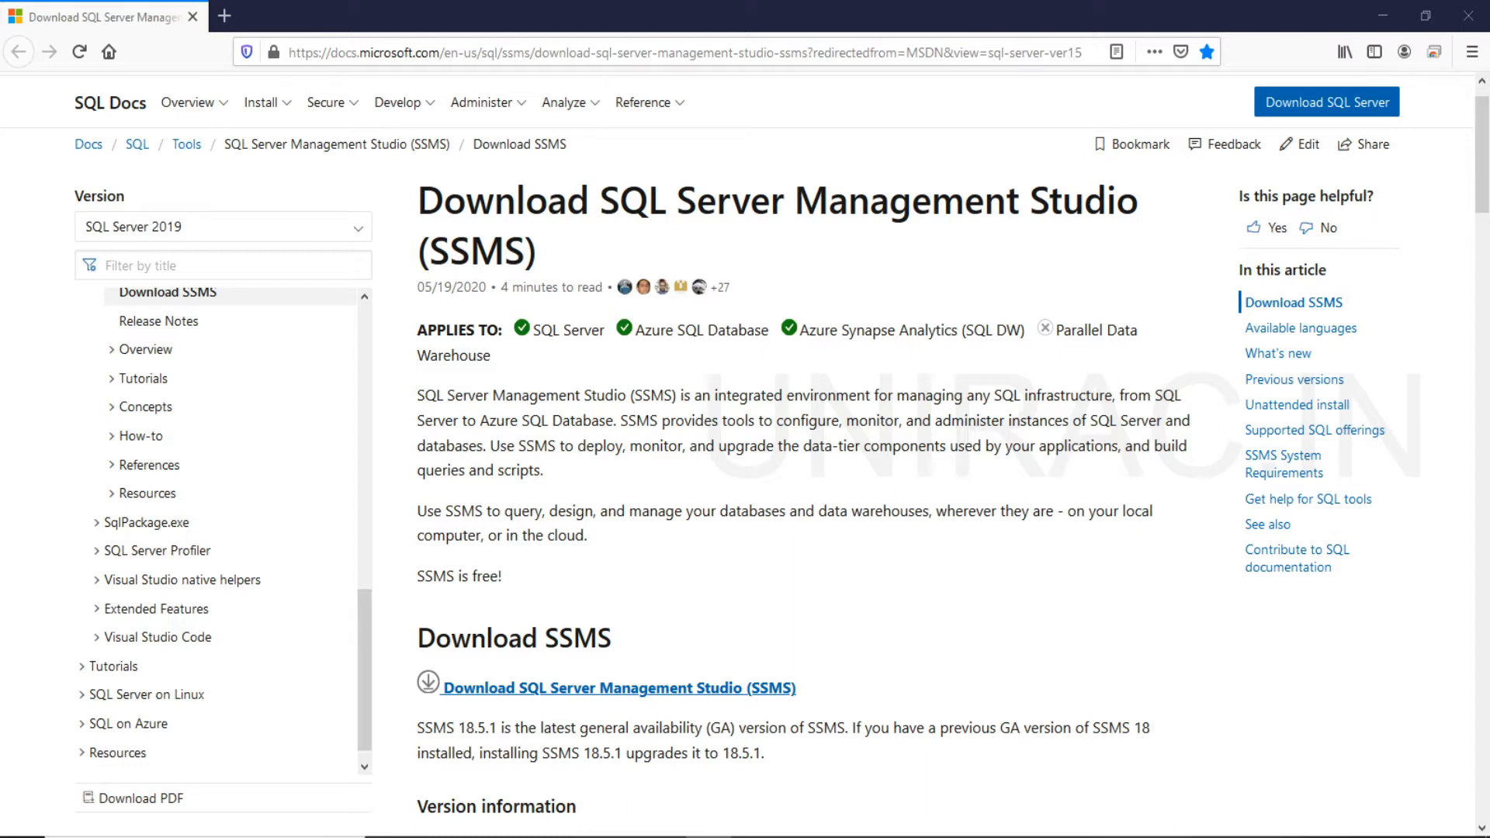
pyautogui.moveTo(1049, 589)
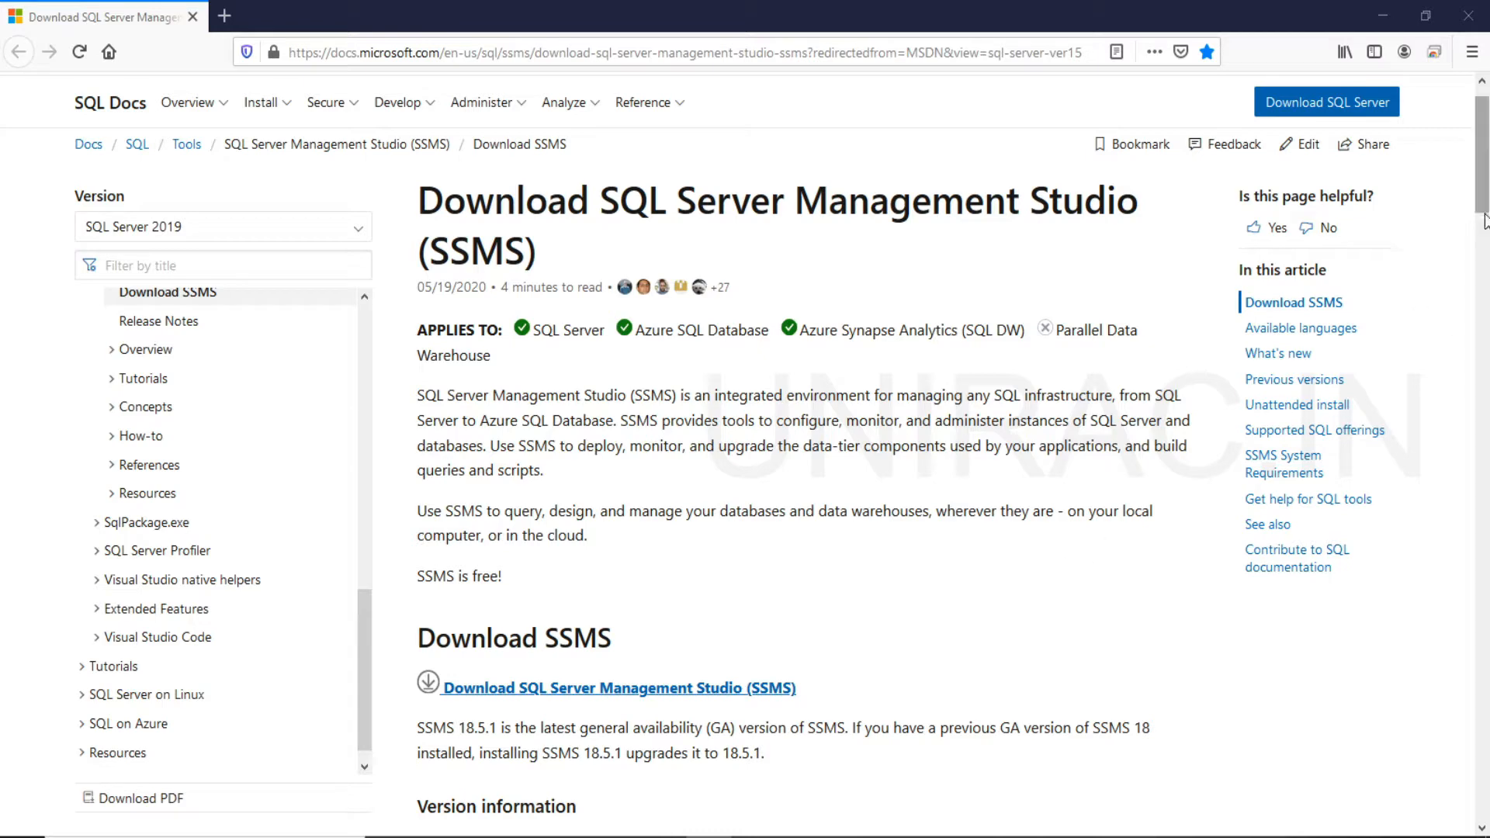
# Review the docs page note that 18.5.1 is the latest GA version of SSMS
pyautogui.scroll(-3)
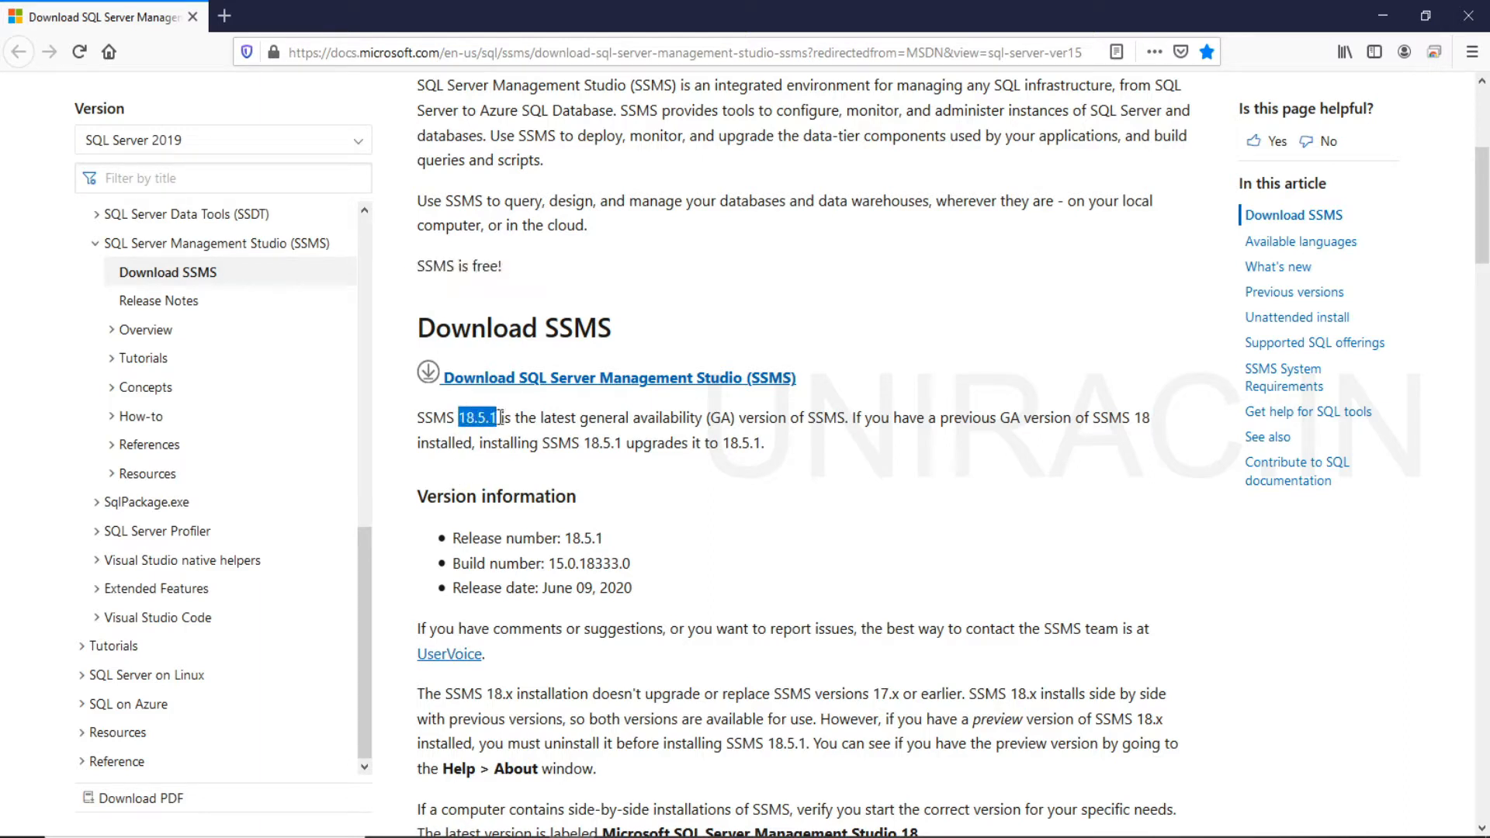
pyautogui.moveTo(457, 418); pyautogui.dragTo(646, 418)
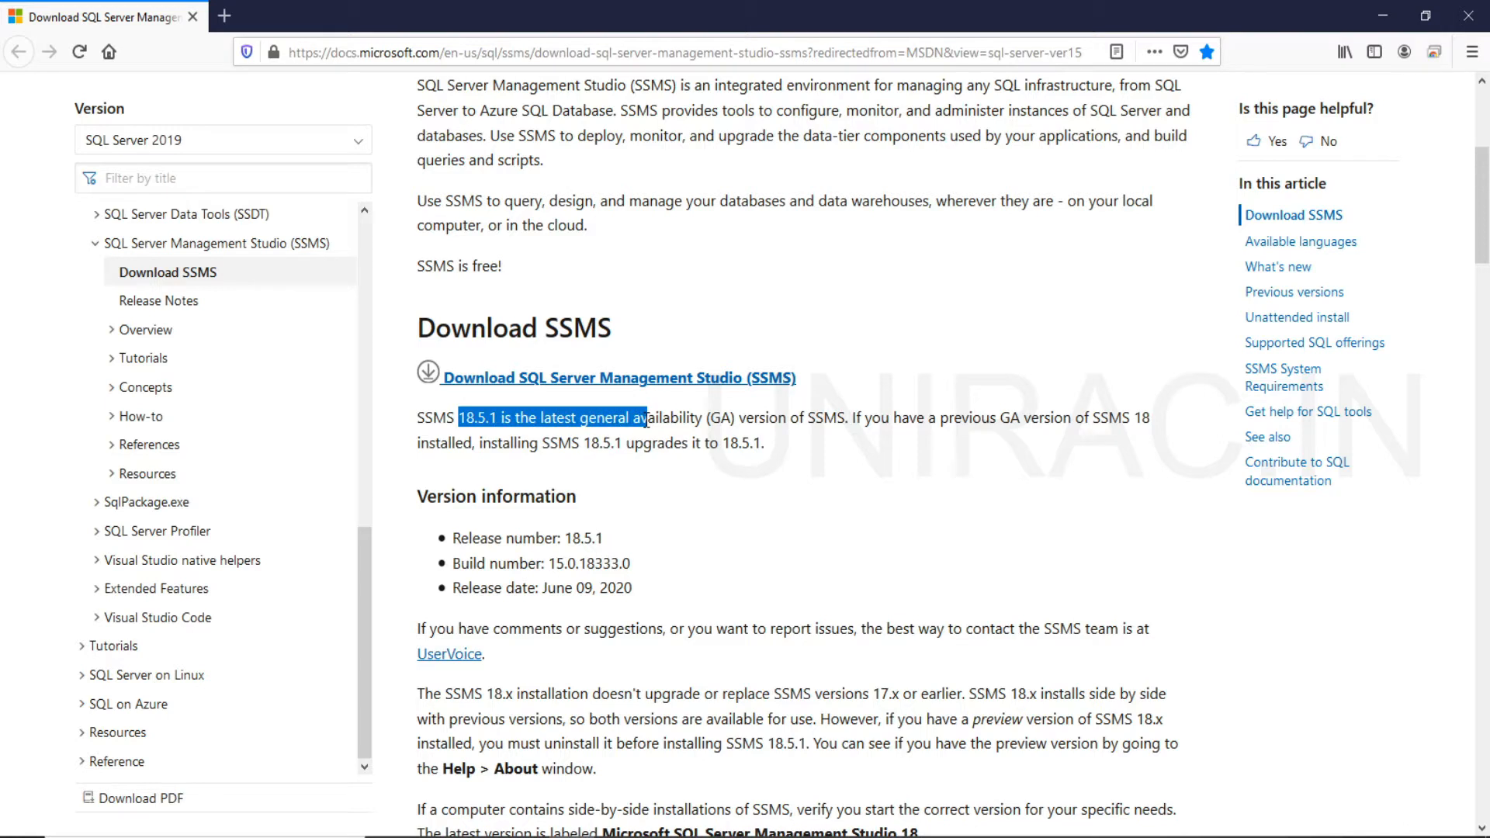
pyautogui.moveTo(645, 418); pyautogui.dragTo(845, 417)
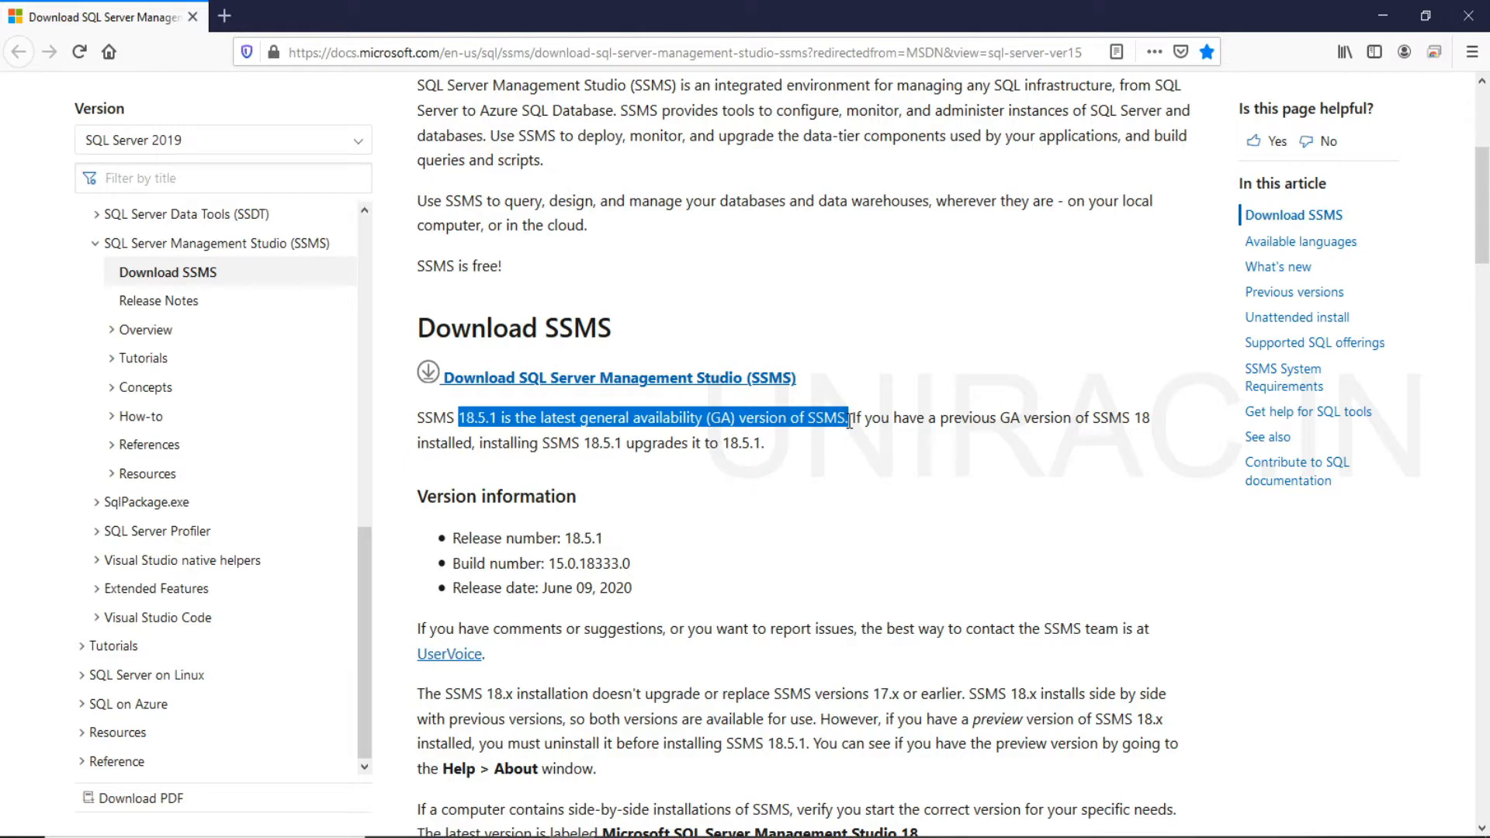
# Request the installer via the Download SQL Server Management Studio (SSMS) link
pyautogui.click(537, 589)
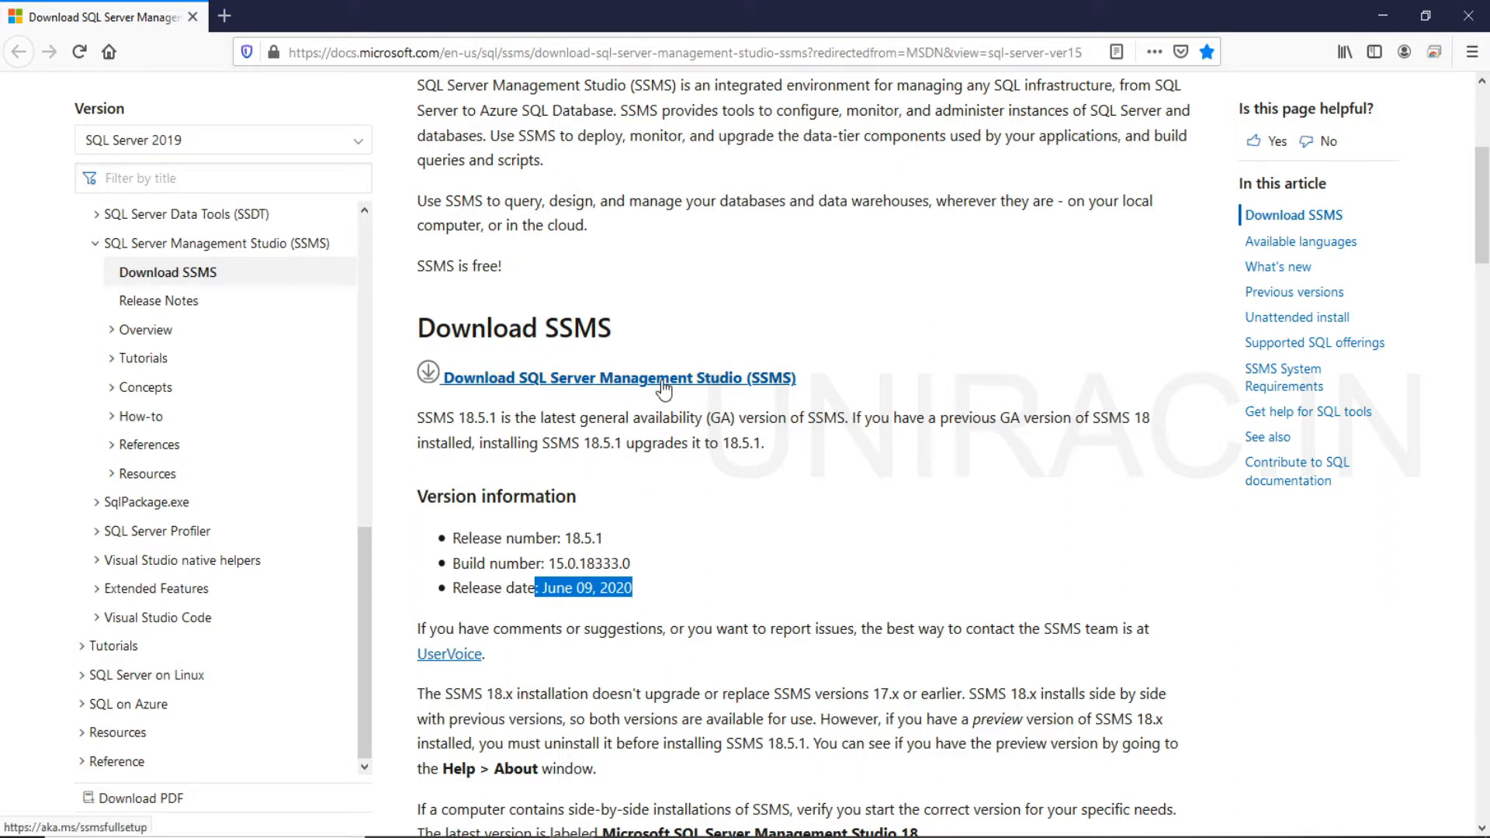
pyautogui.click(658, 379)
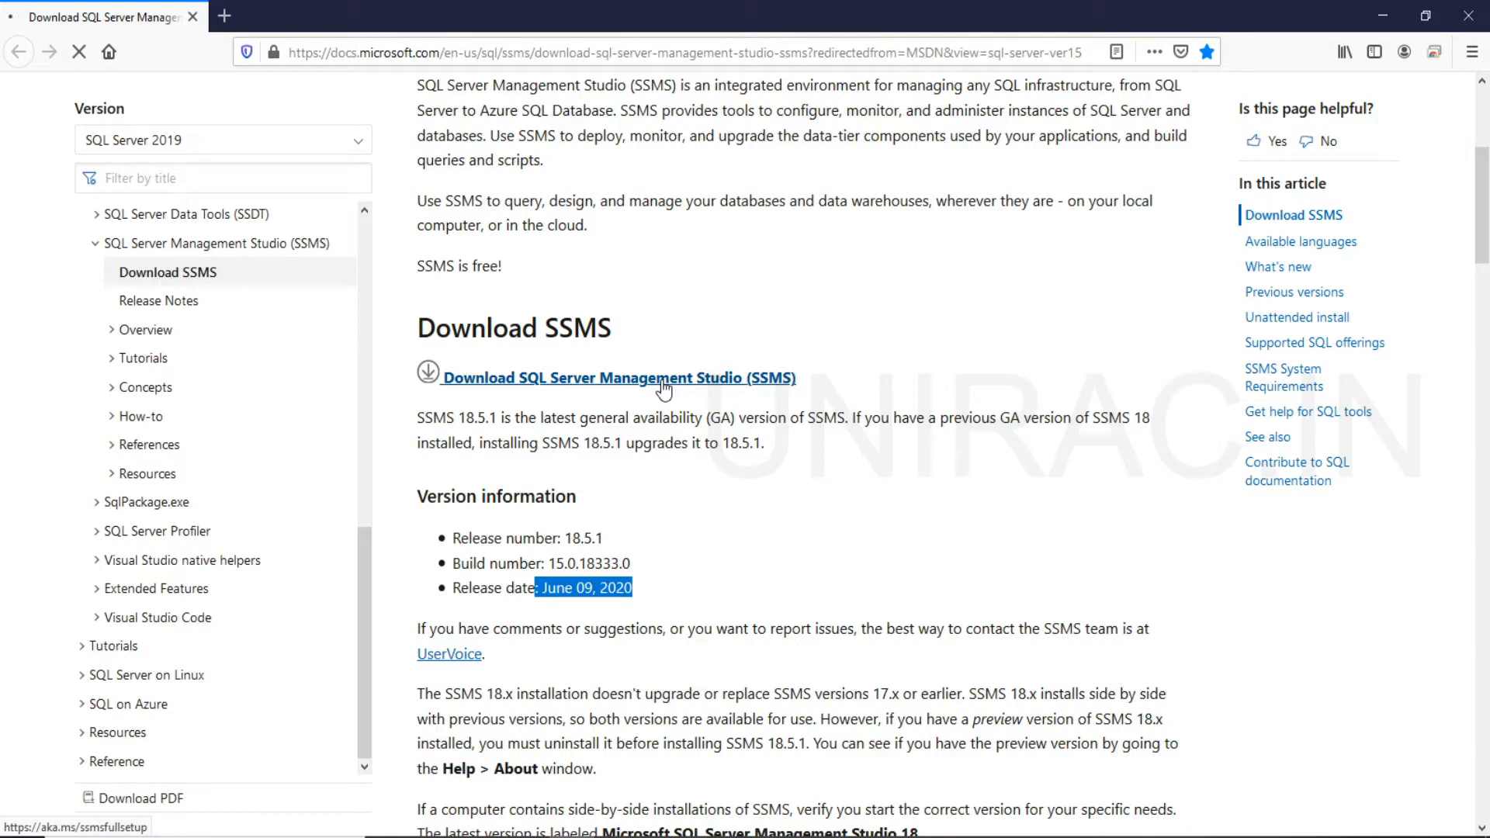
# Bring up Firefox's prompt to save the 535 MB SSMS-Setup-ENU.exe installer
pyautogui.click(621, 377)
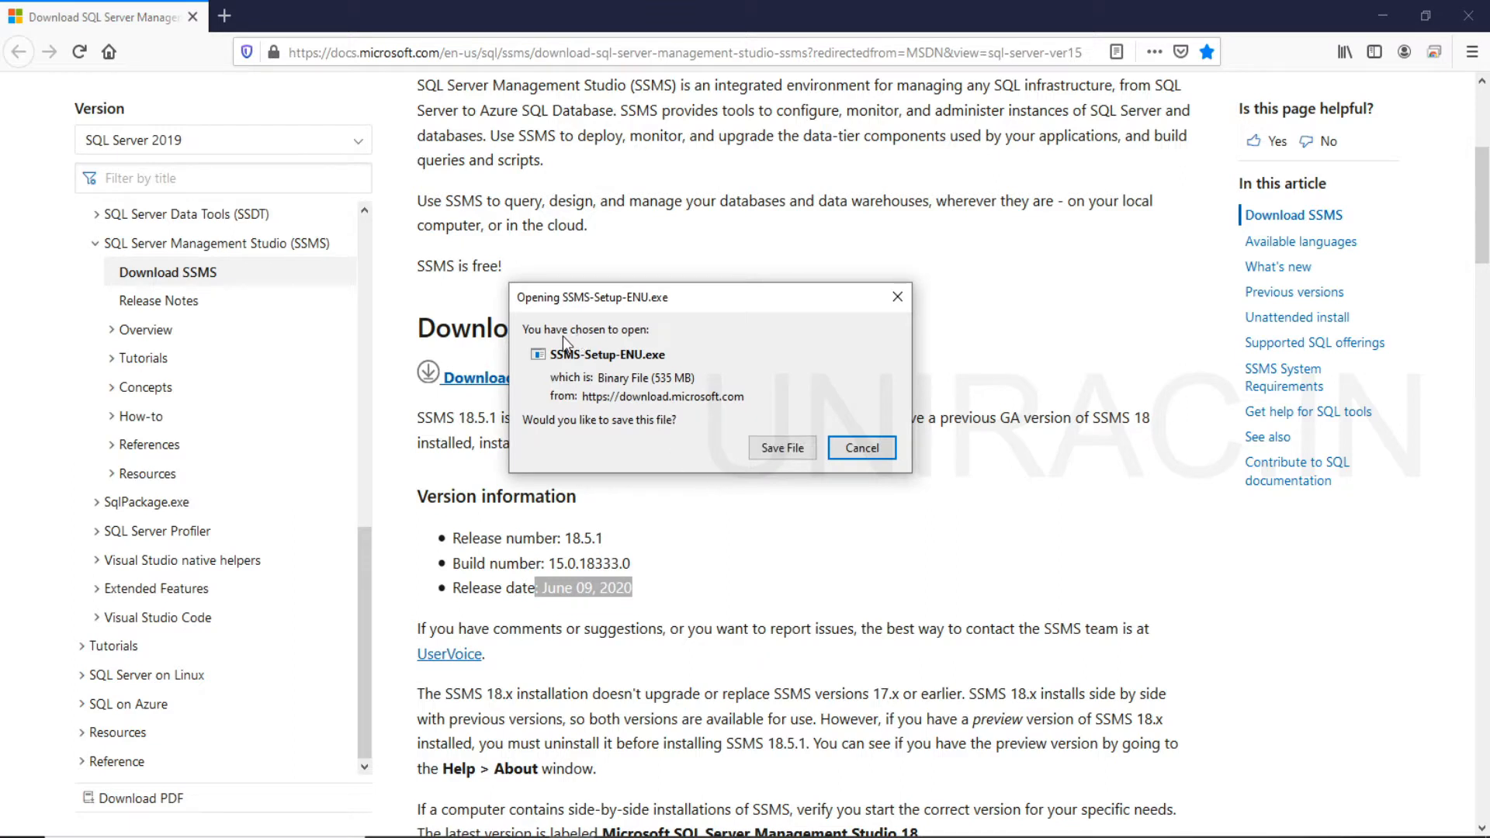
pyautogui.moveTo(648, 373)
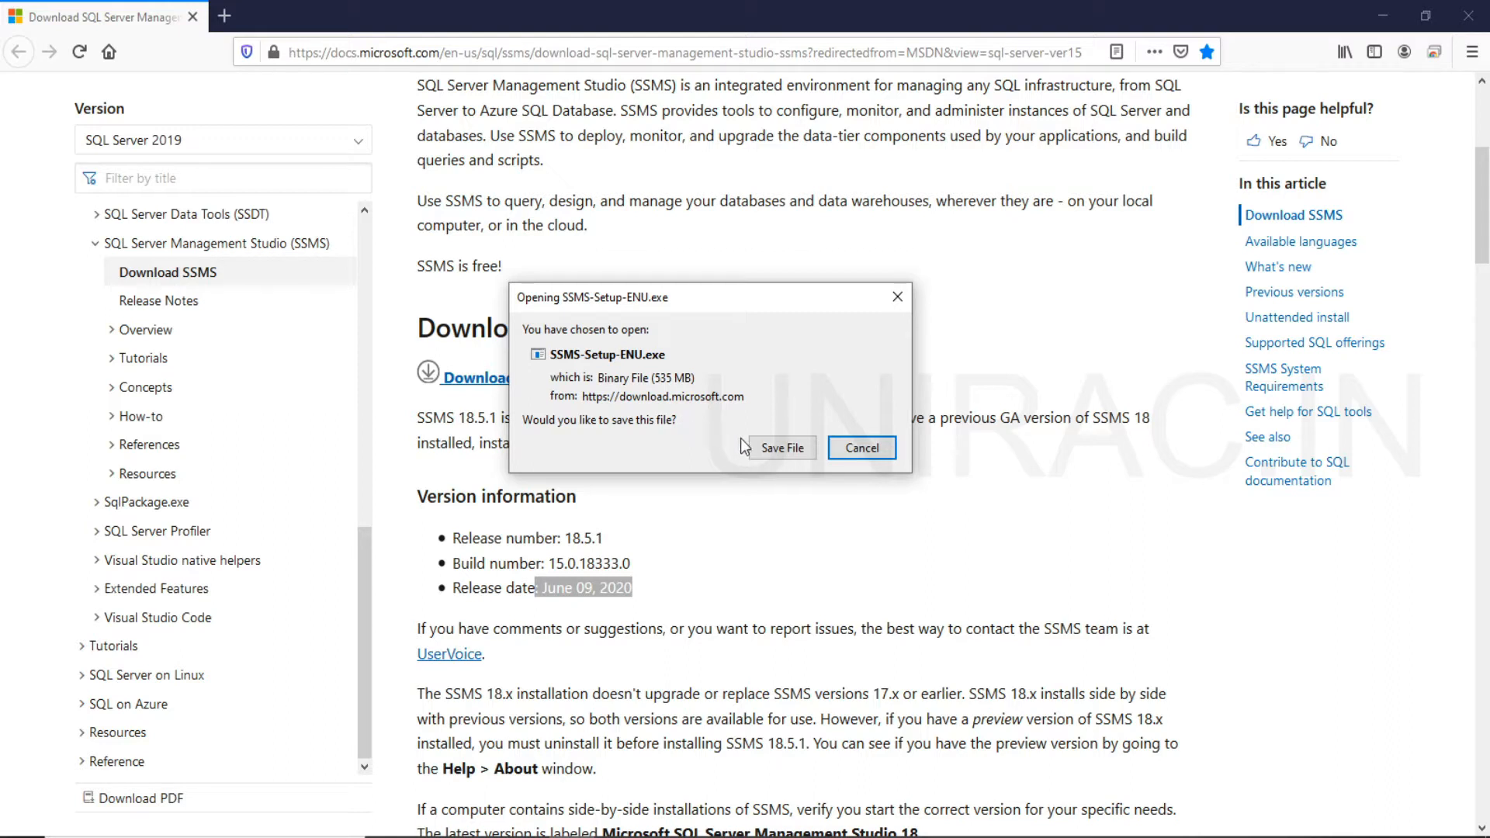
pyautogui.moveTo(720, 447)
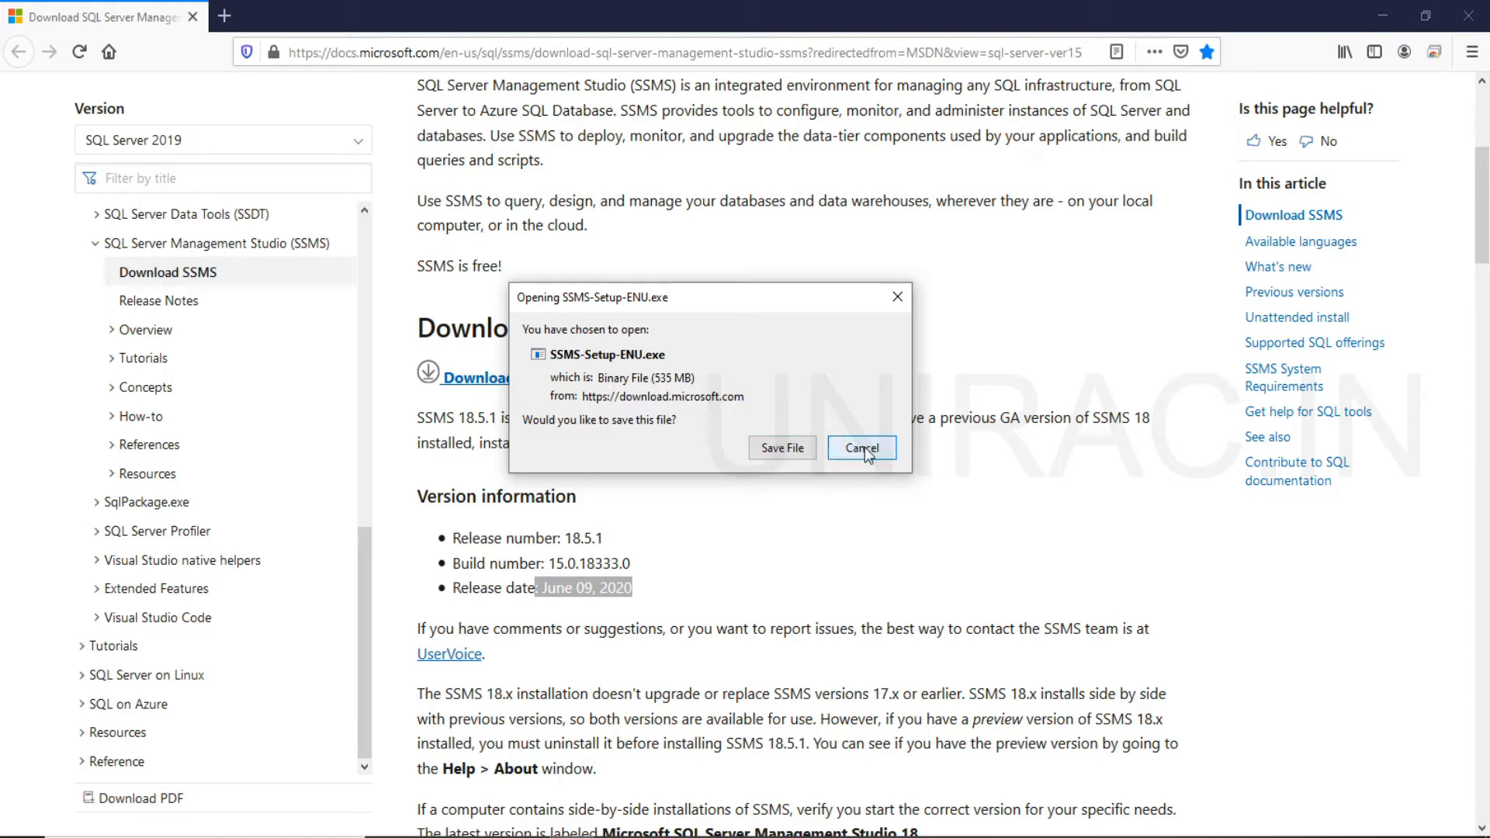
# Cancel the repeat download and run the existing SSMS-Setup-ENU in Downloads as administrator
pyautogui.click(863, 447)
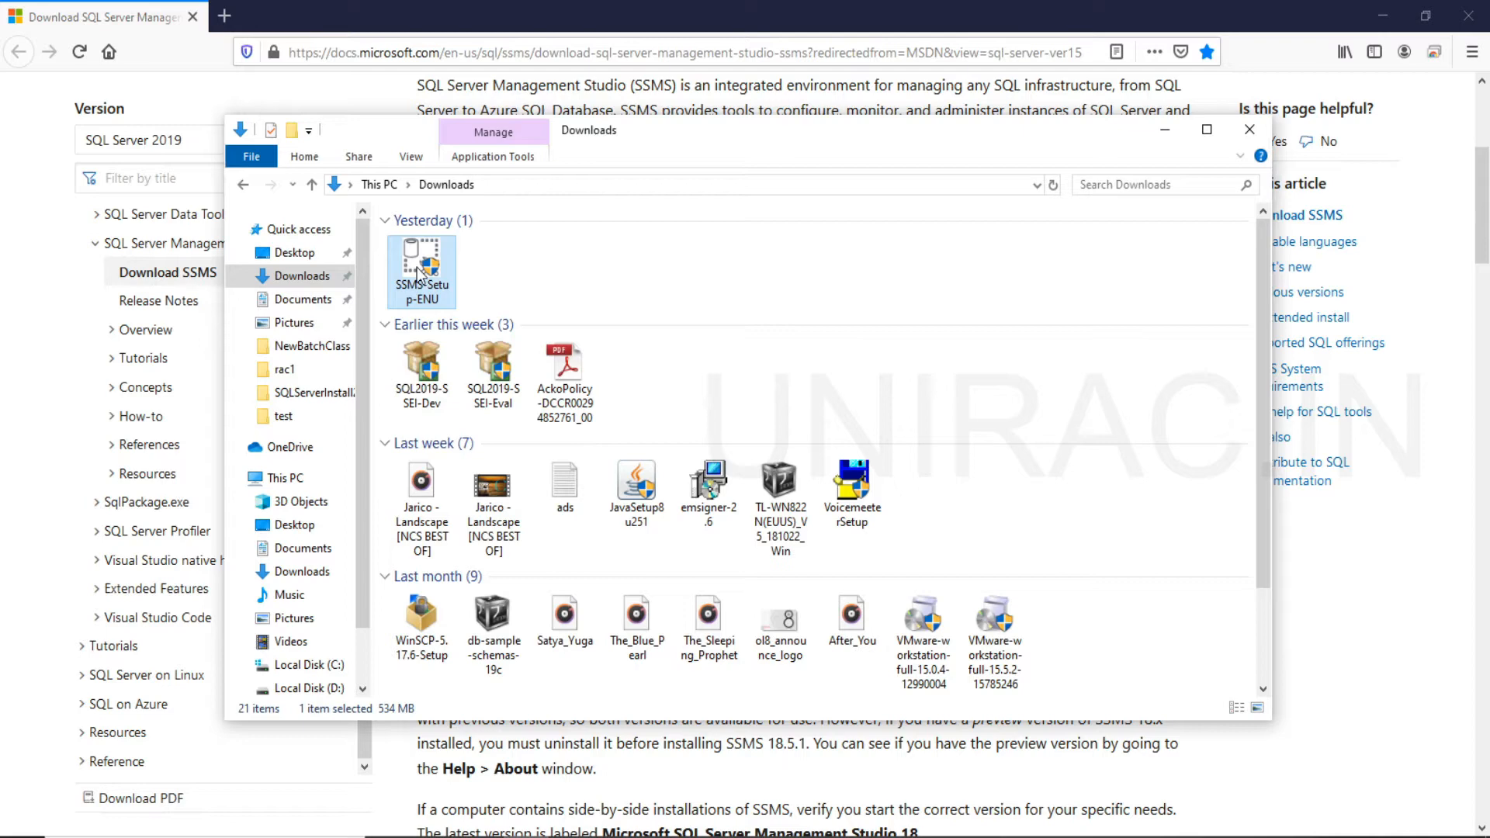
pyautogui.moveTo(419, 267)
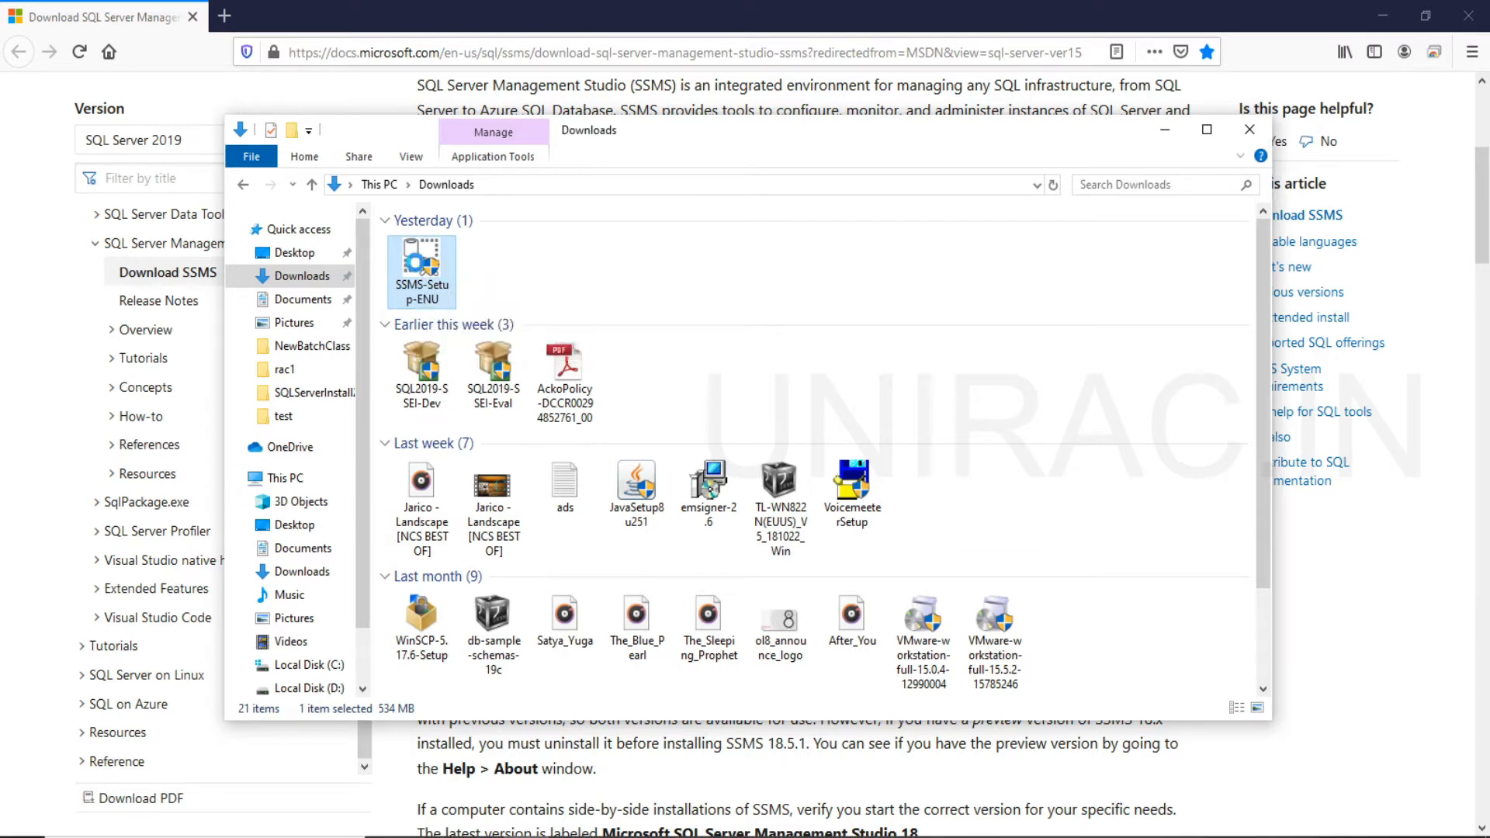
pyautogui.rightClick(421, 264)
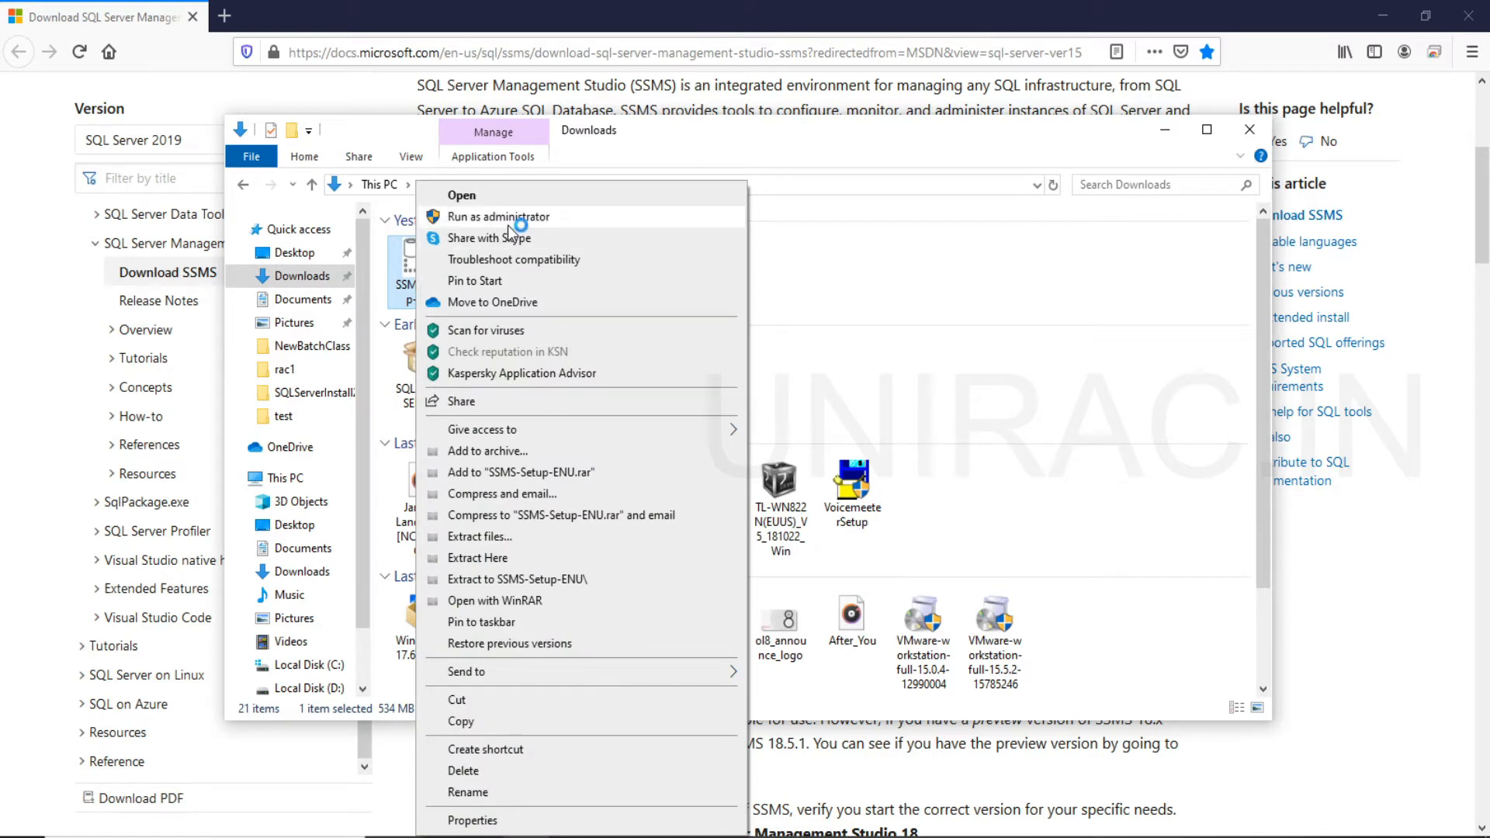
pyautogui.moveTo(511, 224)
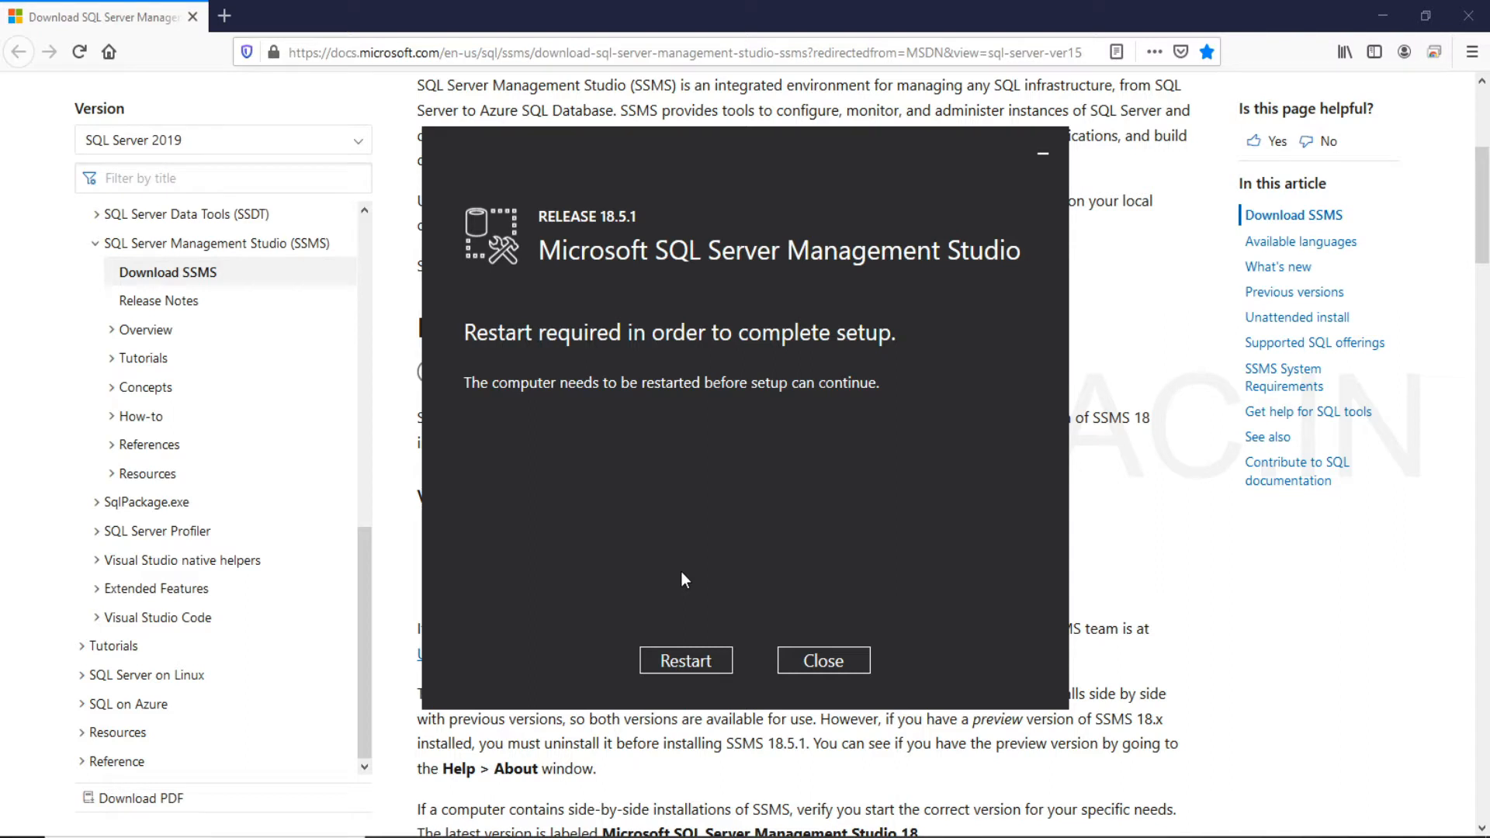
pyautogui.moveTo(698, 661)
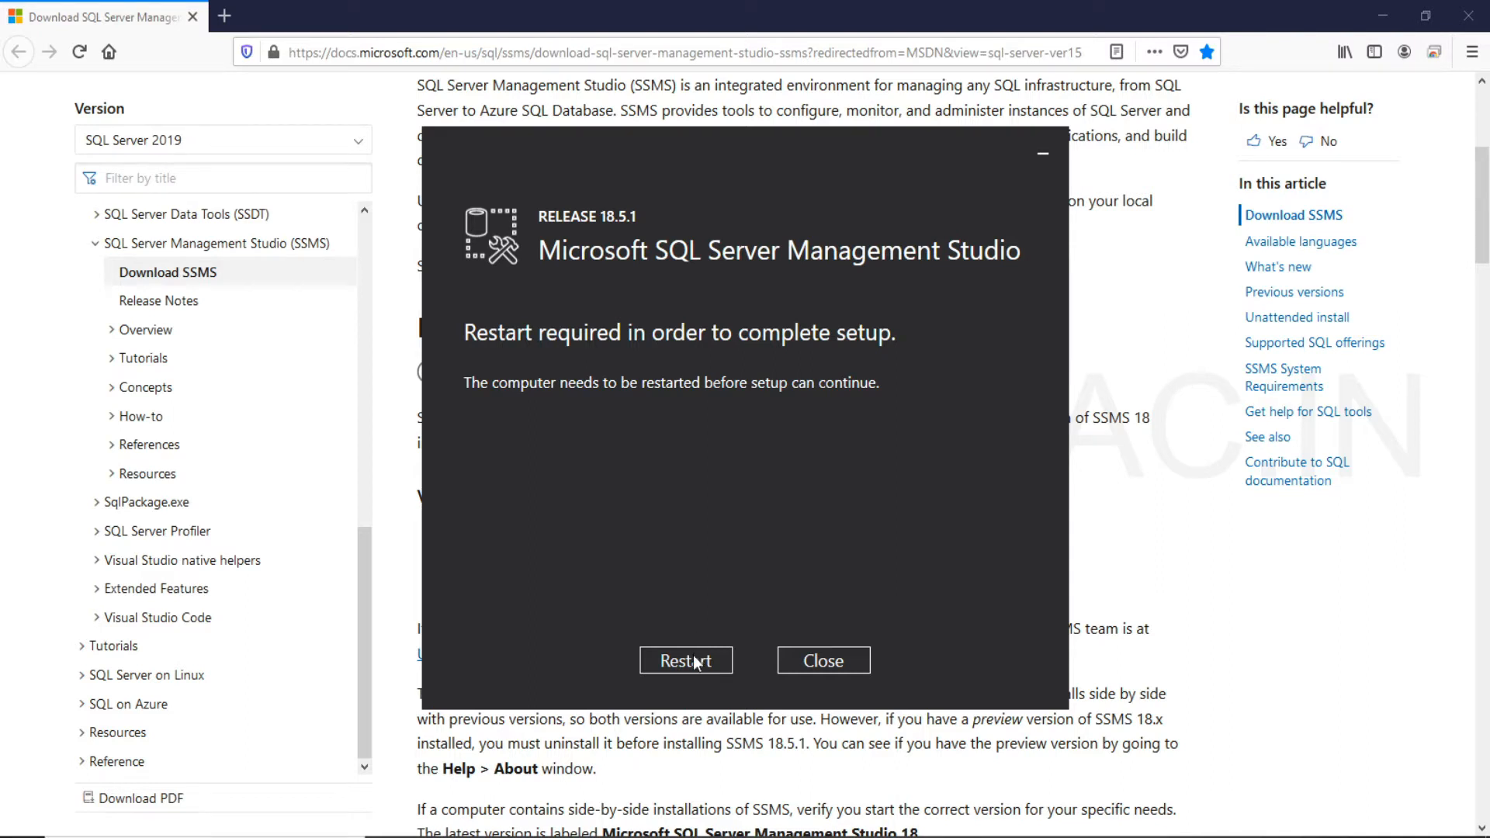
pyautogui.moveTo(1397, 313)
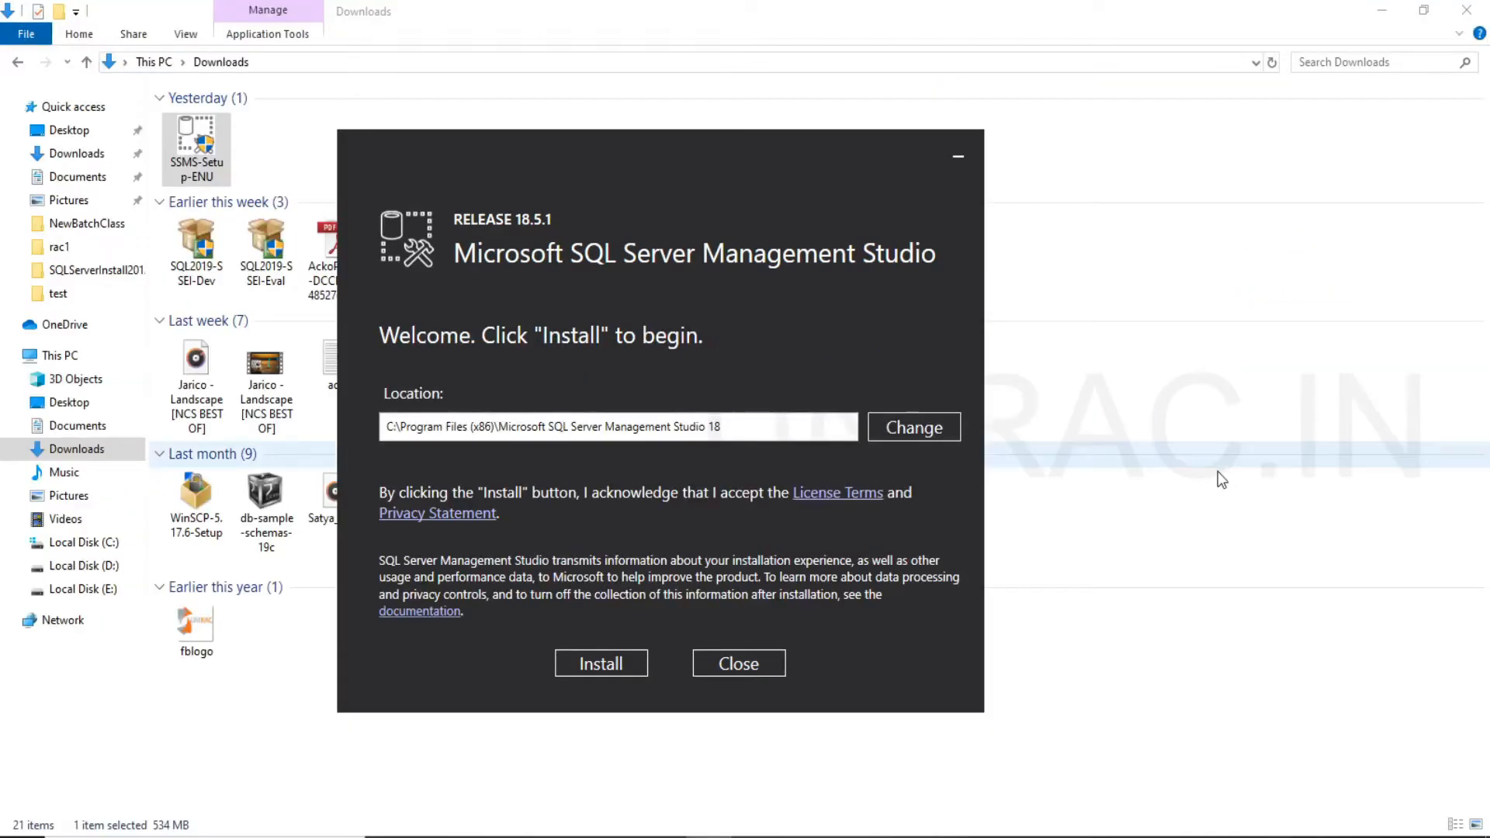
pyautogui.moveTo(901, 624)
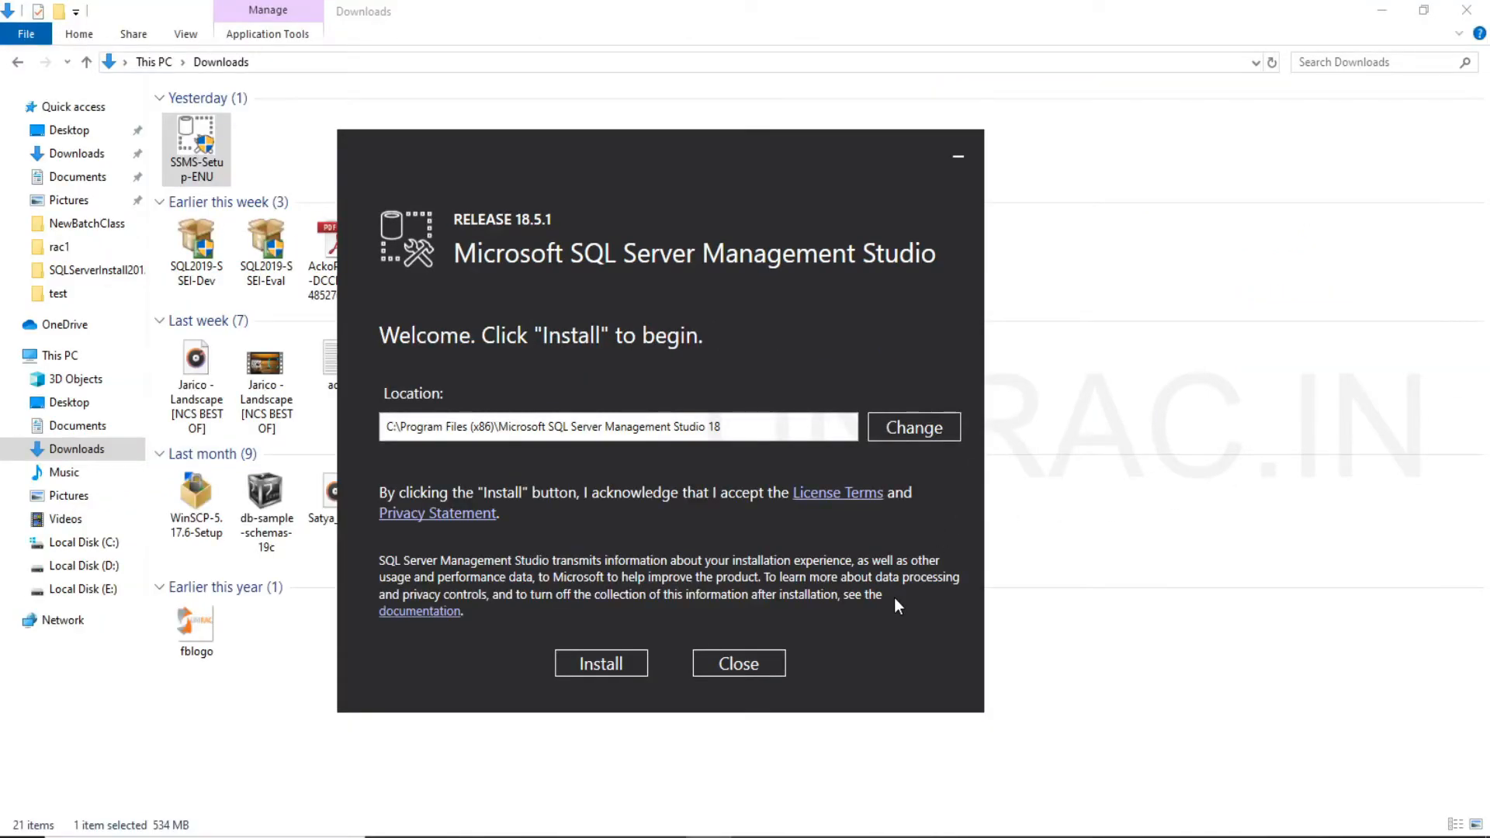
pyautogui.moveTo(738, 599)
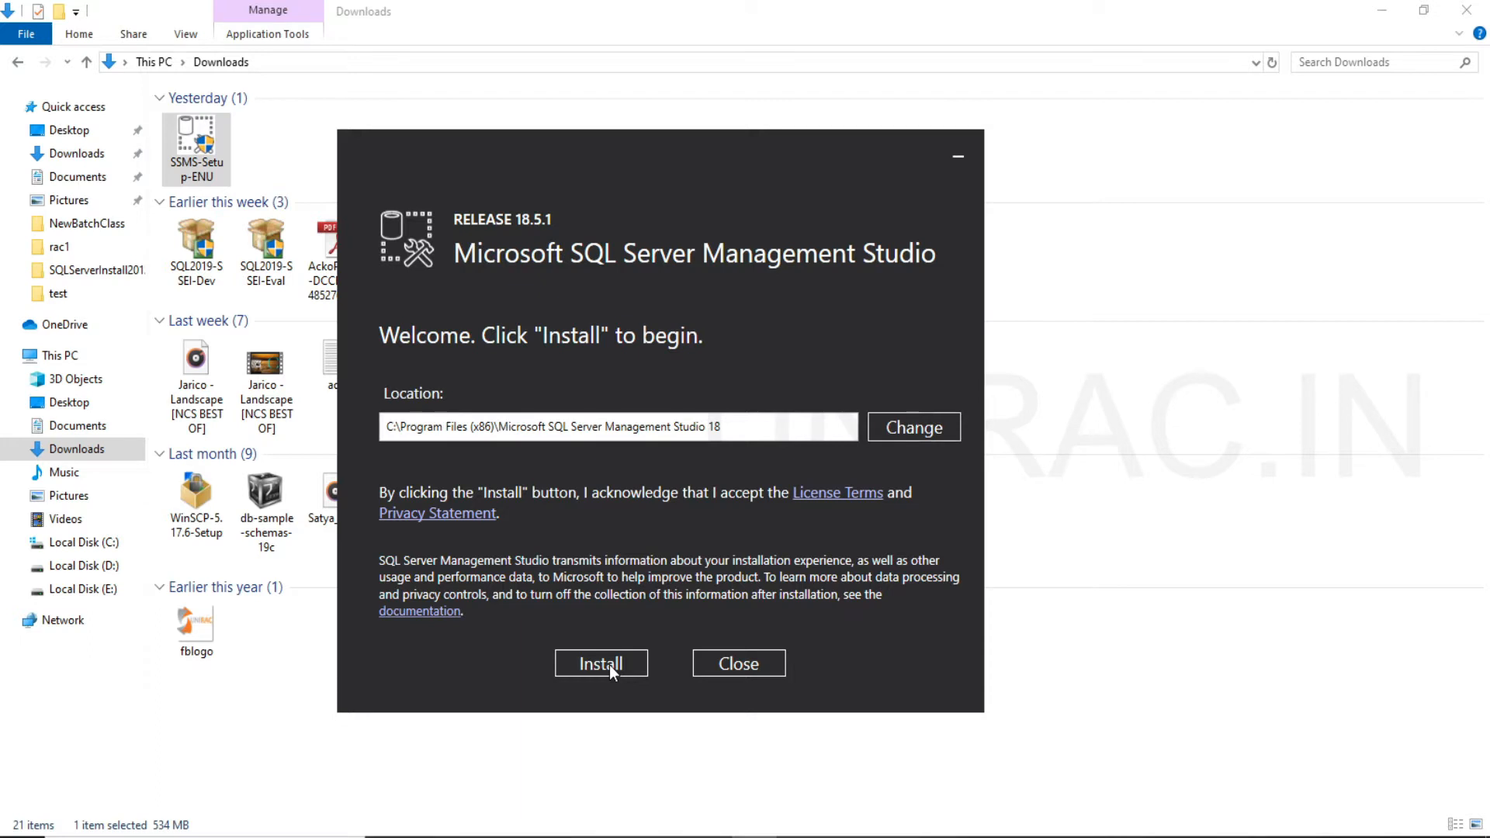
# Install SSMS 18.5.1 to the default Program Files location until setup completes
pyautogui.click(601, 662)
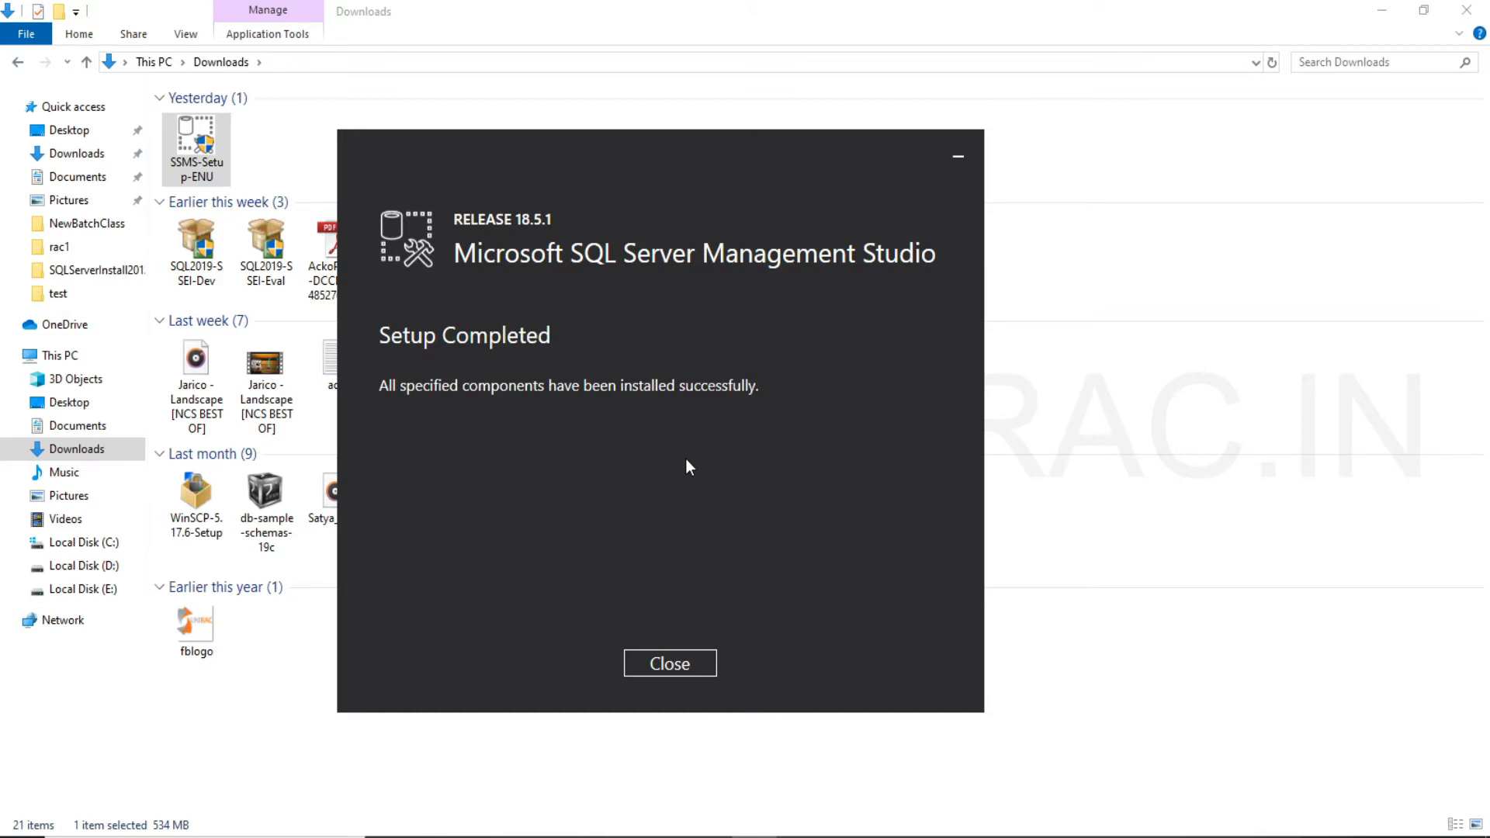
pyautogui.moveTo(683, 508)
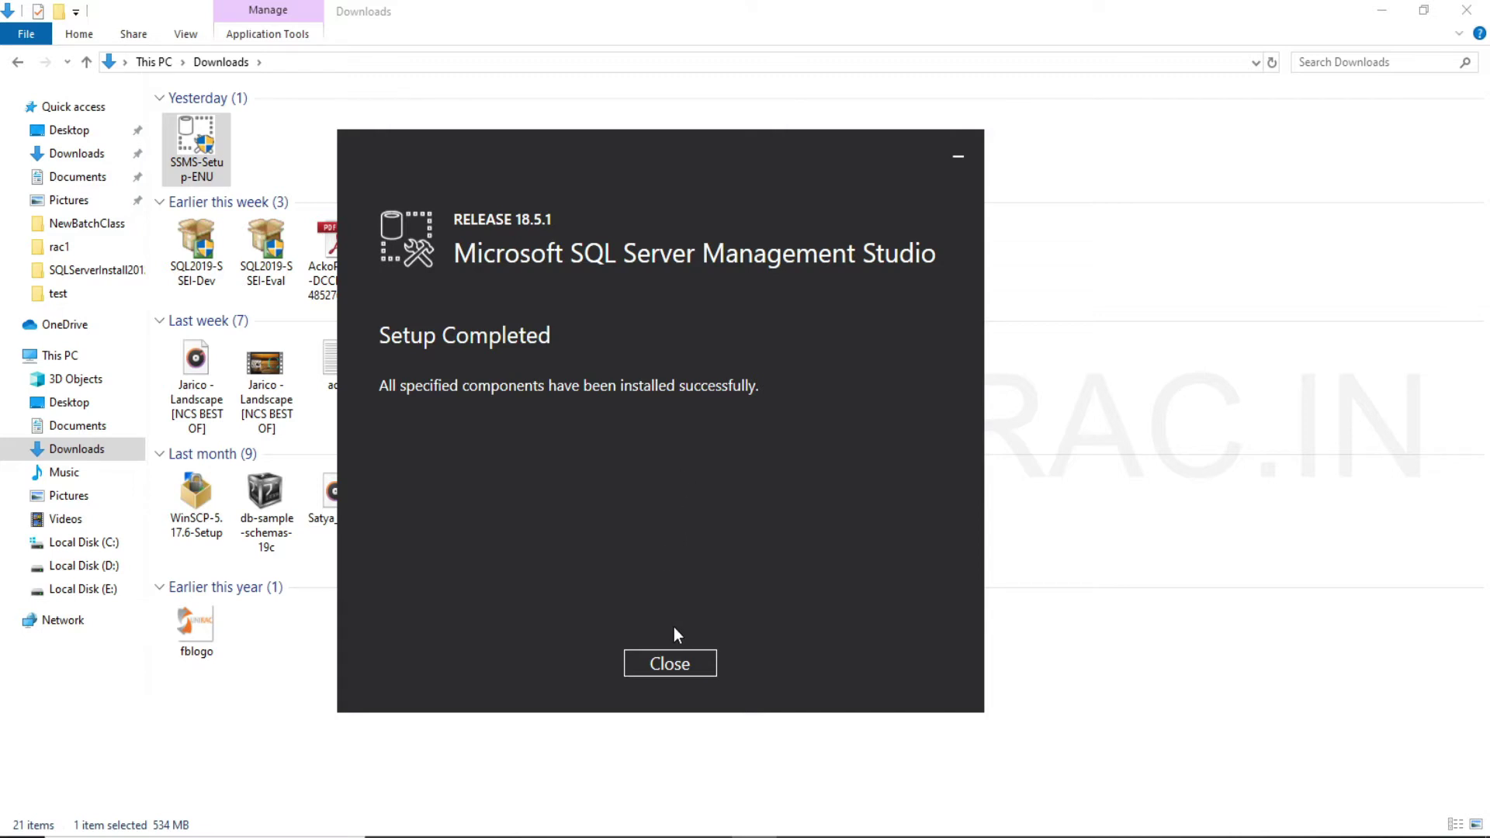
# Close setup and launch Microsoft SQL Server Management Studio 18 from Windows Search as administrator
pyautogui.click(670, 663)
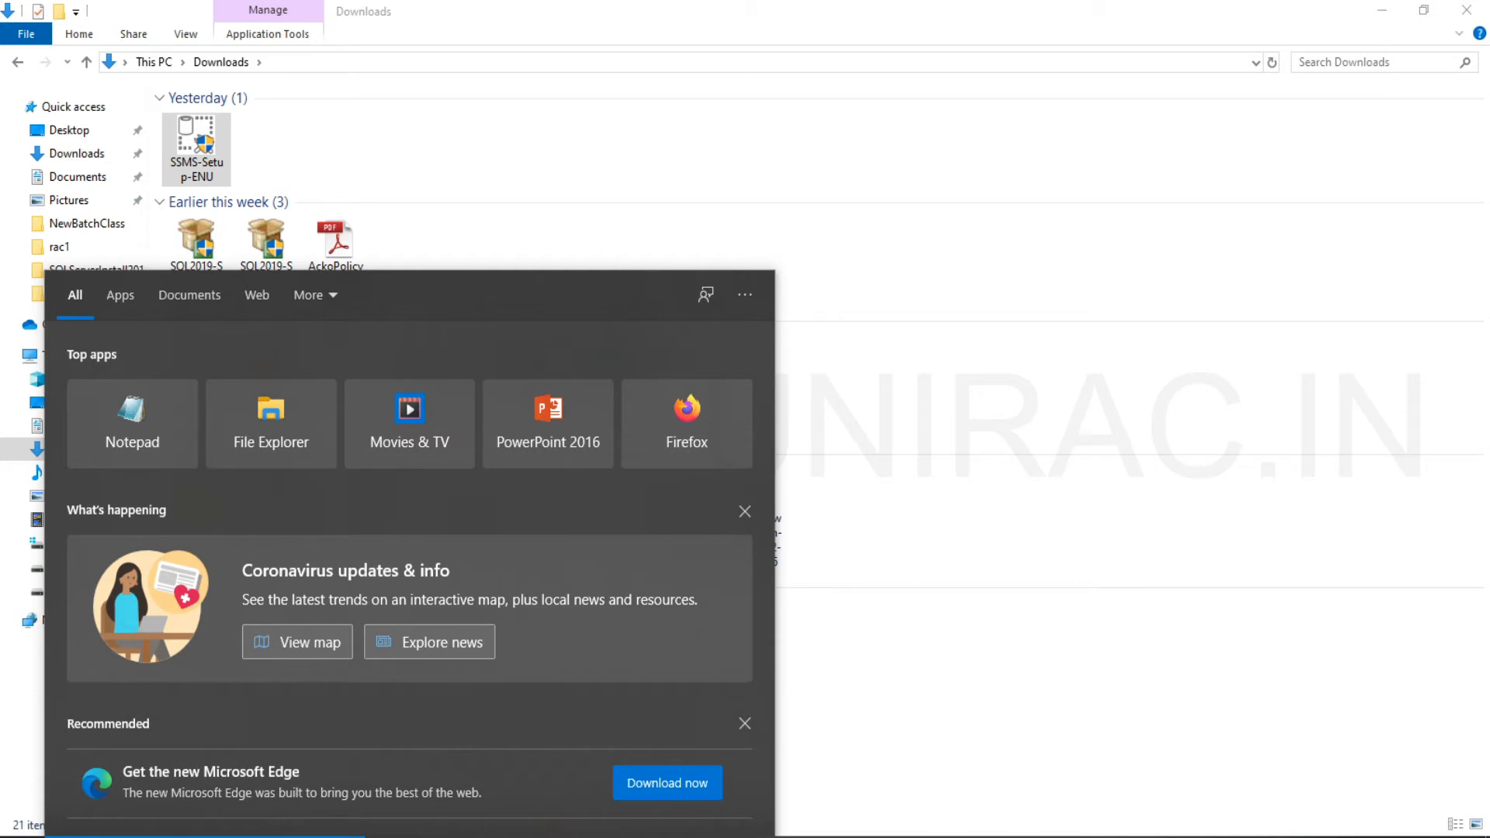
pyautogui.write('management')
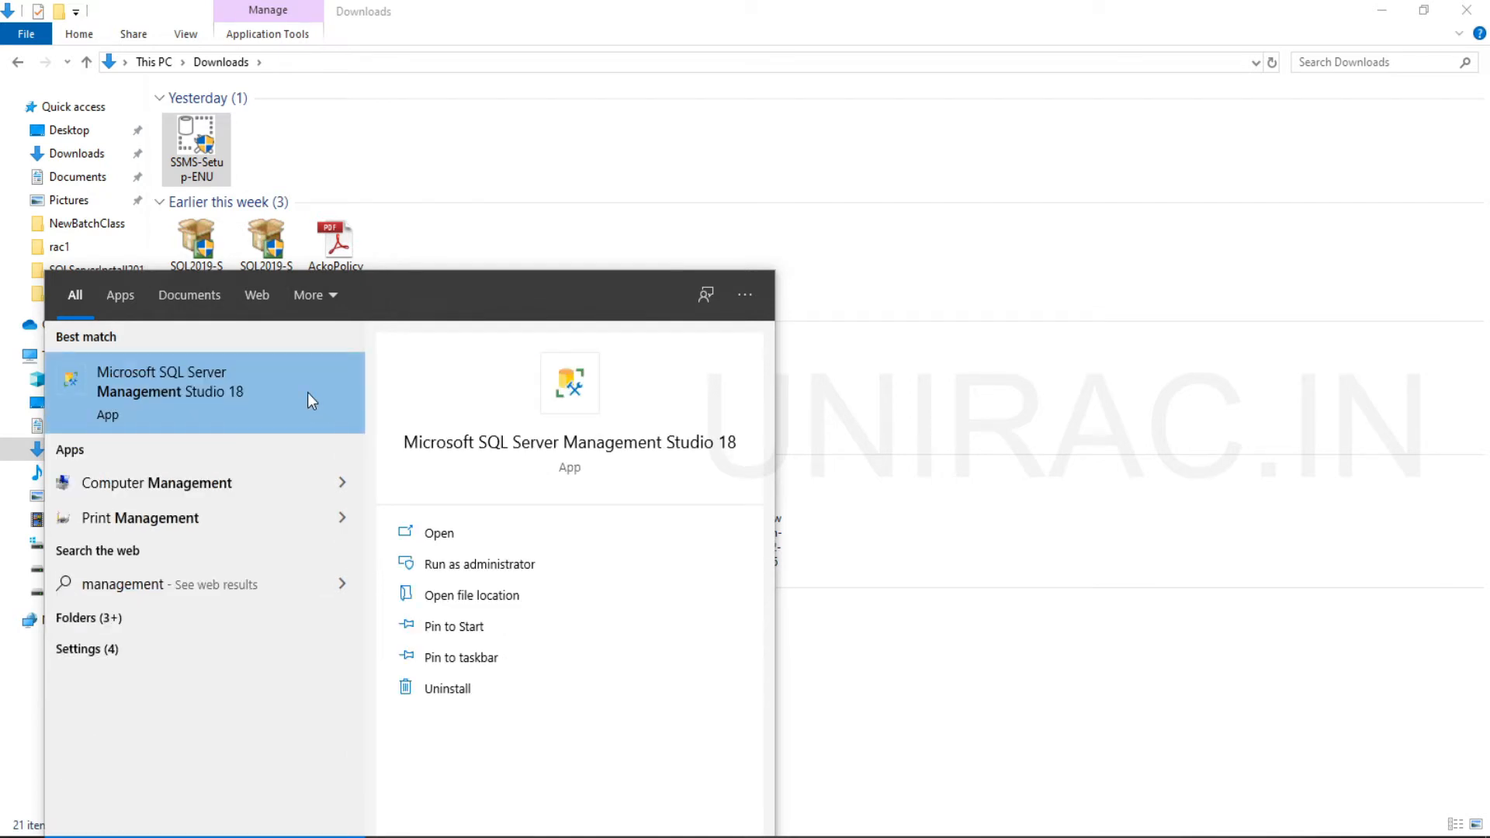
pyautogui.moveTo(464, 584)
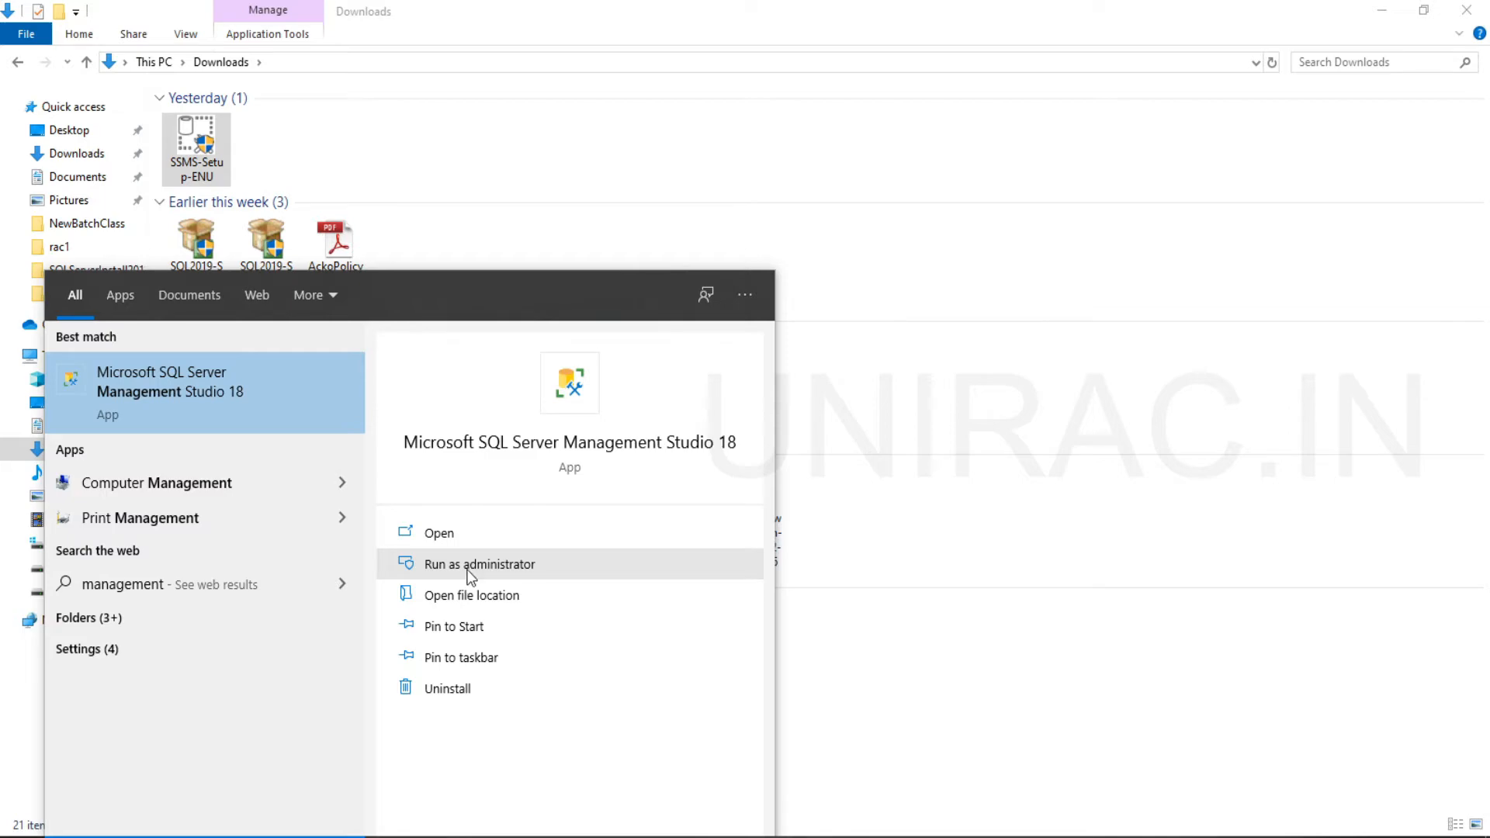
pyautogui.click(478, 565)
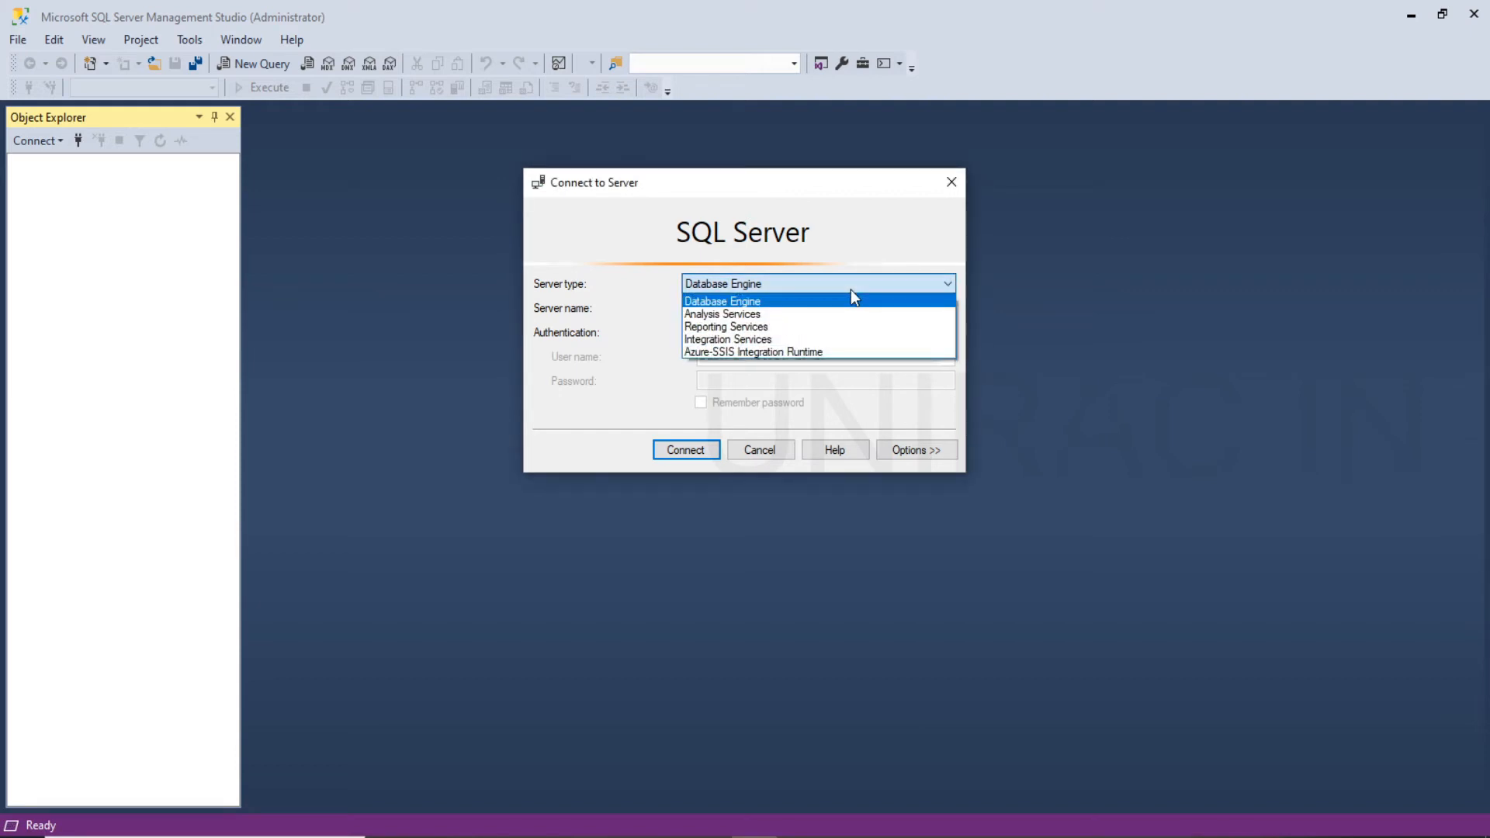
pyautogui.moveTo(847, 314)
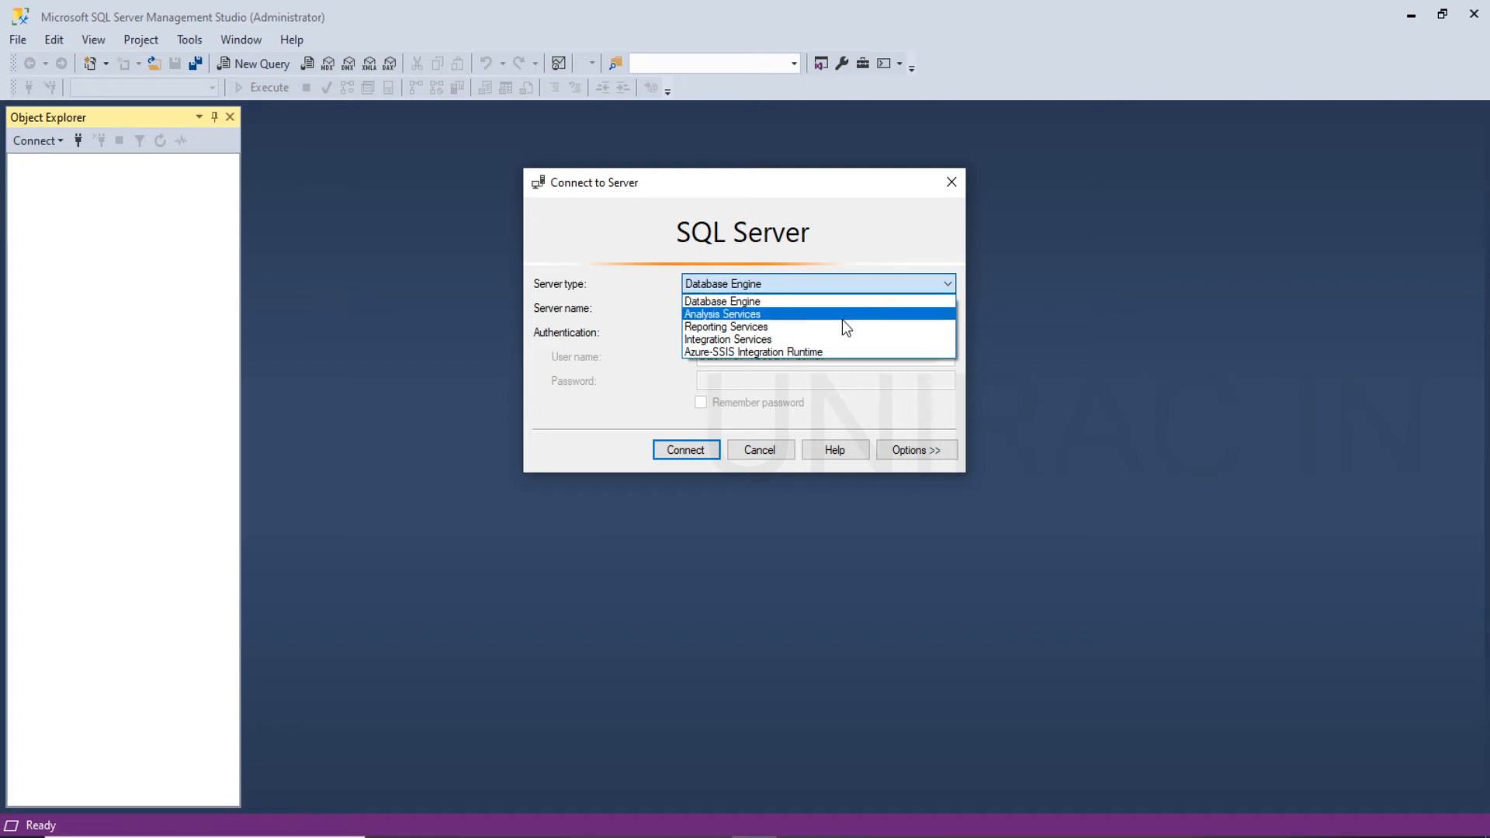
pyautogui.moveTo(840, 336)
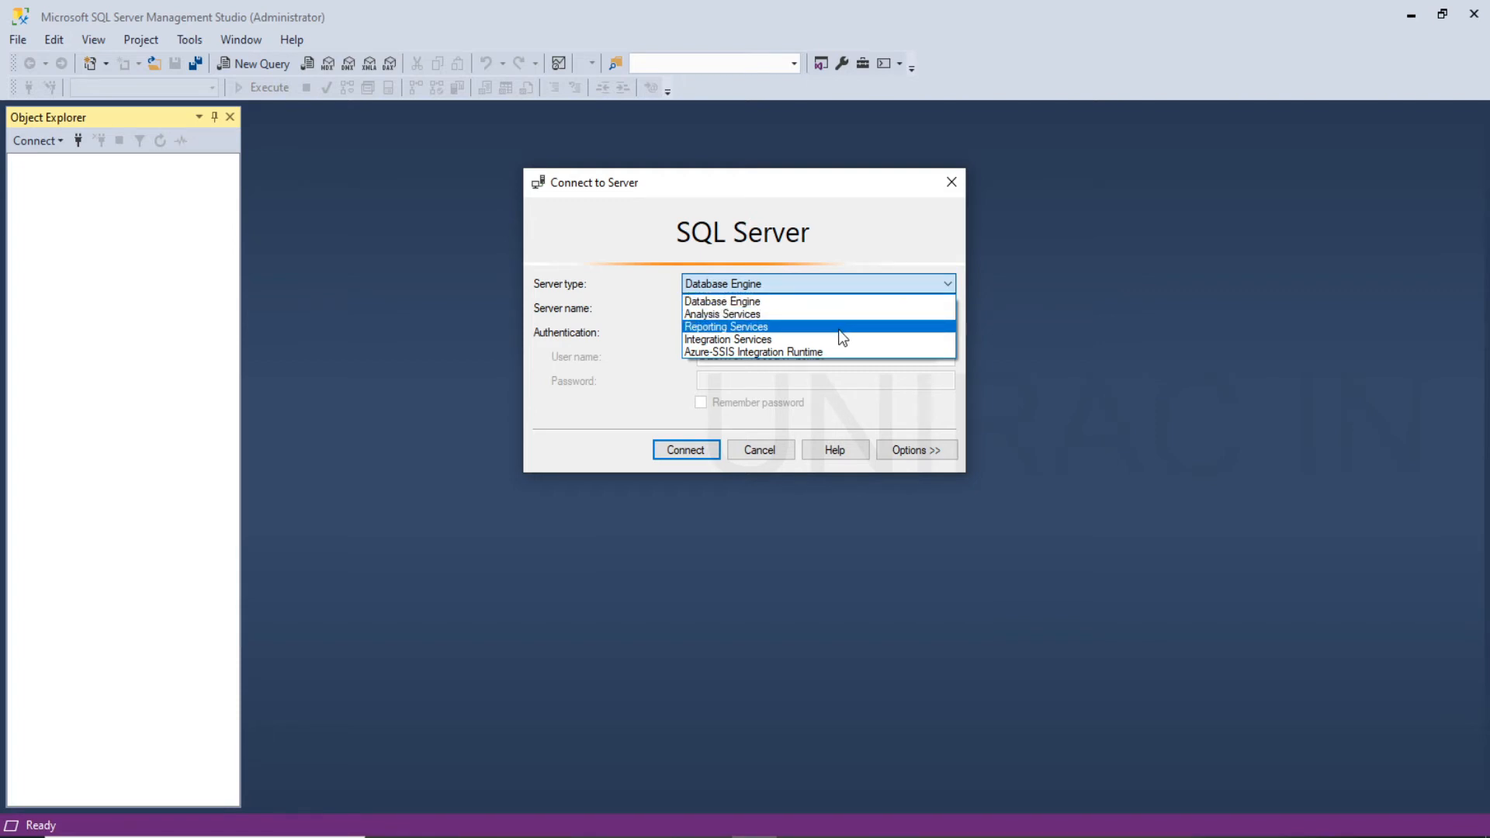
pyautogui.moveTo(837, 305)
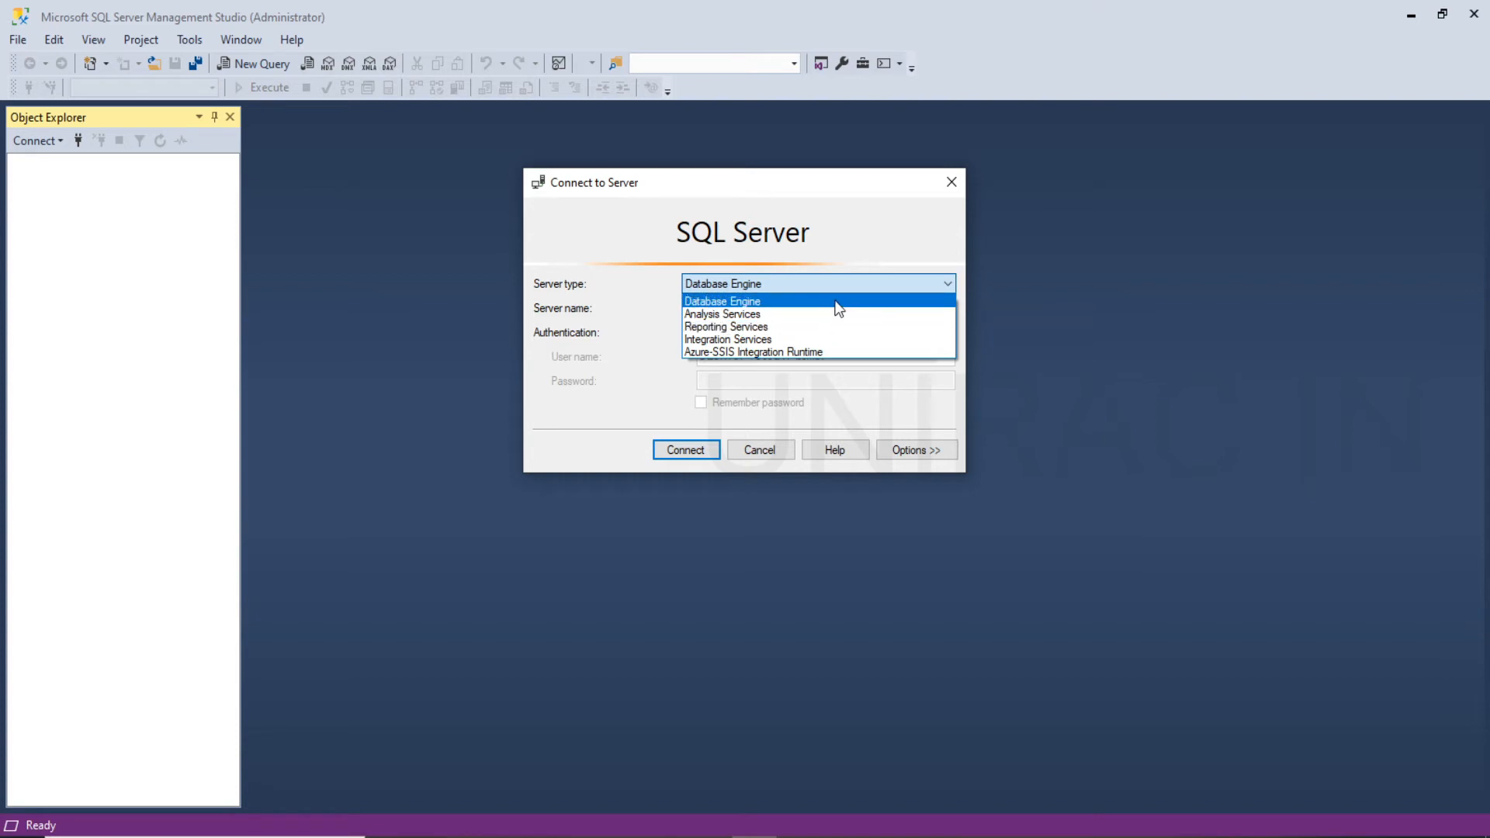
# Choose the Database Engine type and browse to the local server instance
pyautogui.click(721, 302)
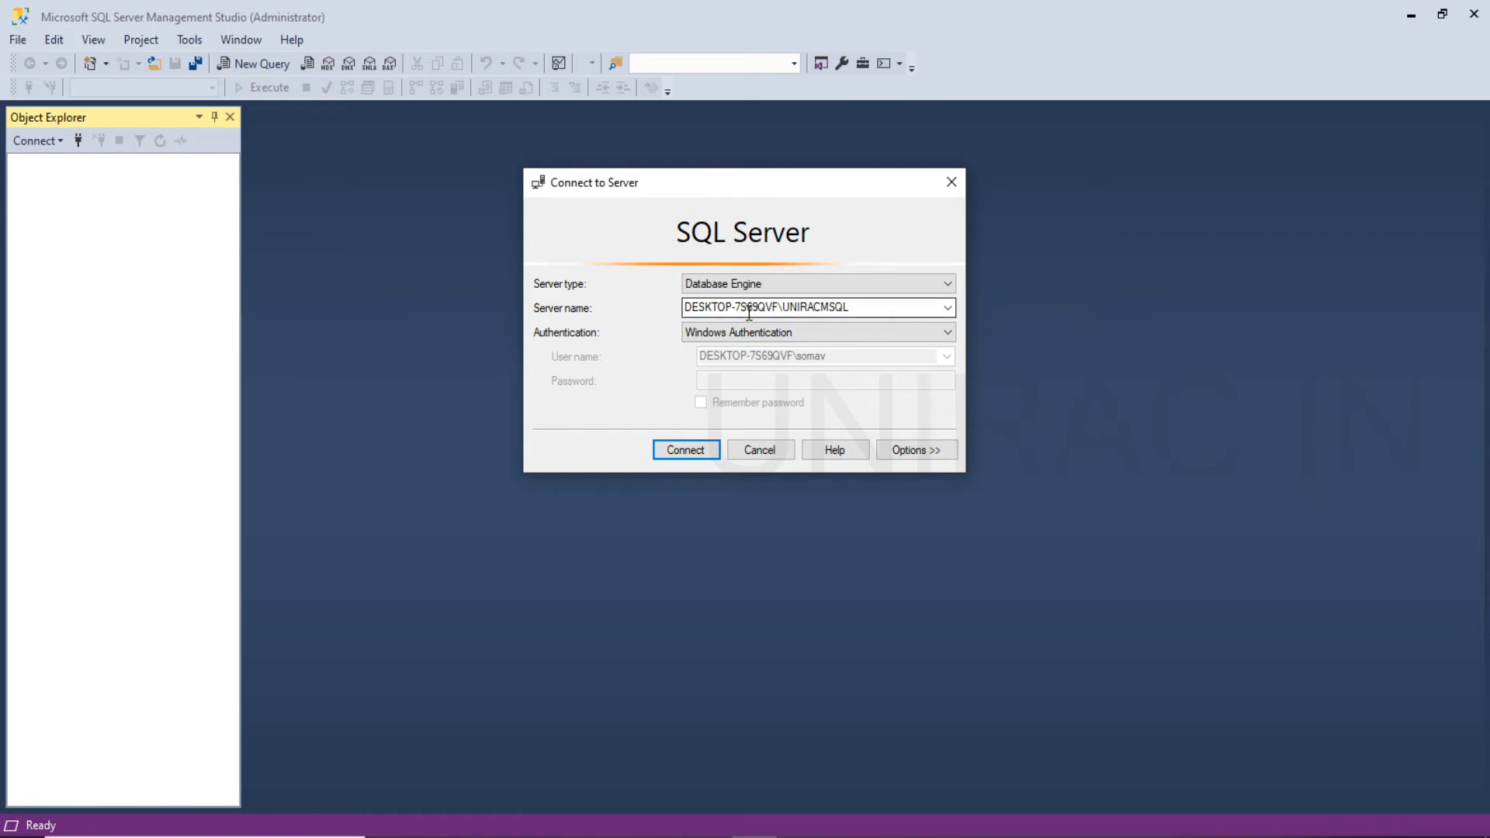
pyautogui.click(817, 332)
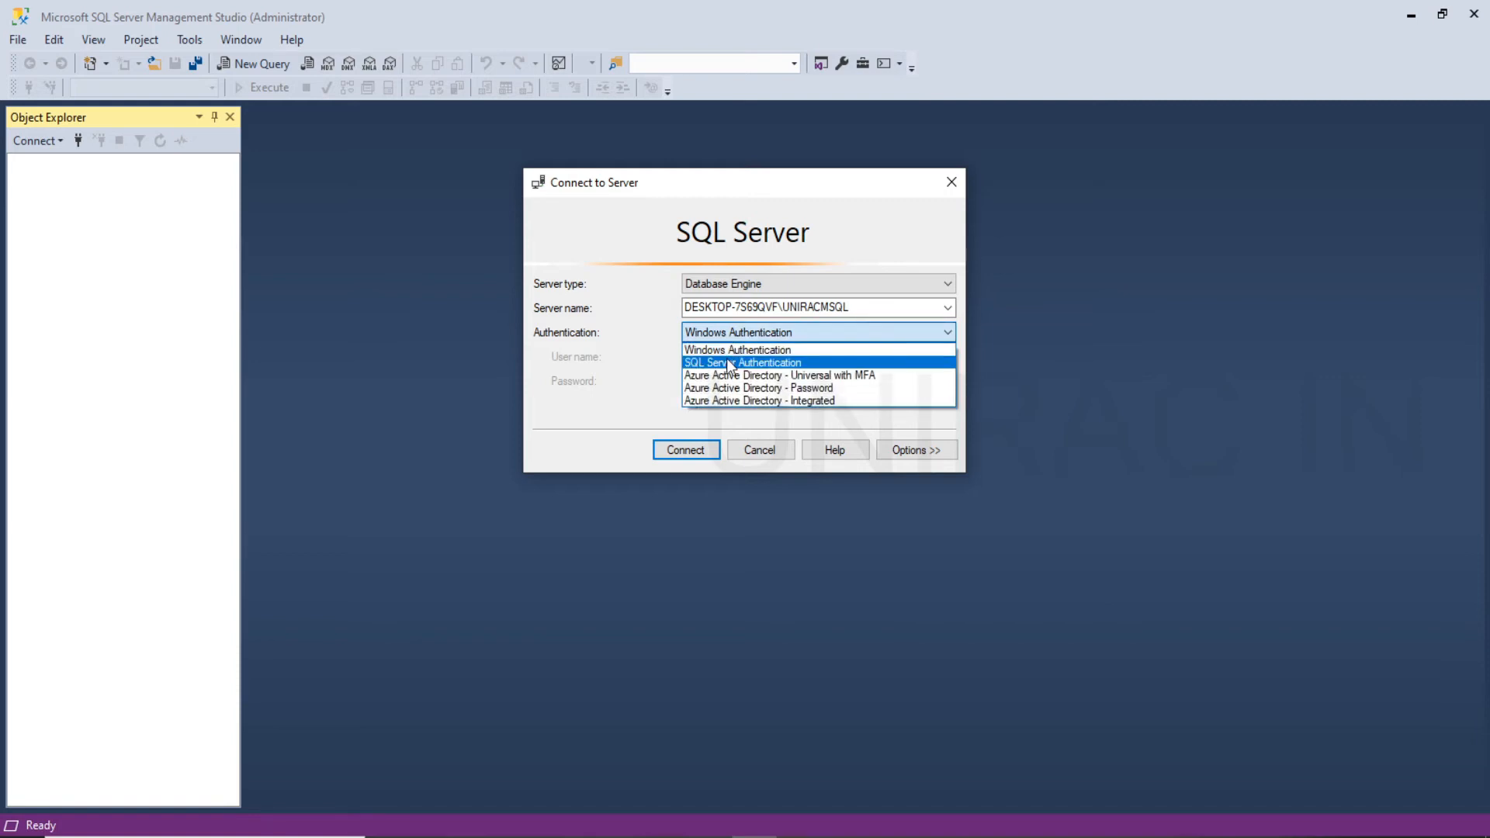
pyautogui.click(741, 364)
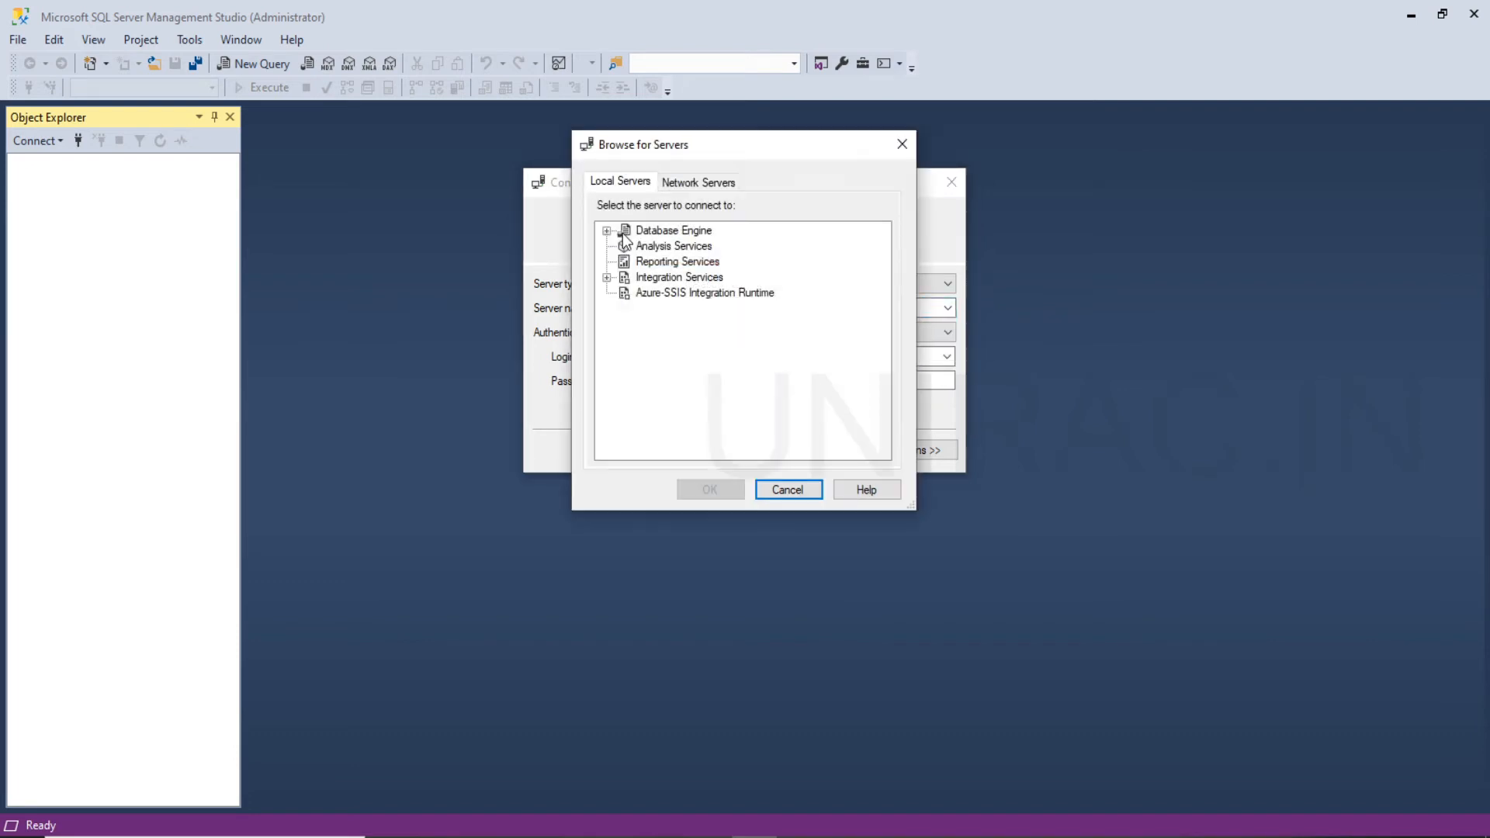
pyautogui.click(607, 229)
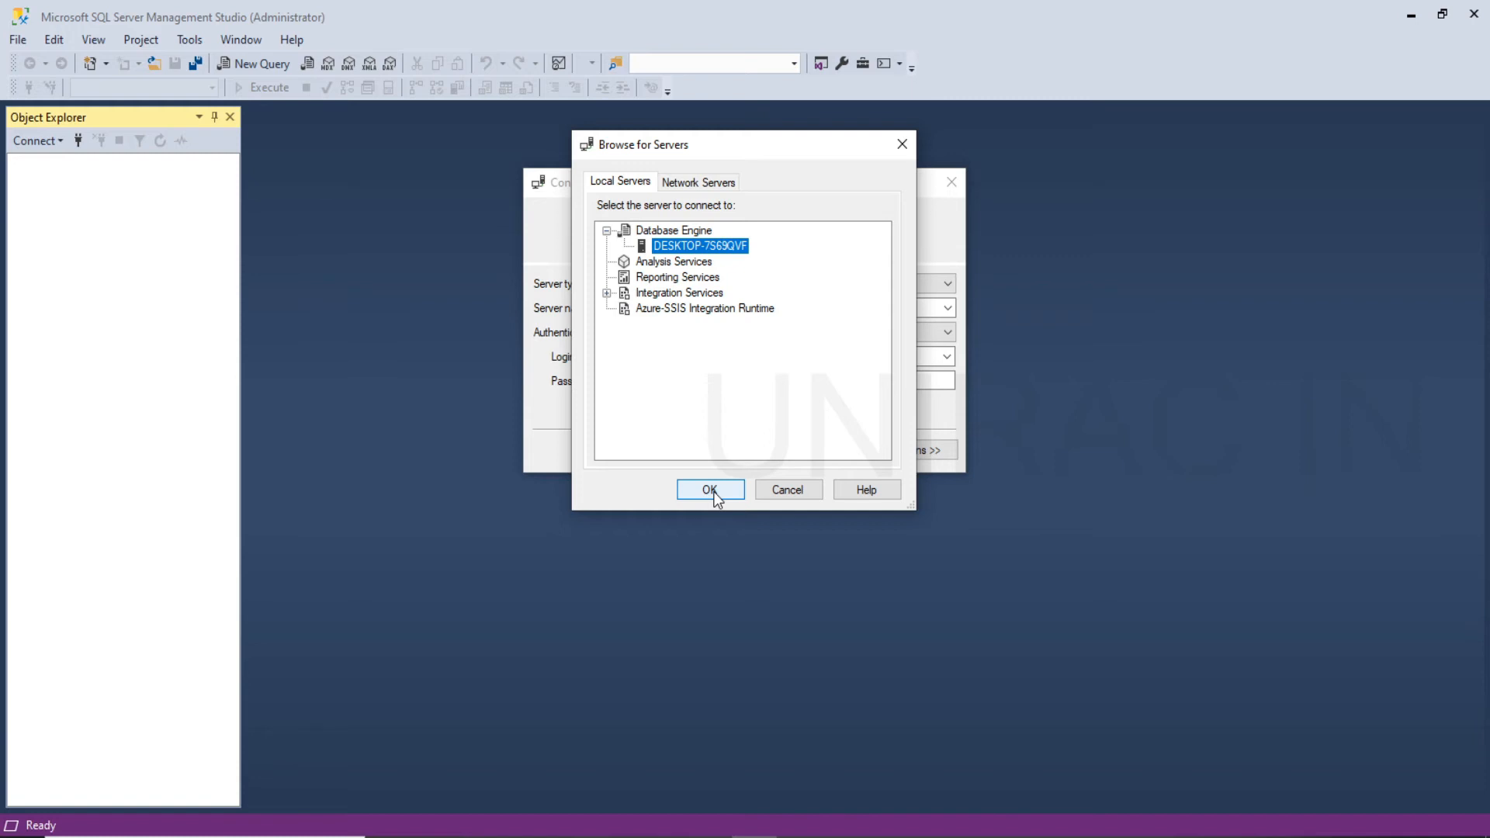
pyautogui.click(711, 489)
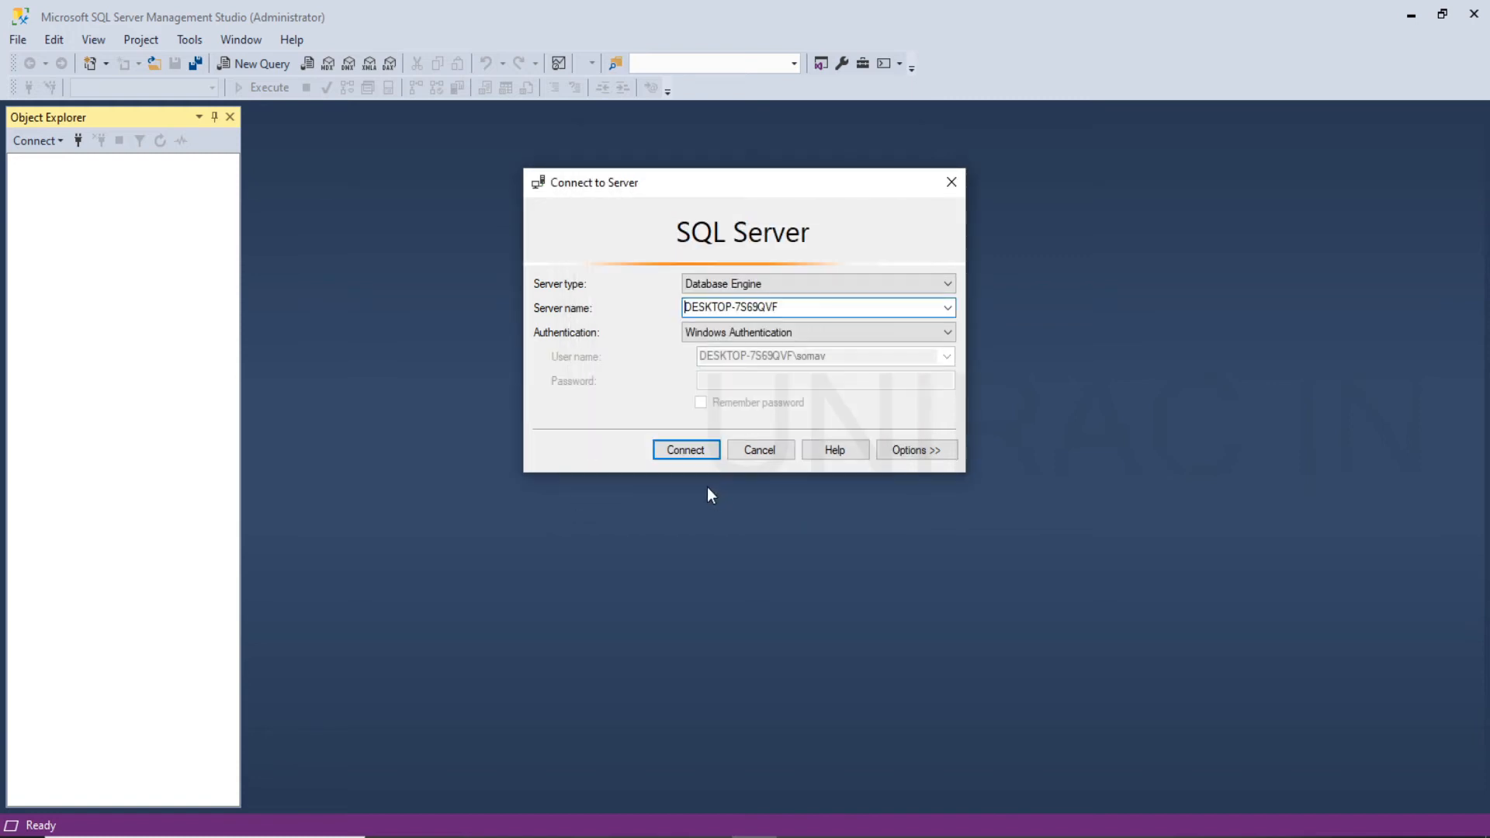
# Connect with SQL Server Authentication as the sa login with its password
pyautogui.click(943, 332)
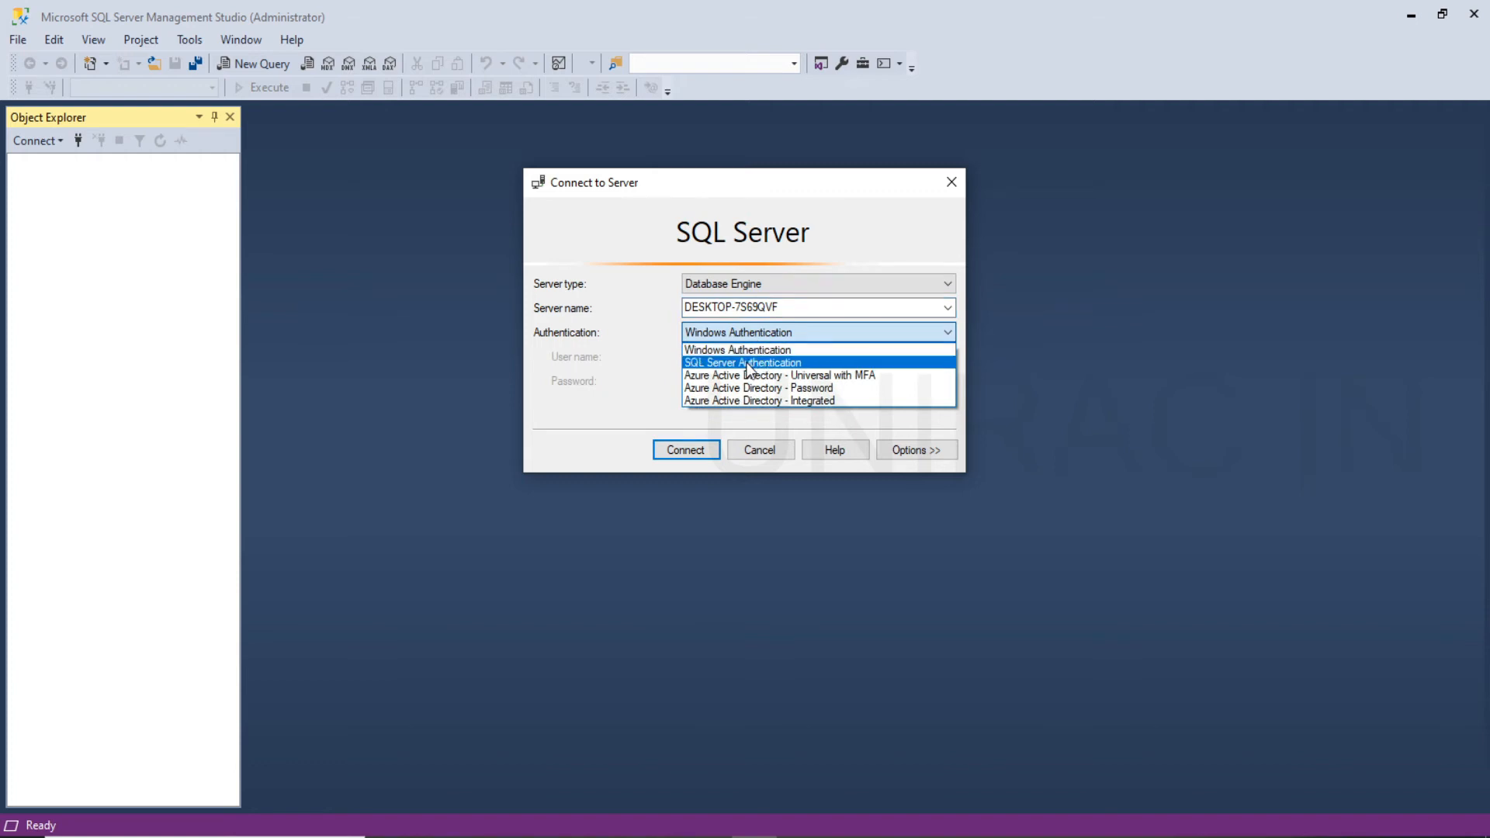
pyautogui.click(742, 361)
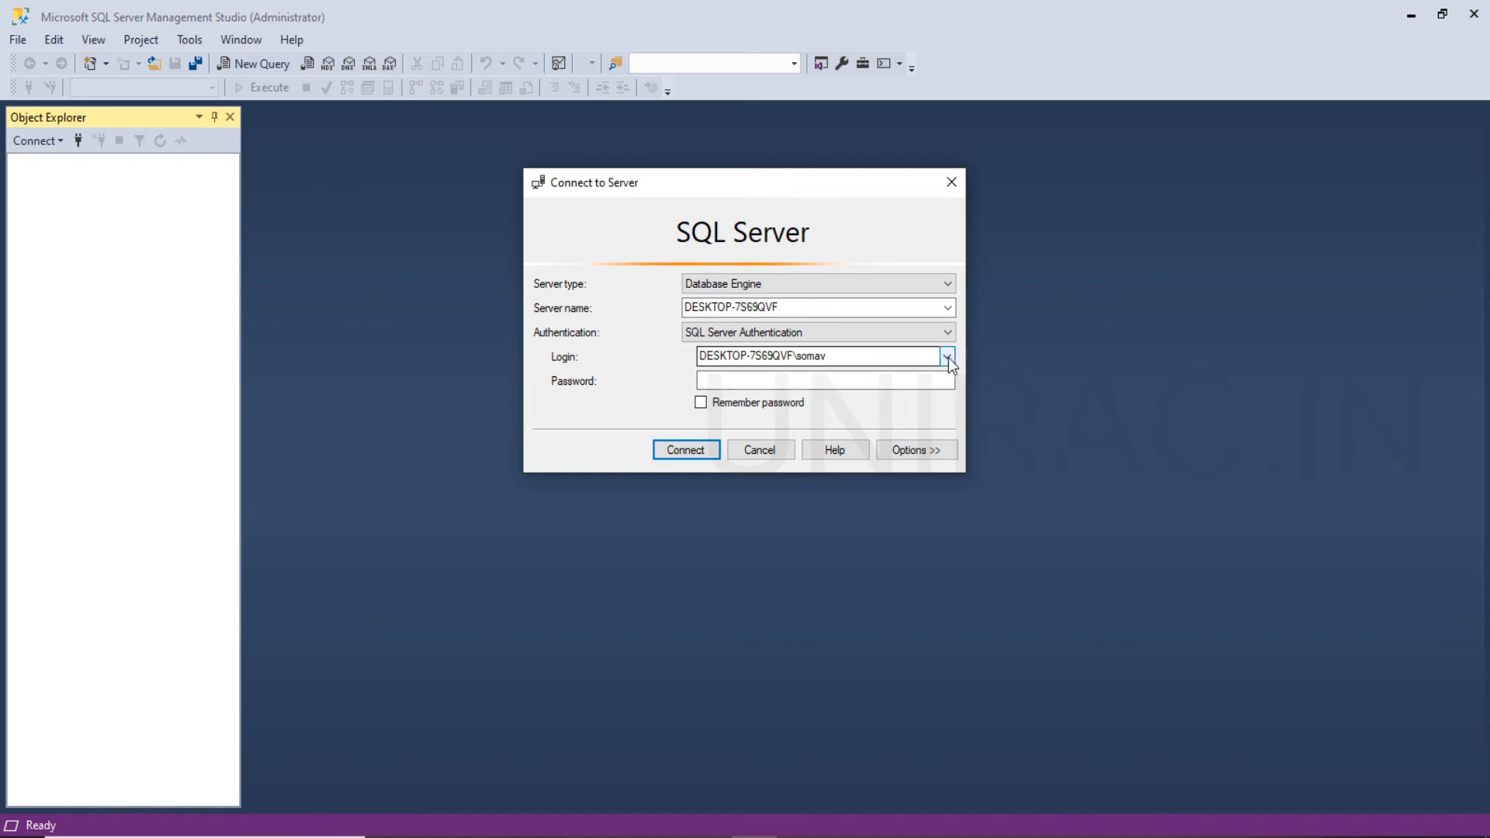
pyautogui.click(824, 380)
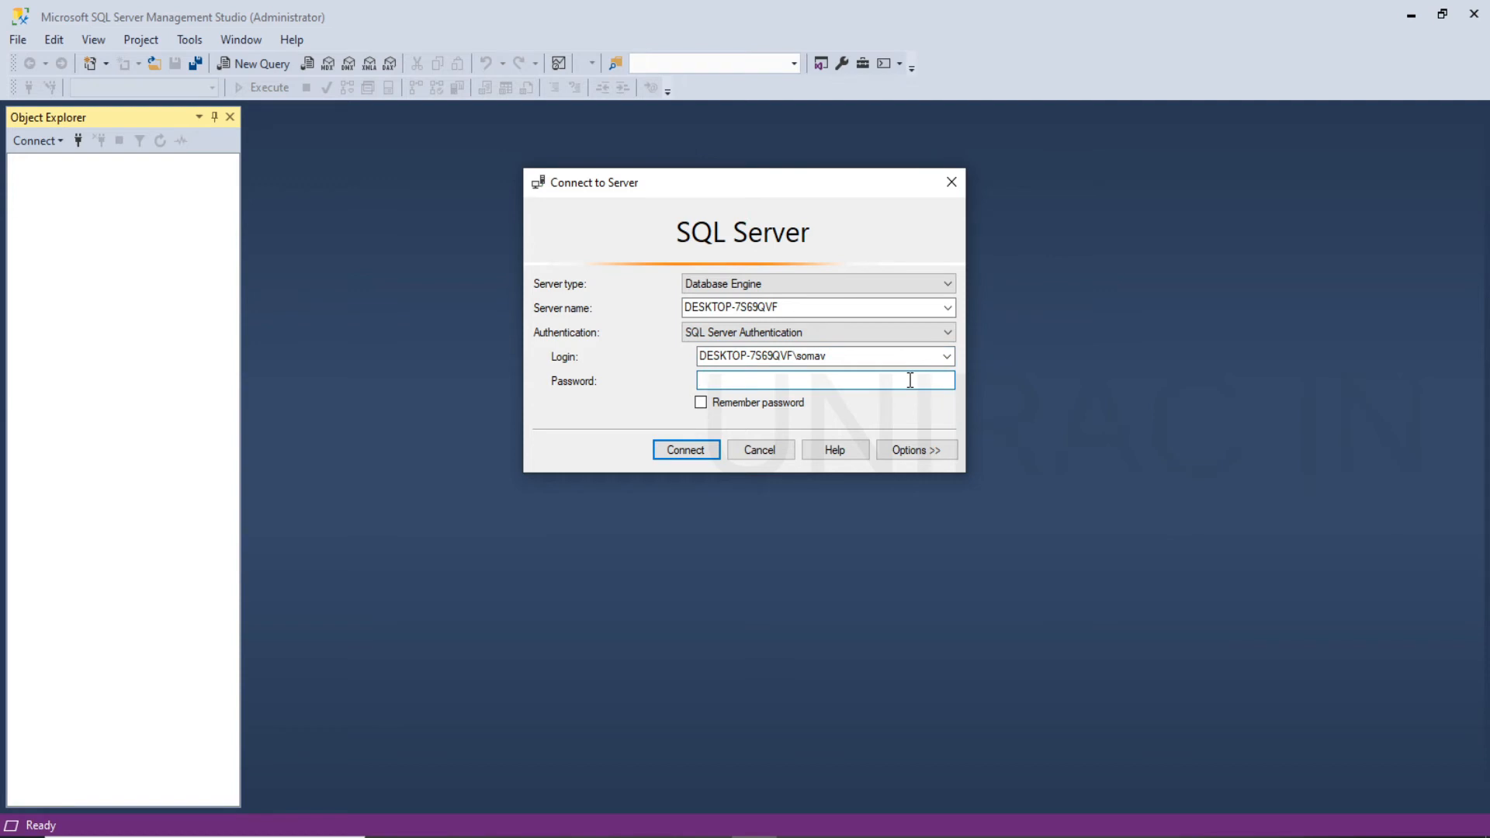
pyautogui.click(916, 450)
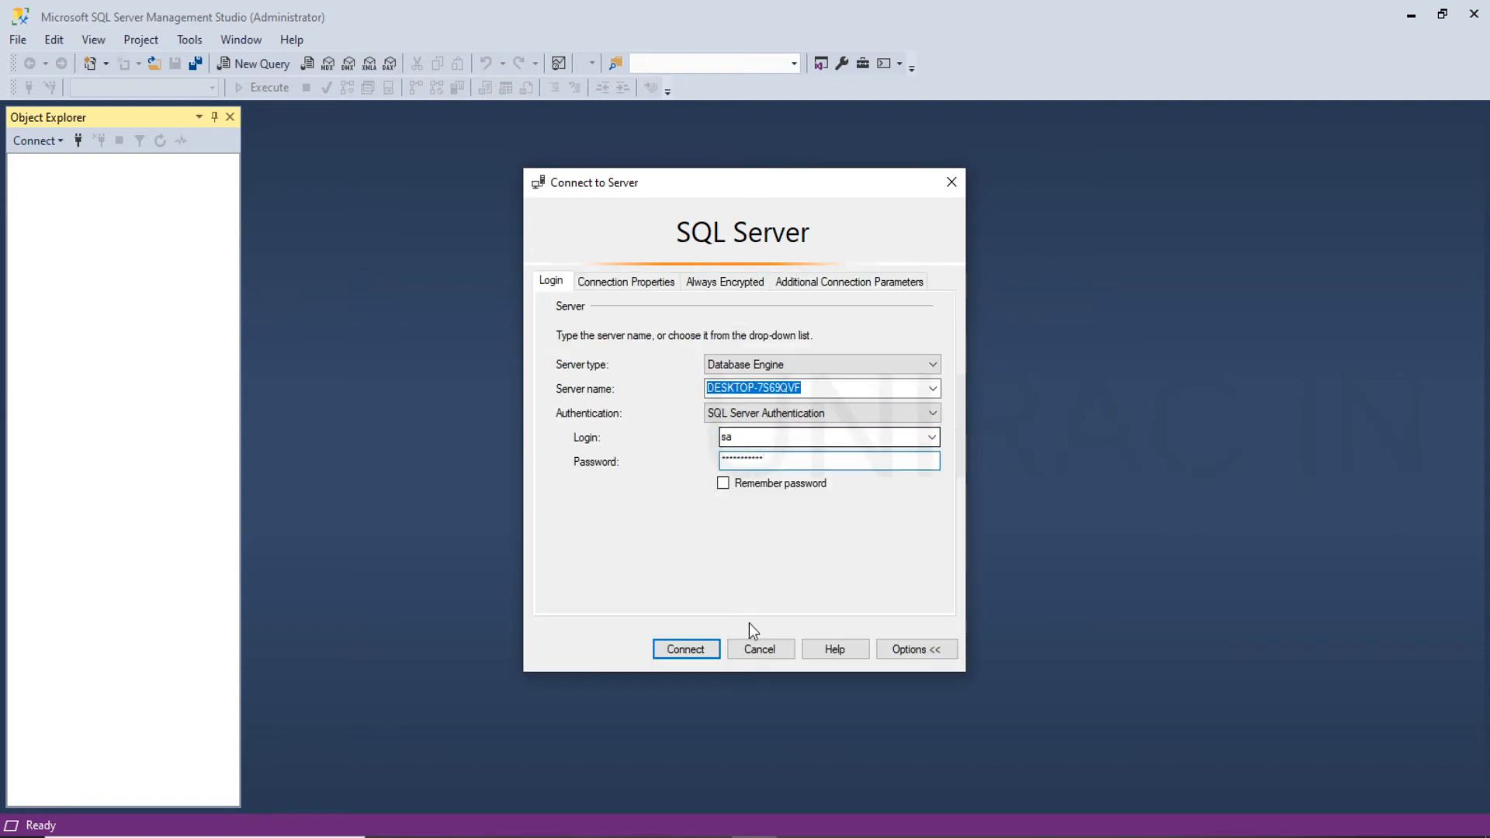
pyautogui.click(686, 649)
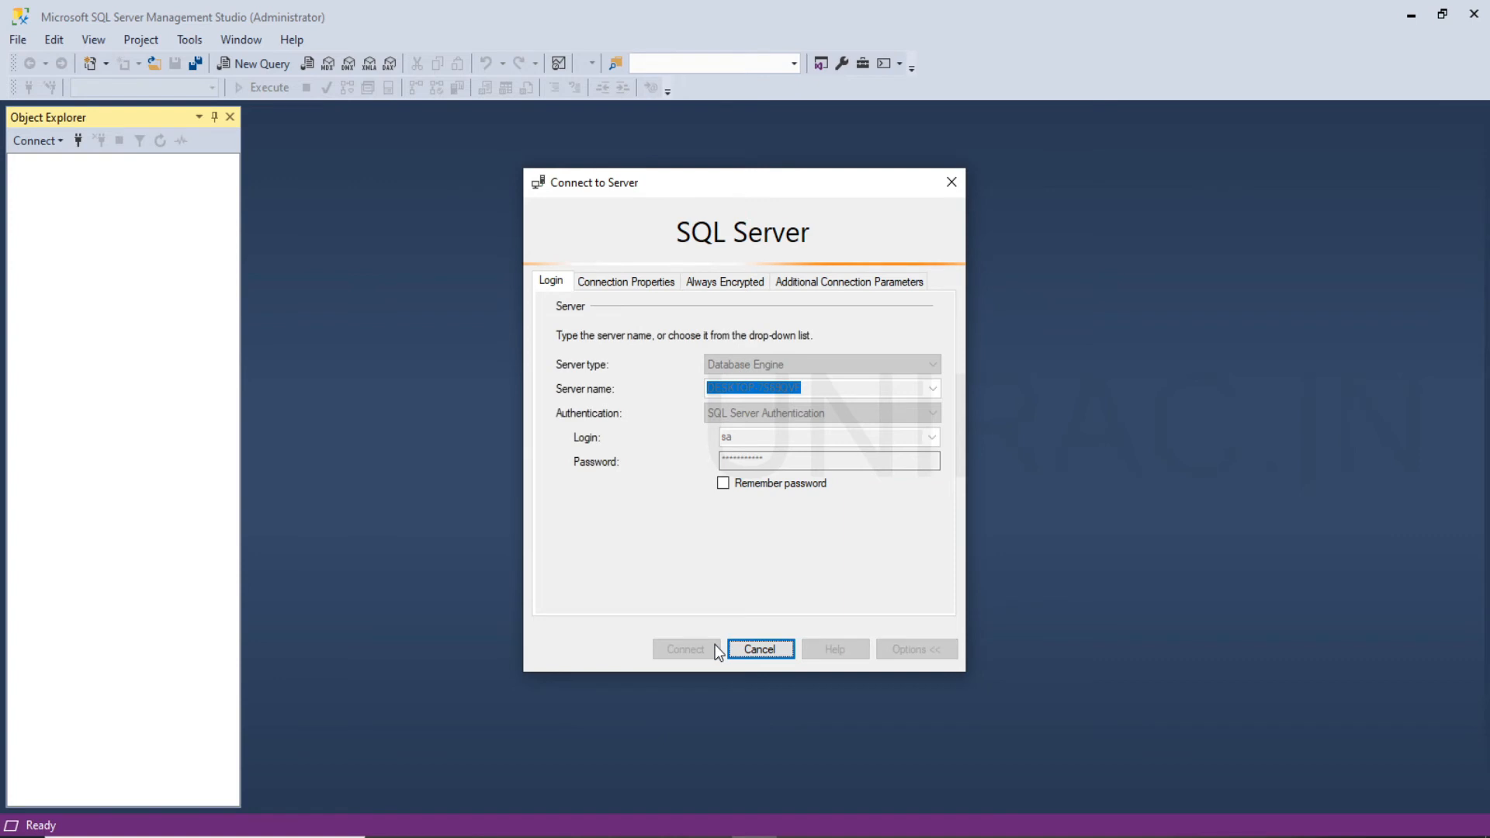
# Expand Databases and its System Databases under the connected local instance
pyautogui.click(686, 649)
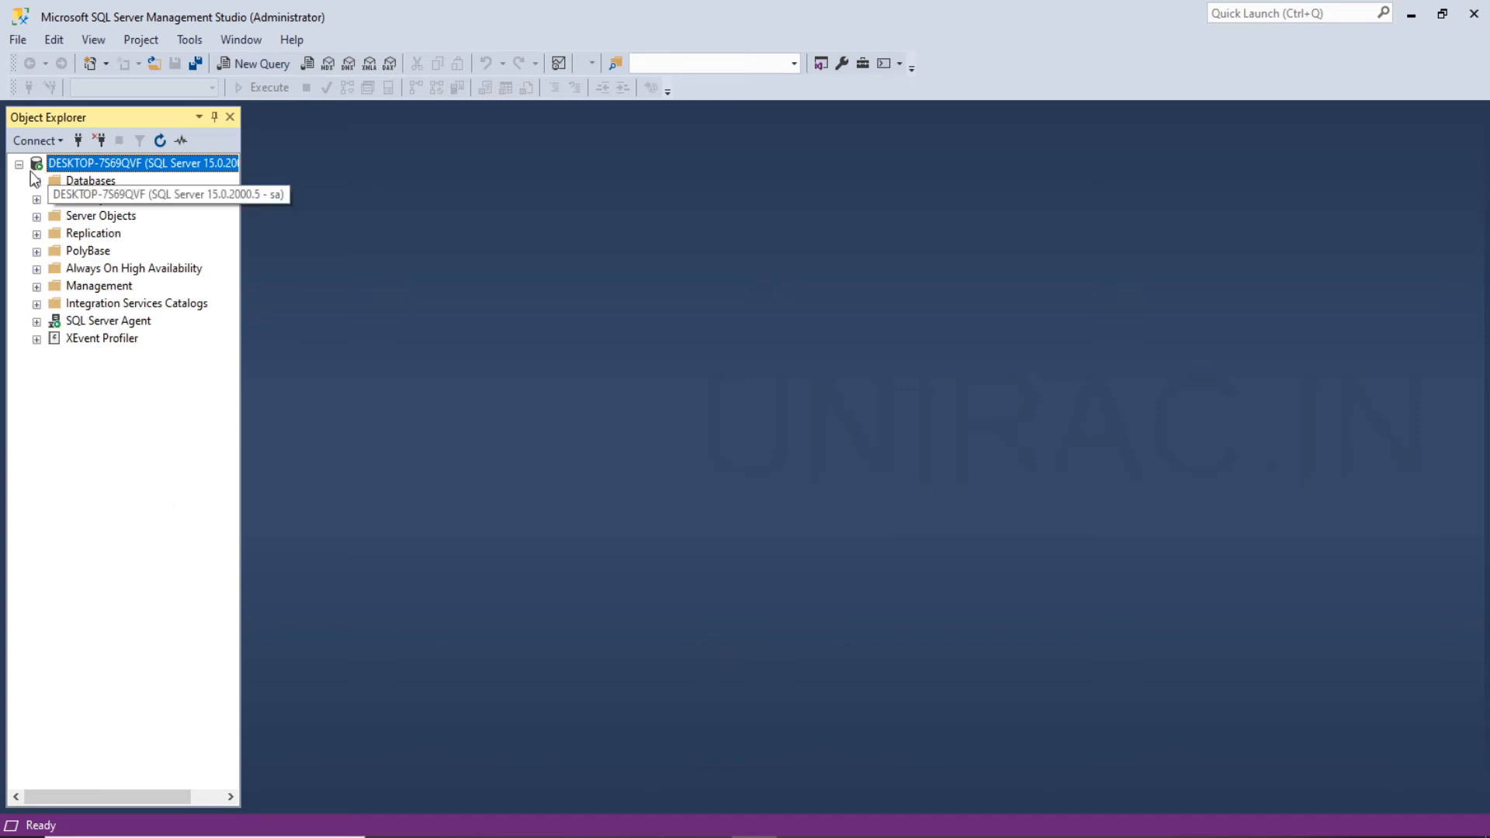
pyautogui.click(31, 180)
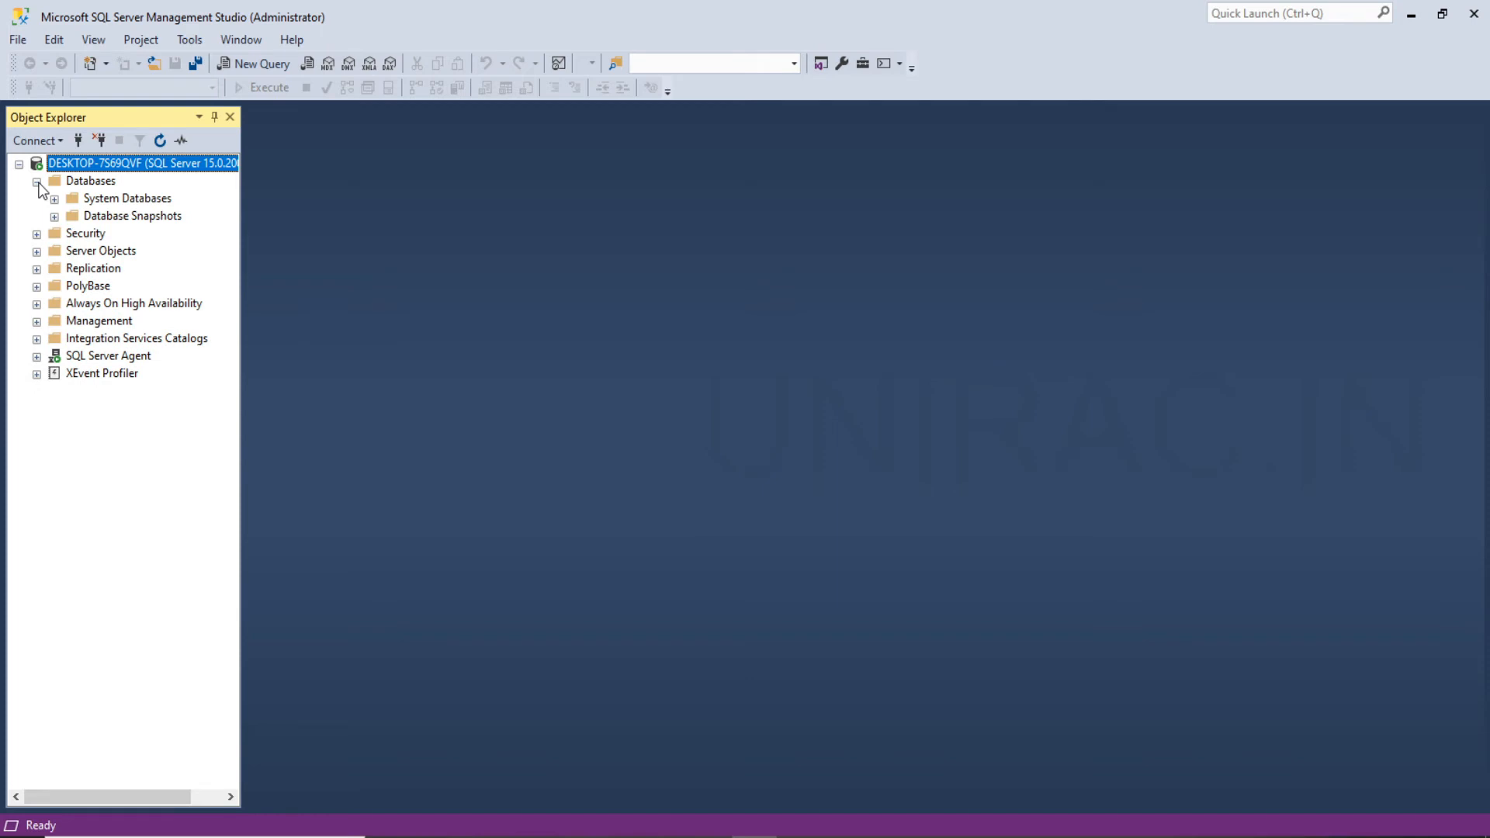
pyautogui.click(53, 199)
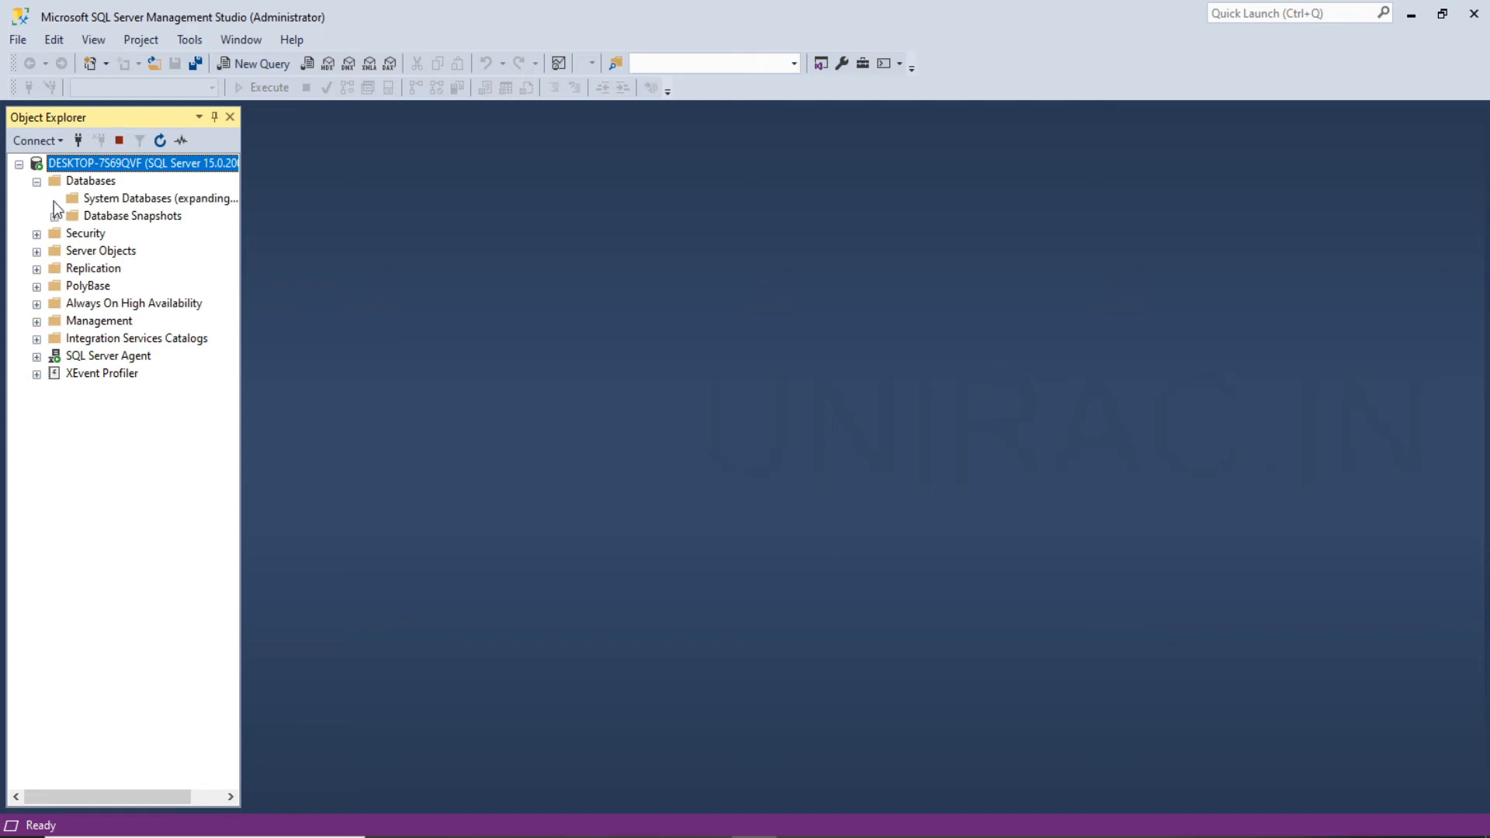
pyautogui.click(47, 199)
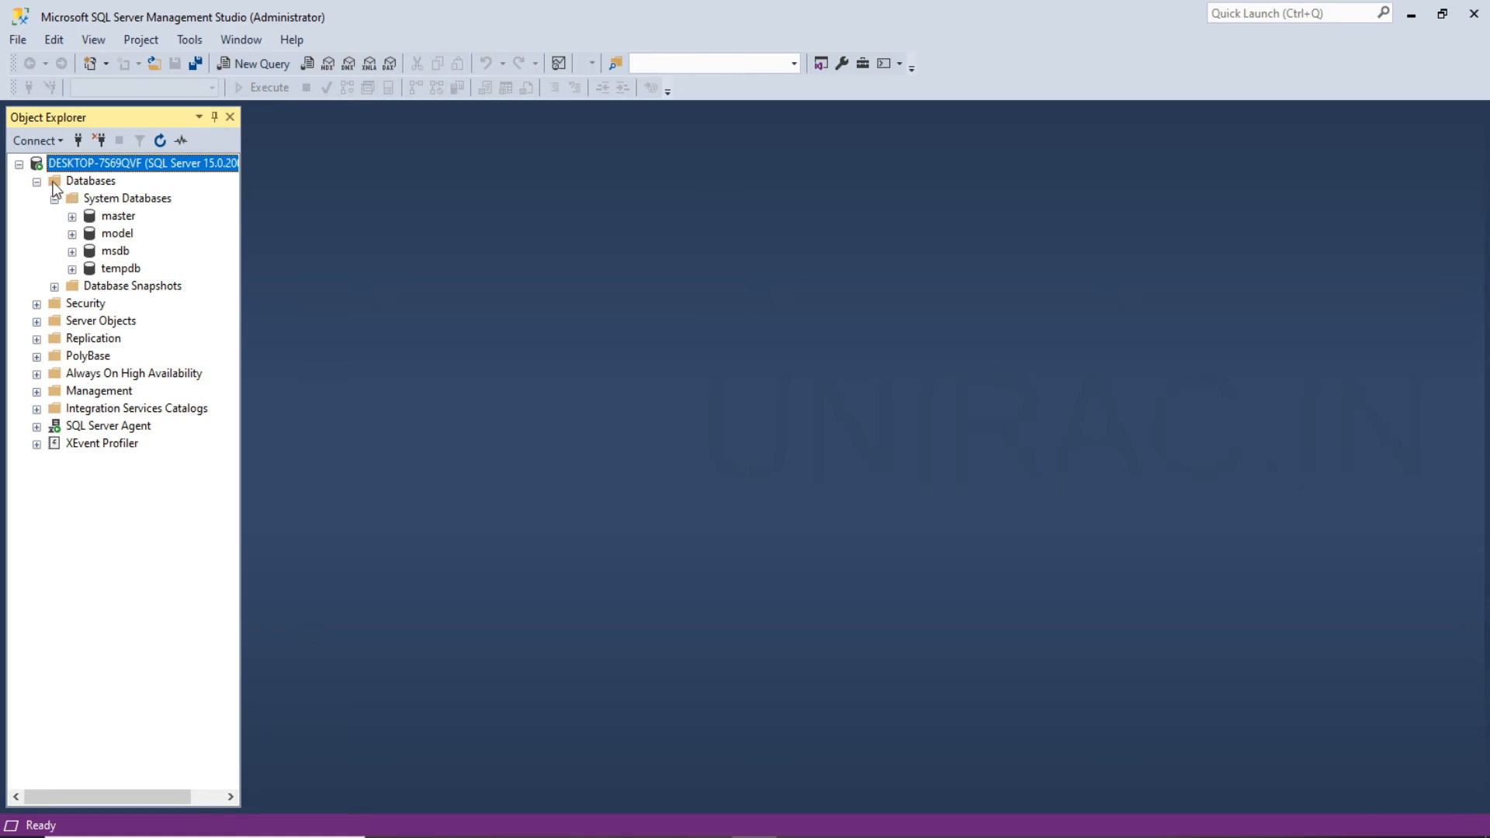
pyautogui.click(90, 180)
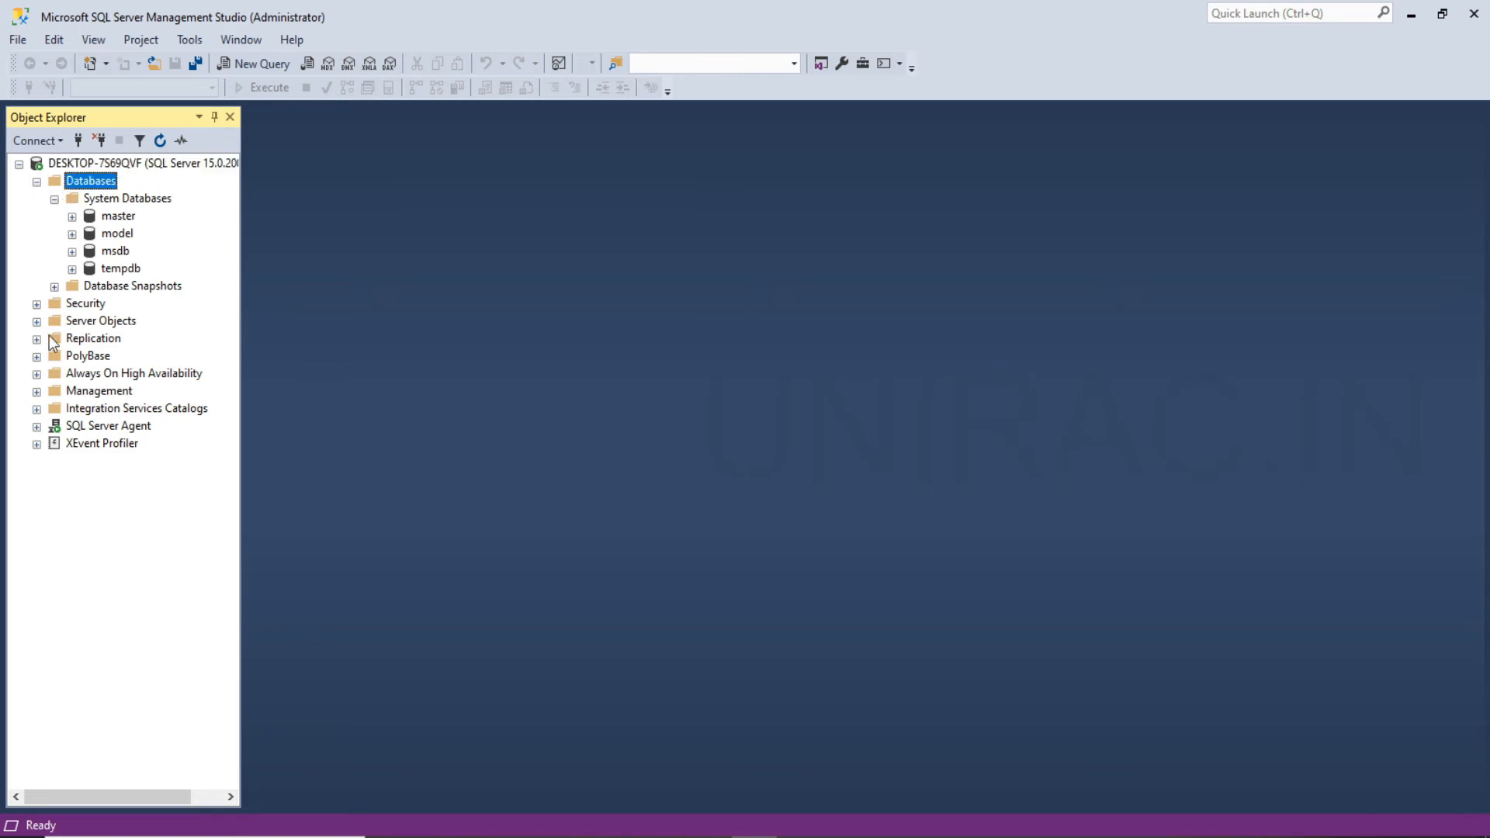
# Expand Security > Logins and select the sa login
pyautogui.click(36, 304)
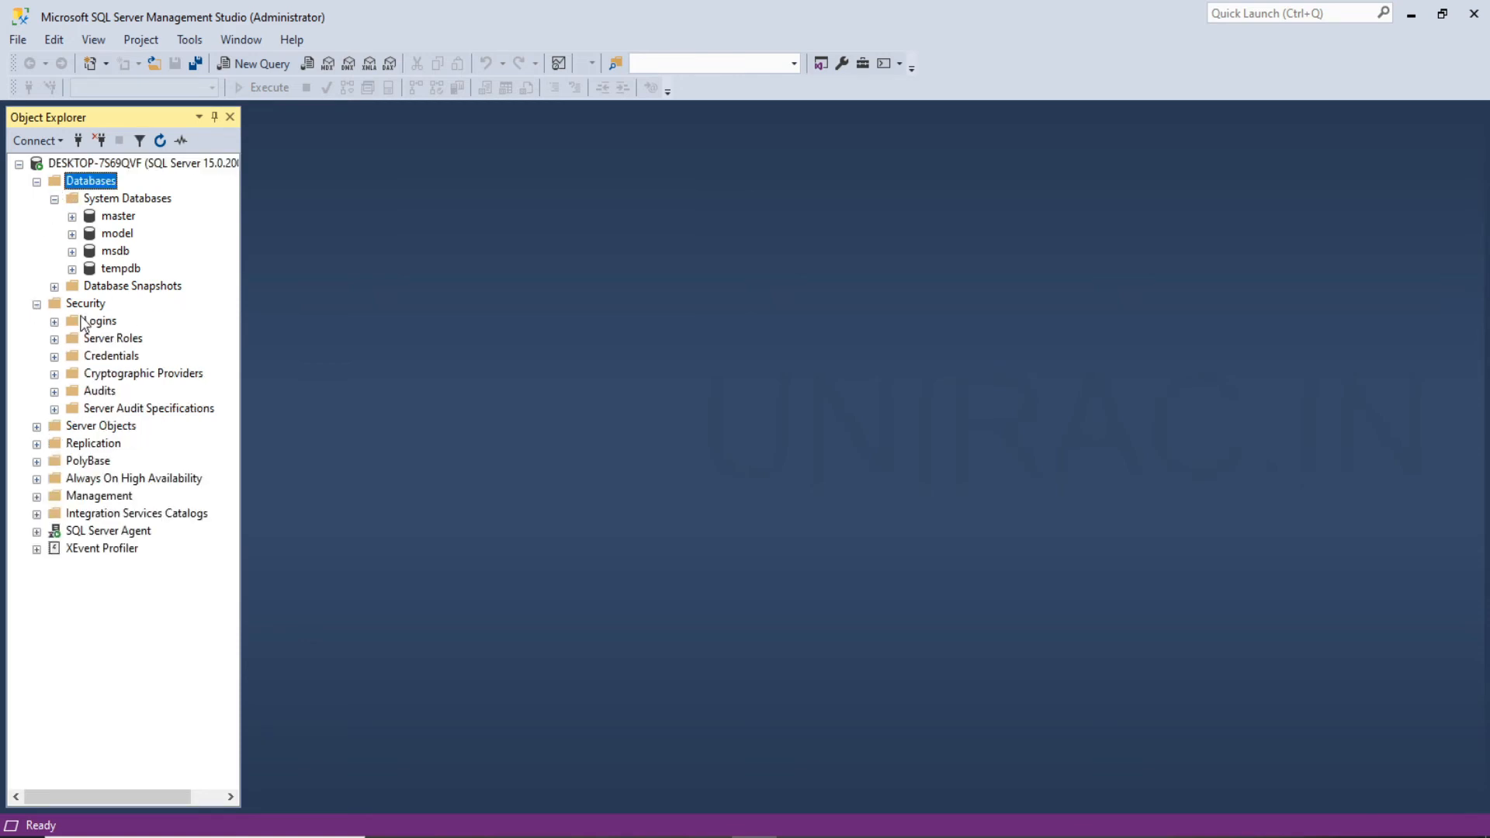
pyautogui.click(55, 319)
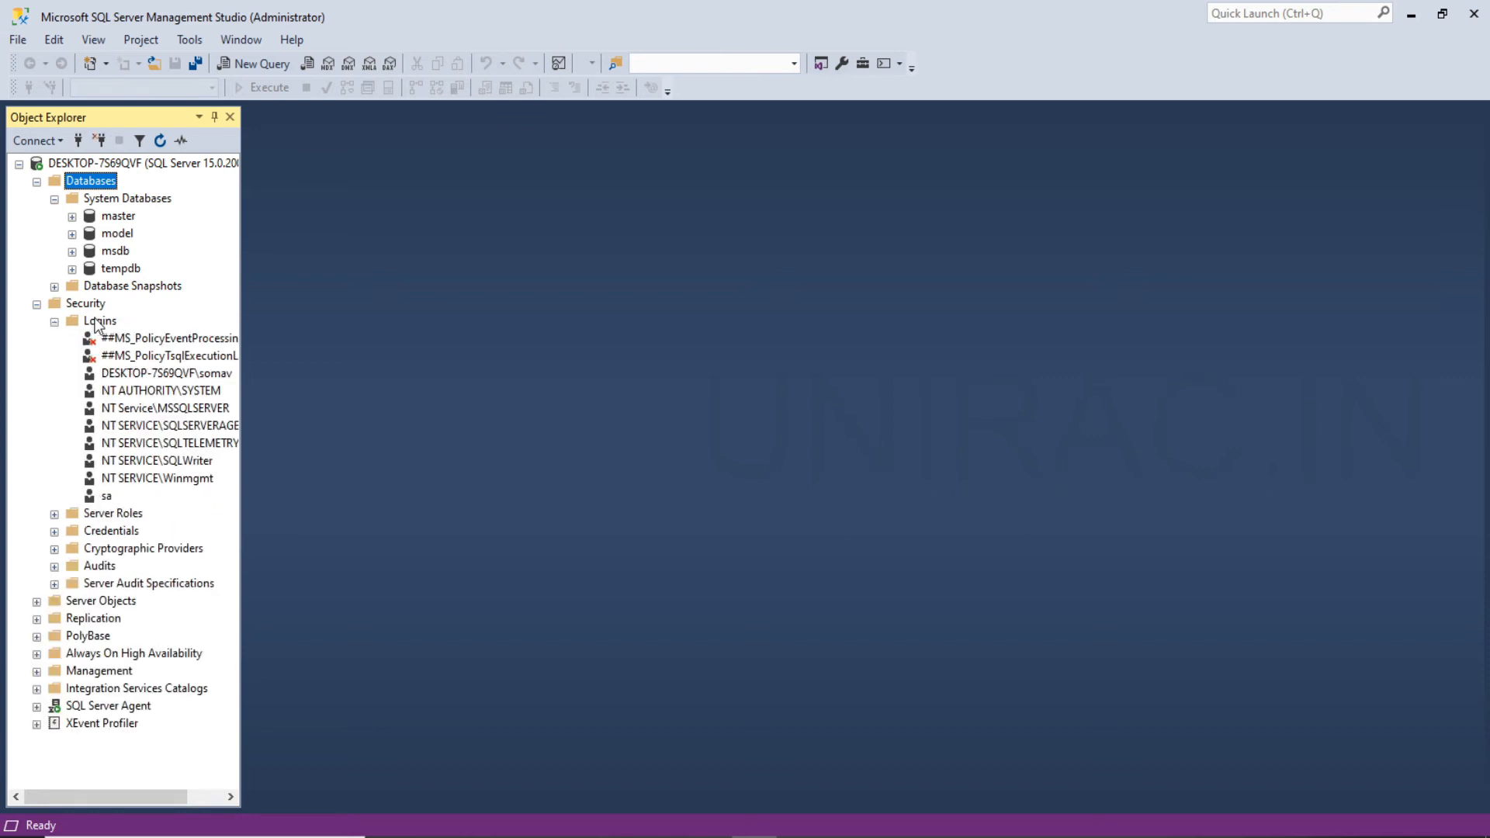
pyautogui.click(105, 495)
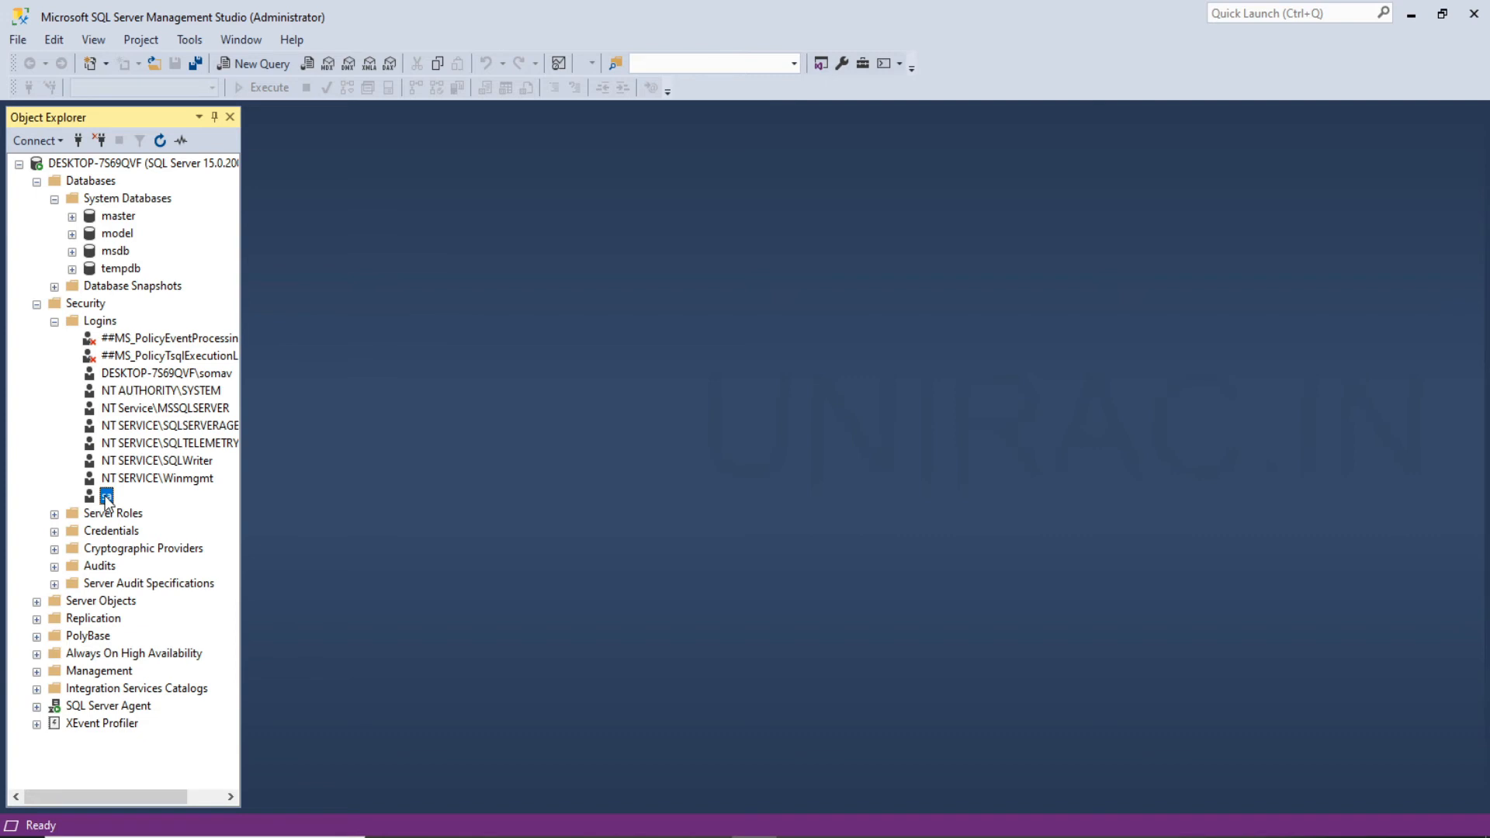
pyautogui.rightClick(106, 495)
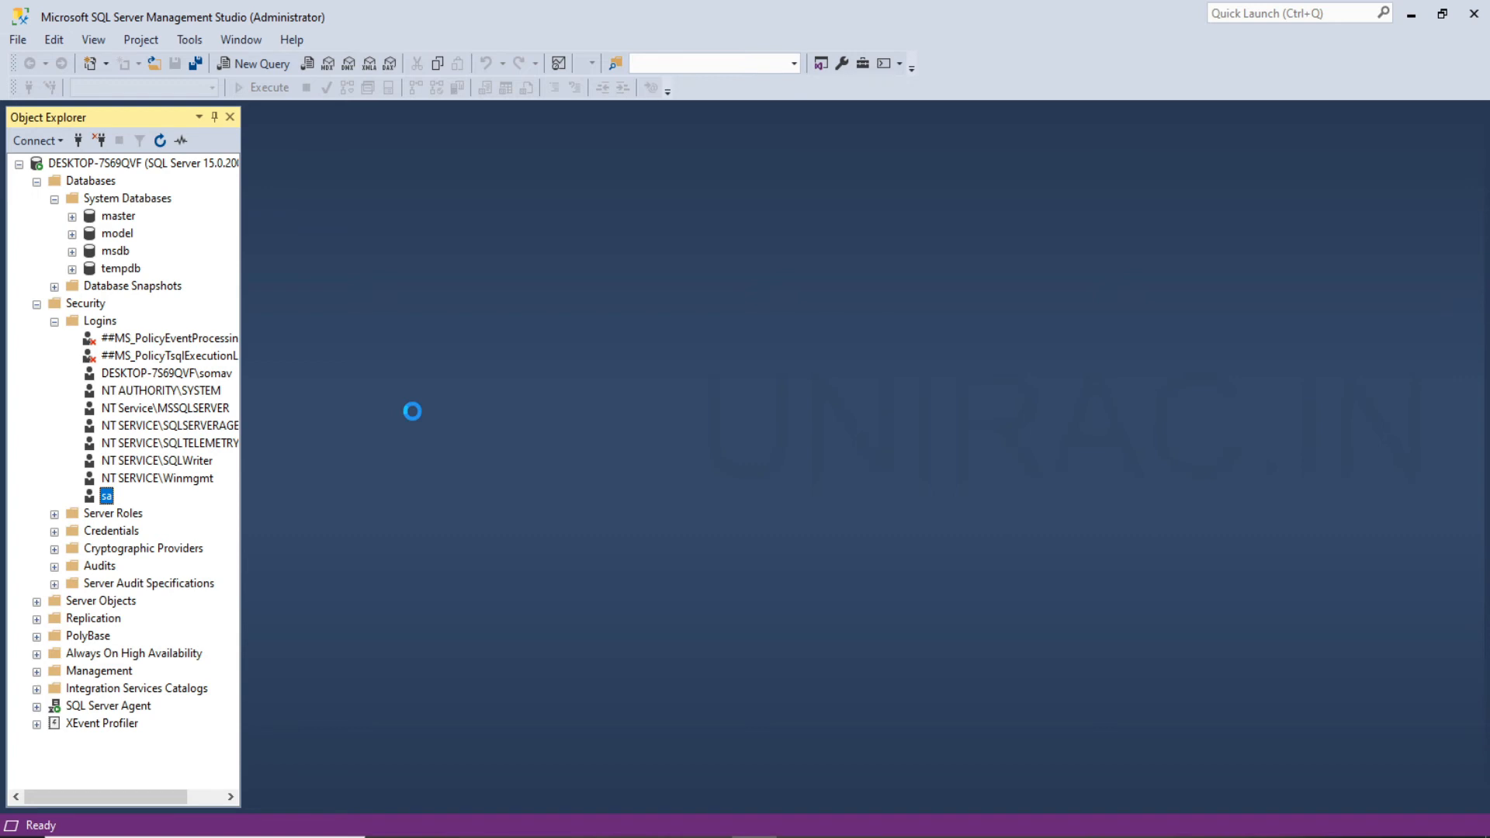
pyautogui.doubleClick(105, 497)
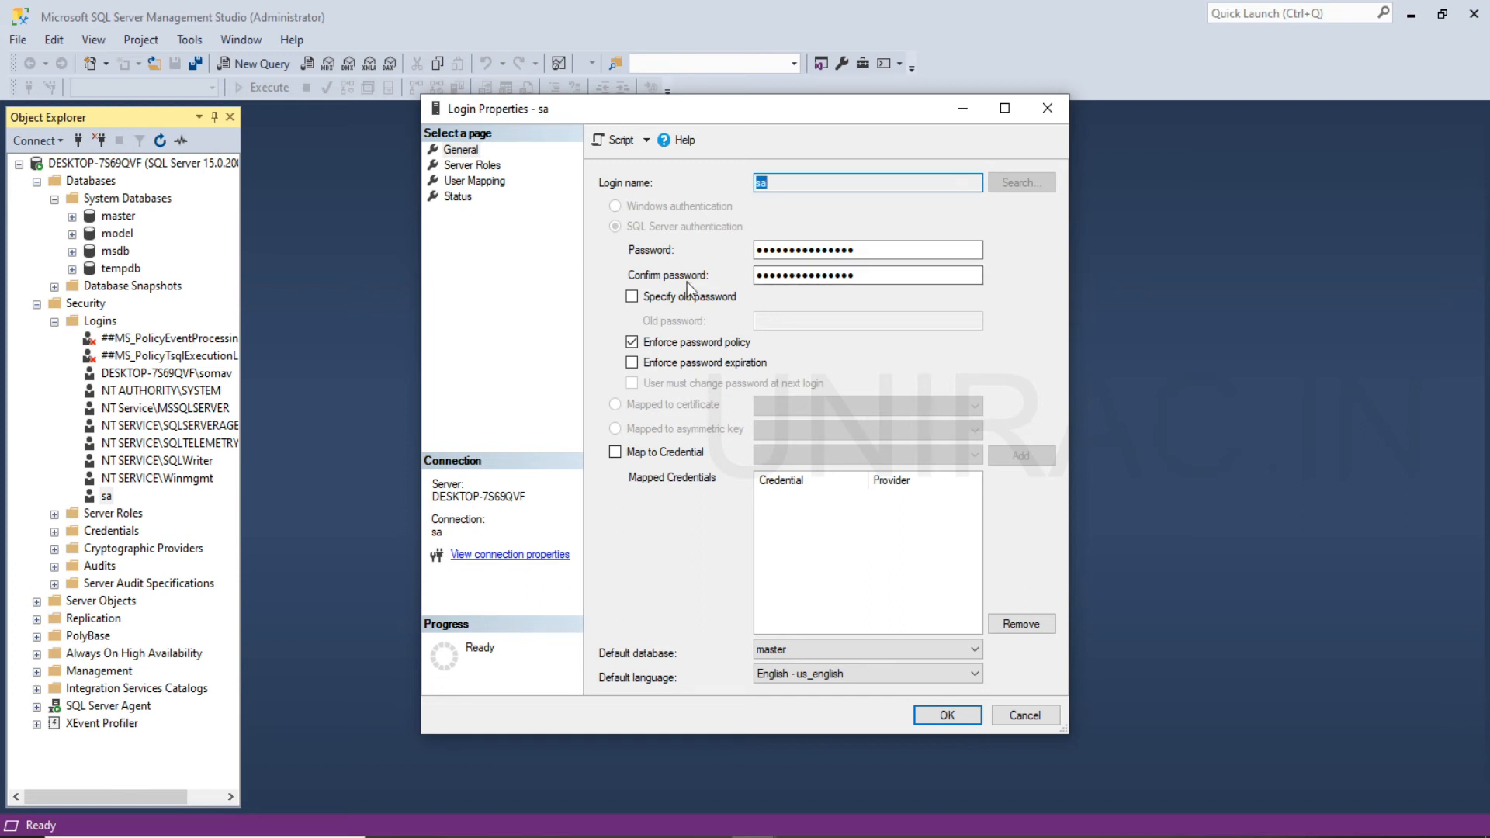
pyautogui.click(456, 196)
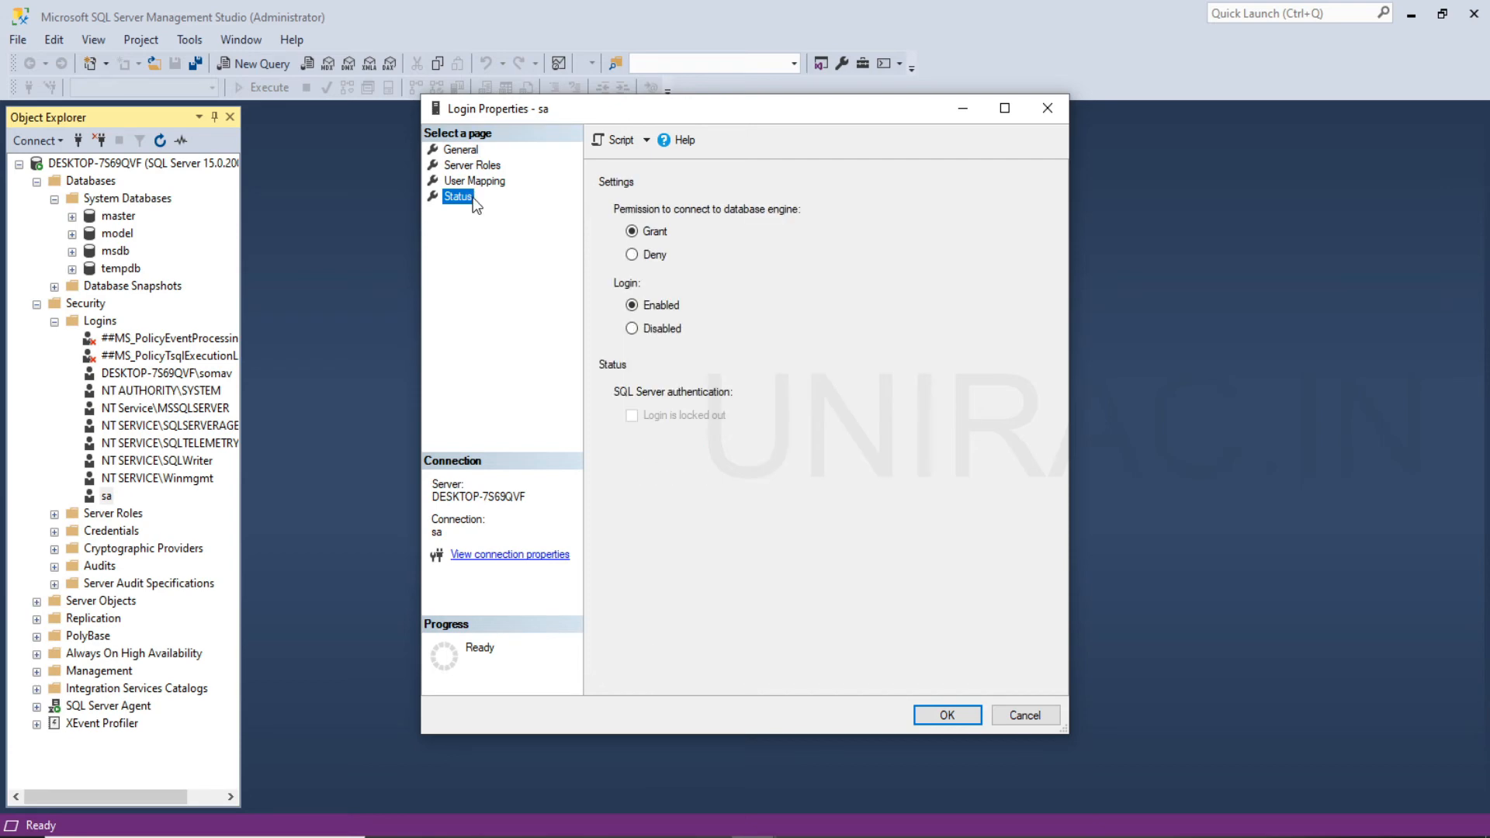
pyautogui.click(471, 164)
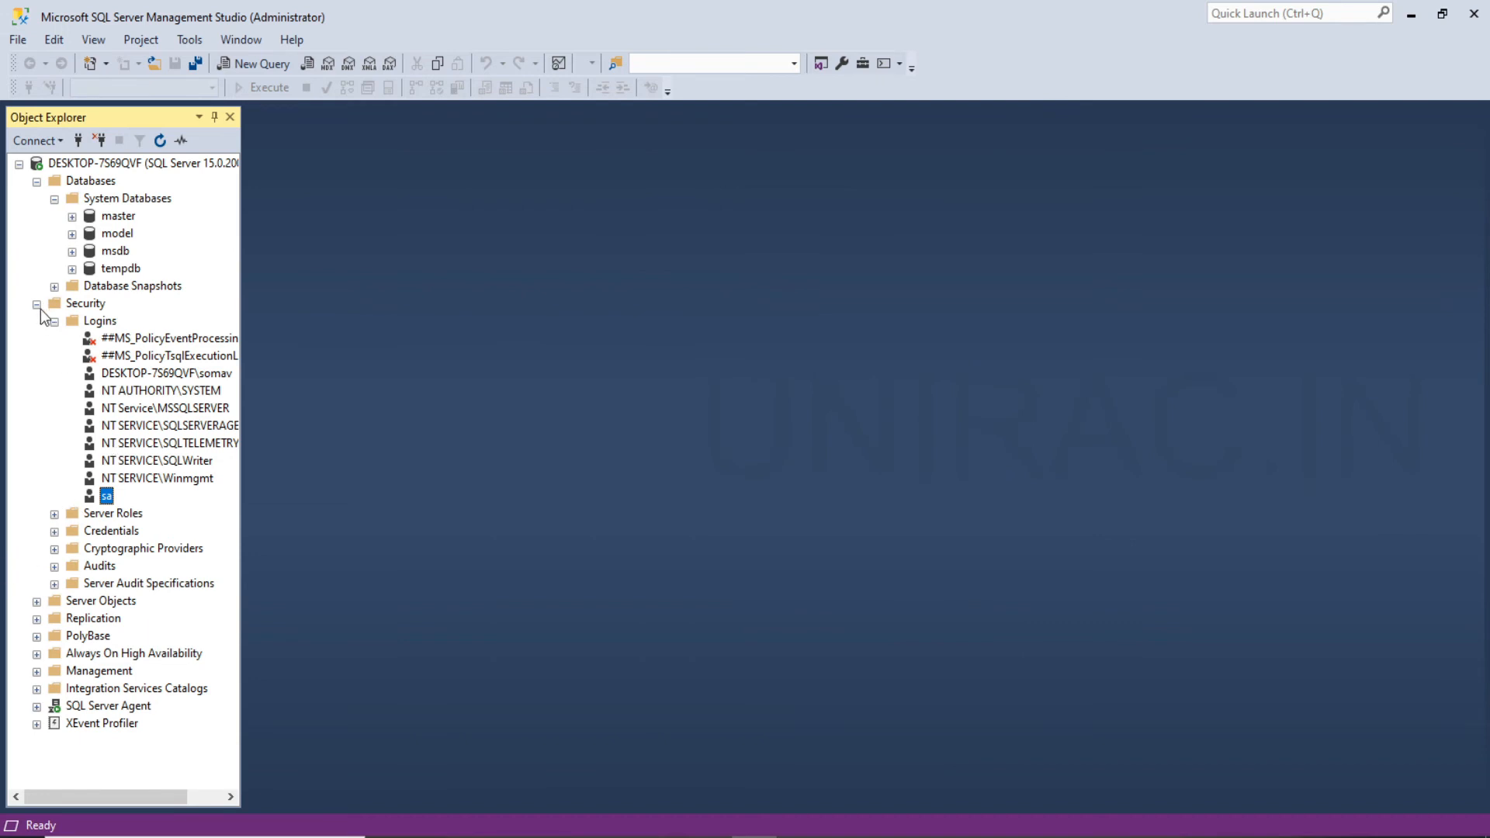
# Collapse Security and browse SQL Server Agent's Jobs and current error log
pyautogui.click(36, 305)
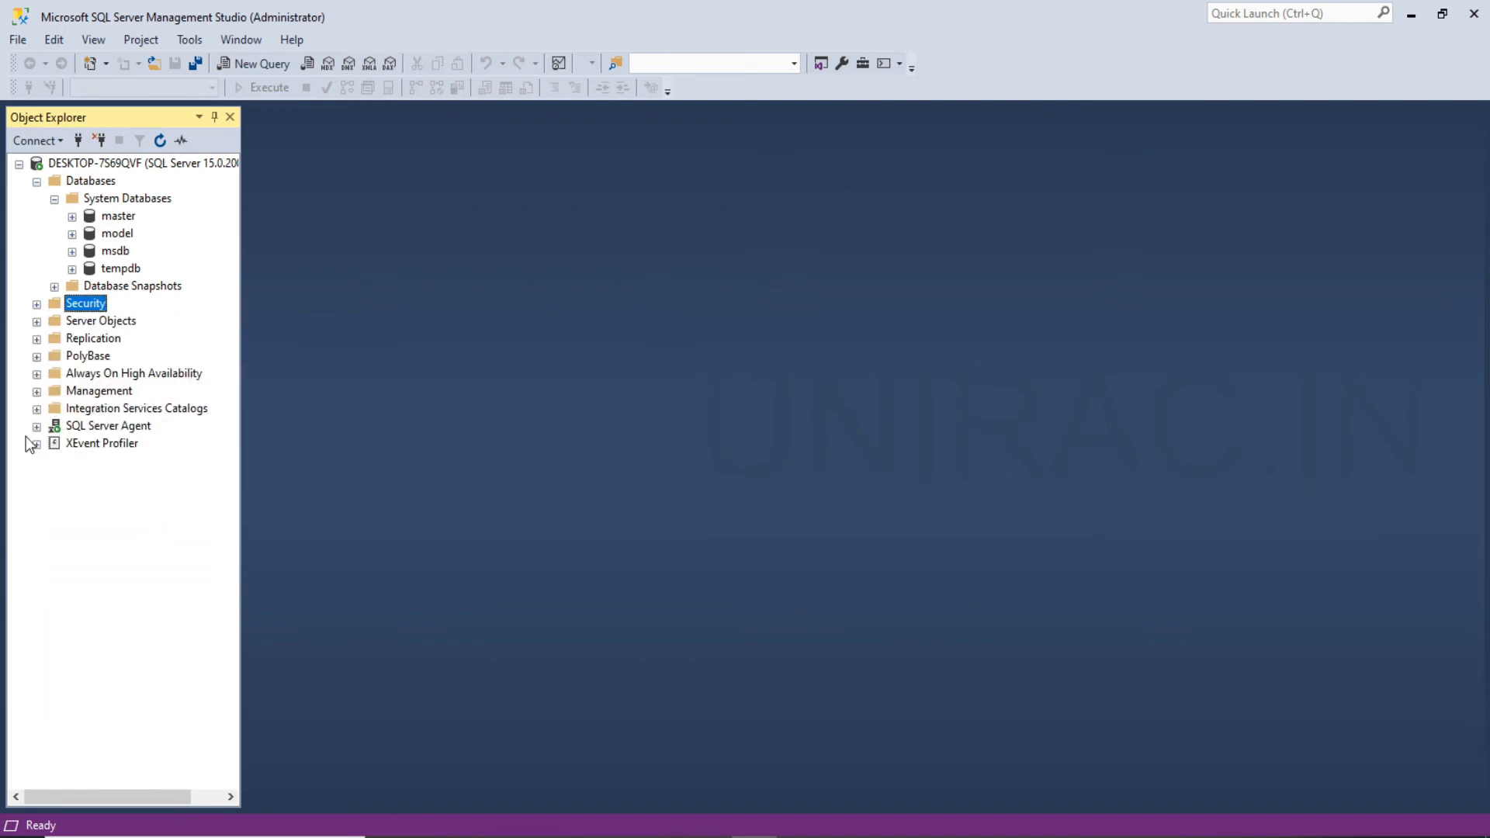
pyautogui.click(36, 425)
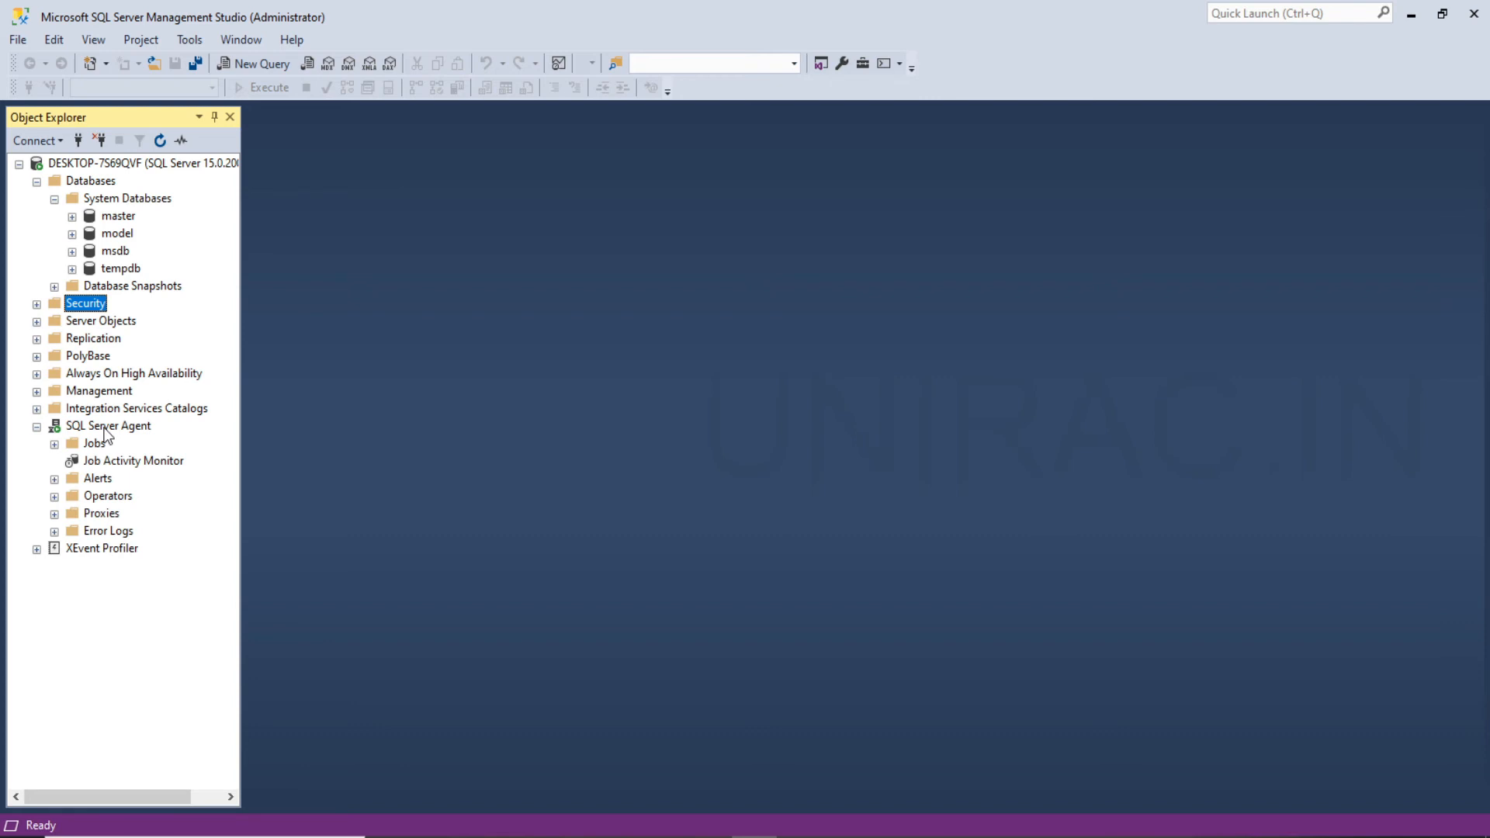
pyautogui.click(109, 425)
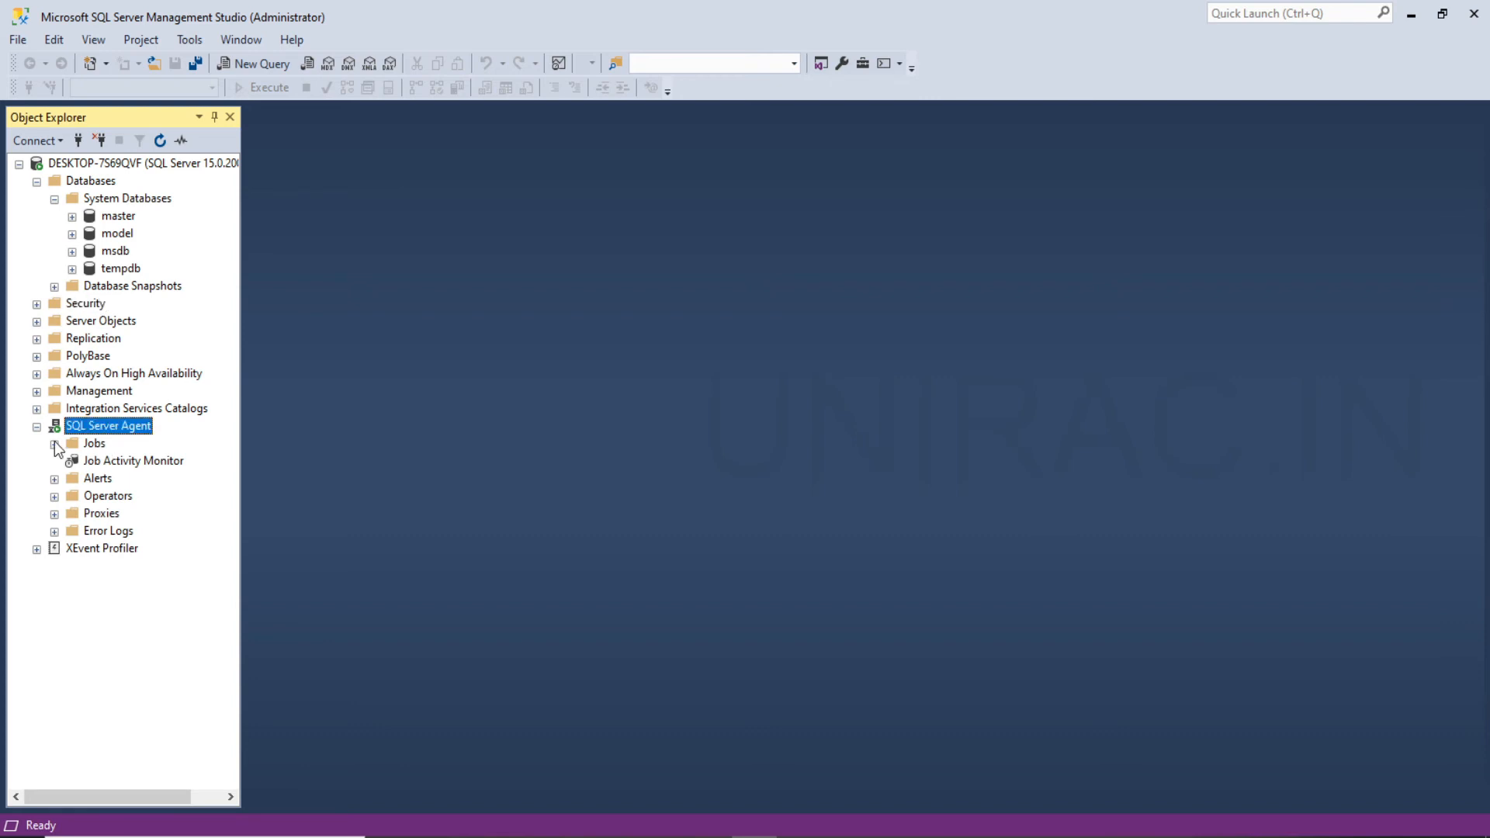
pyautogui.click(54, 444)
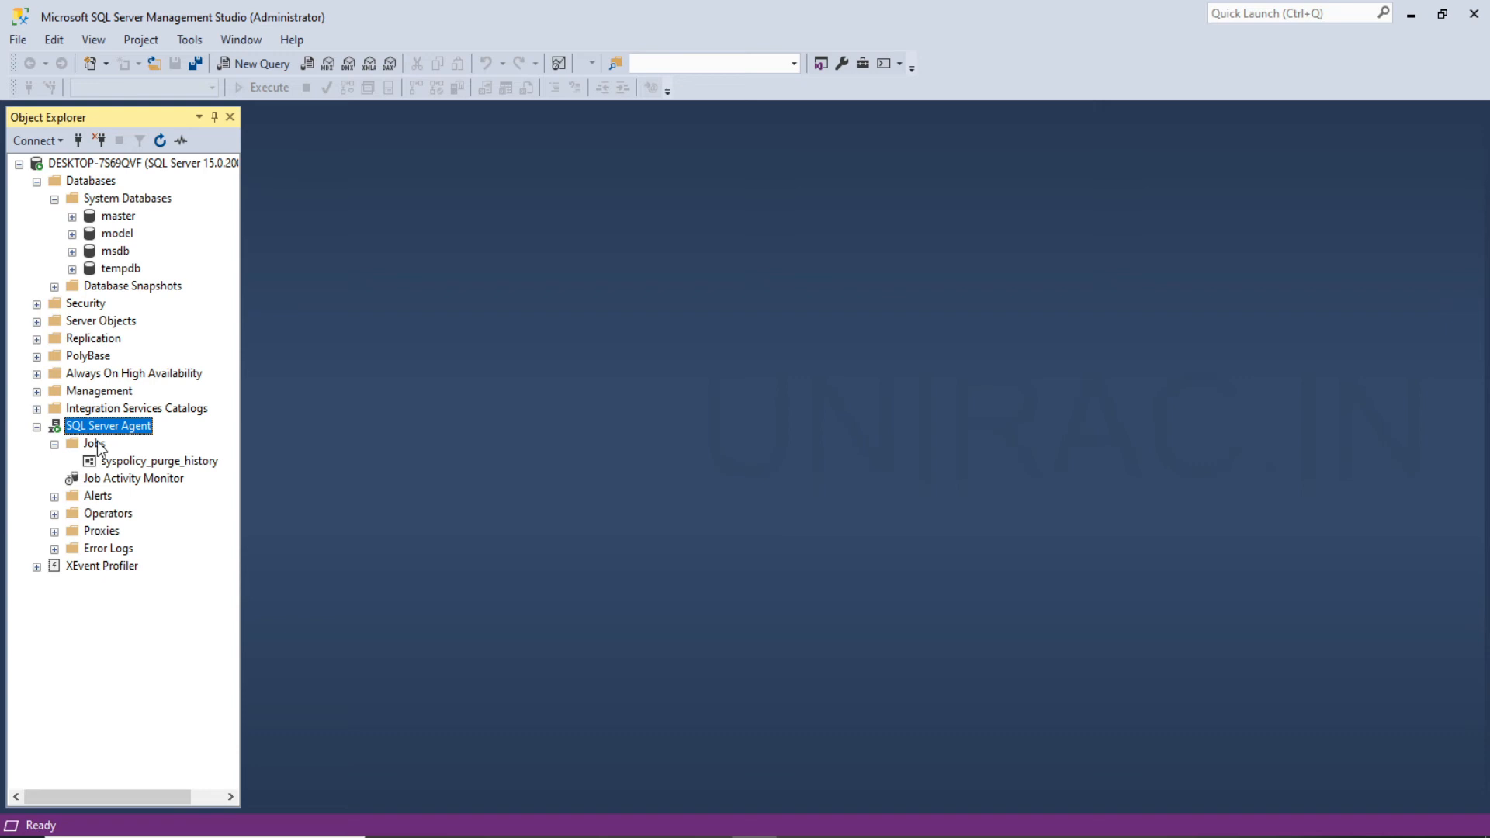
pyautogui.click(92, 444)
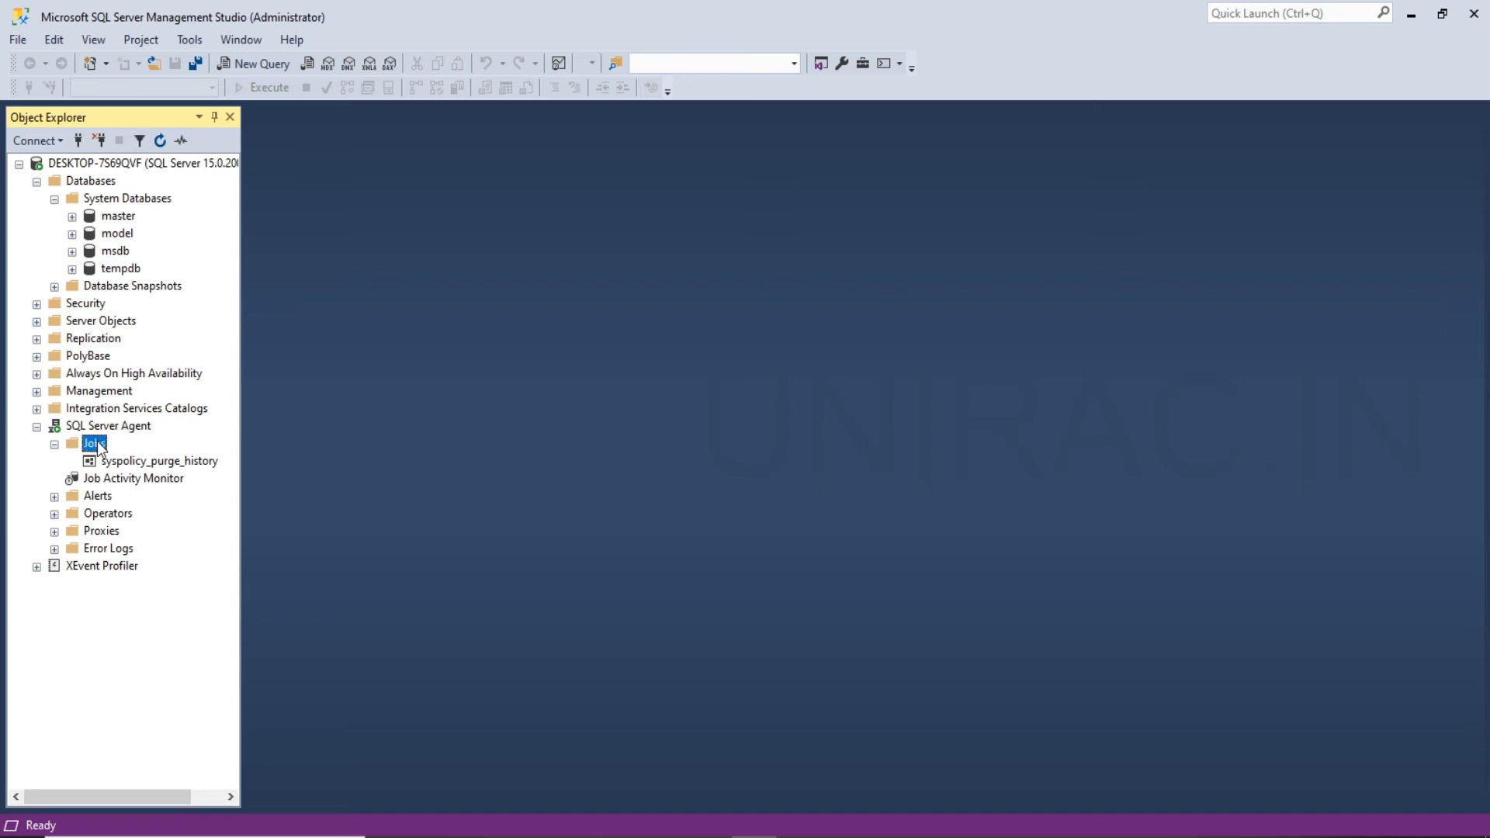
pyautogui.click(54, 549)
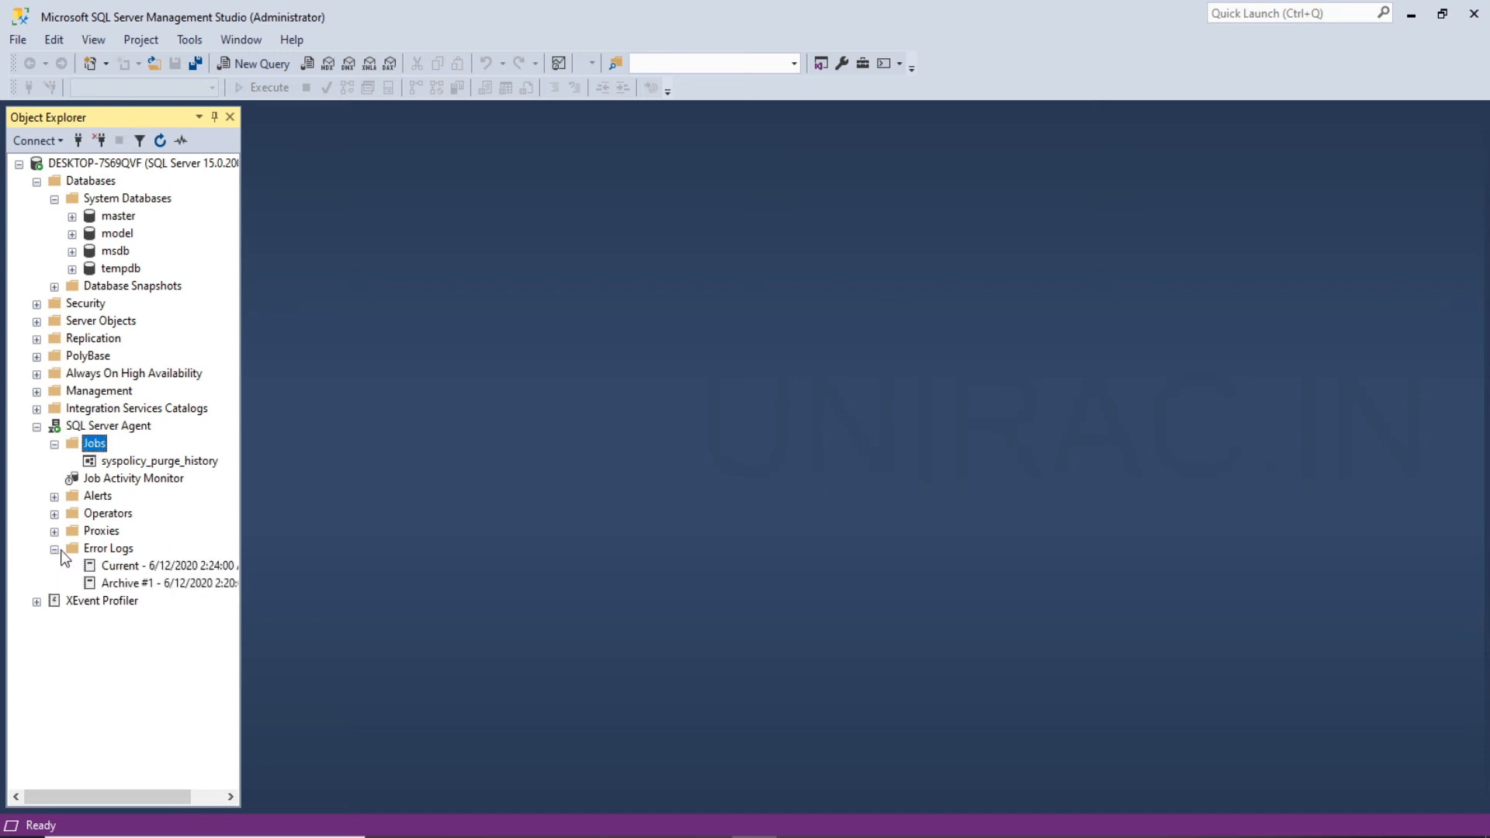
pyautogui.click(109, 548)
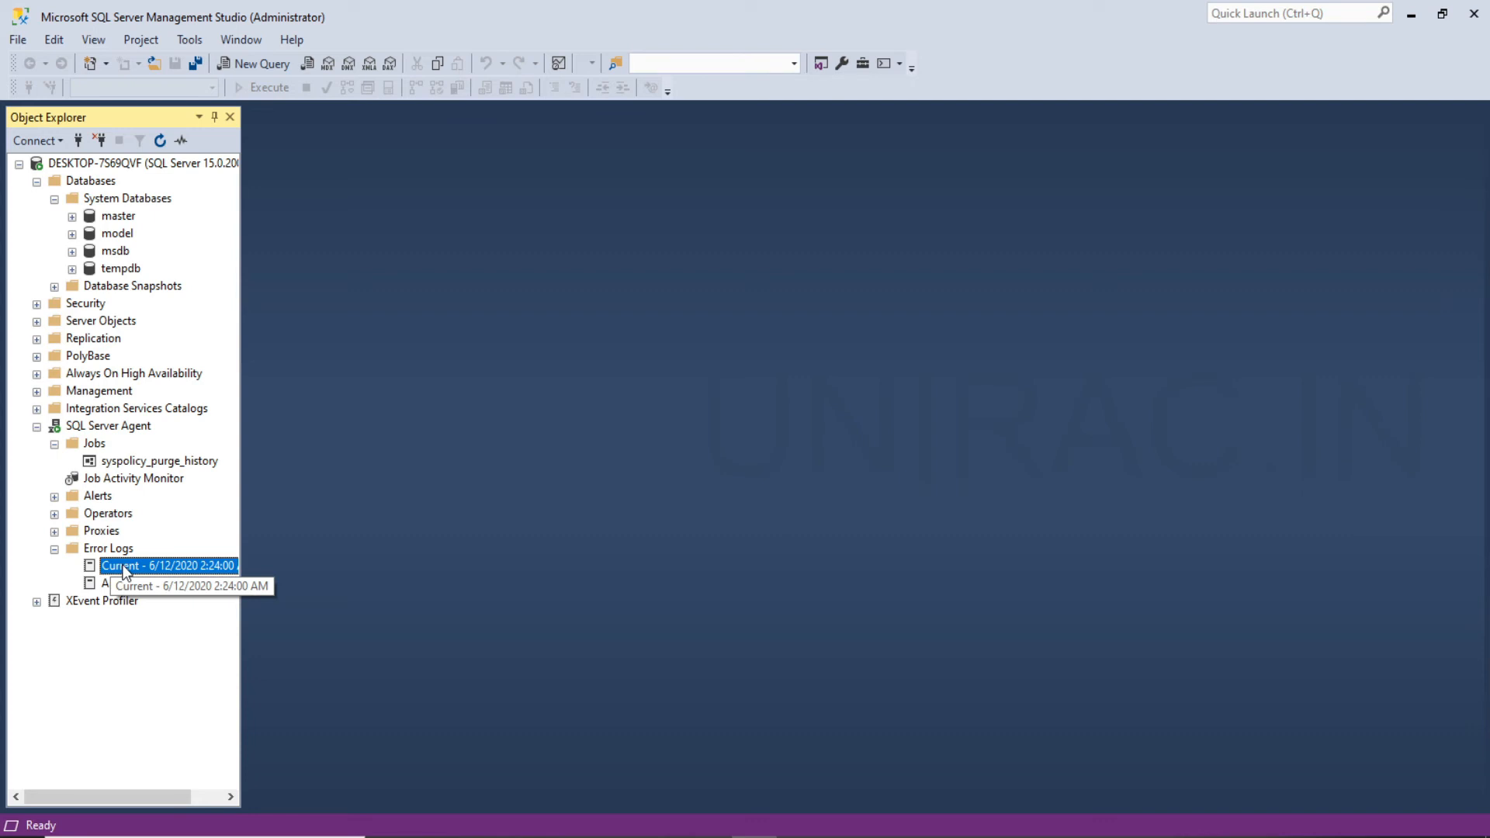
pyautogui.moveTo(126, 568)
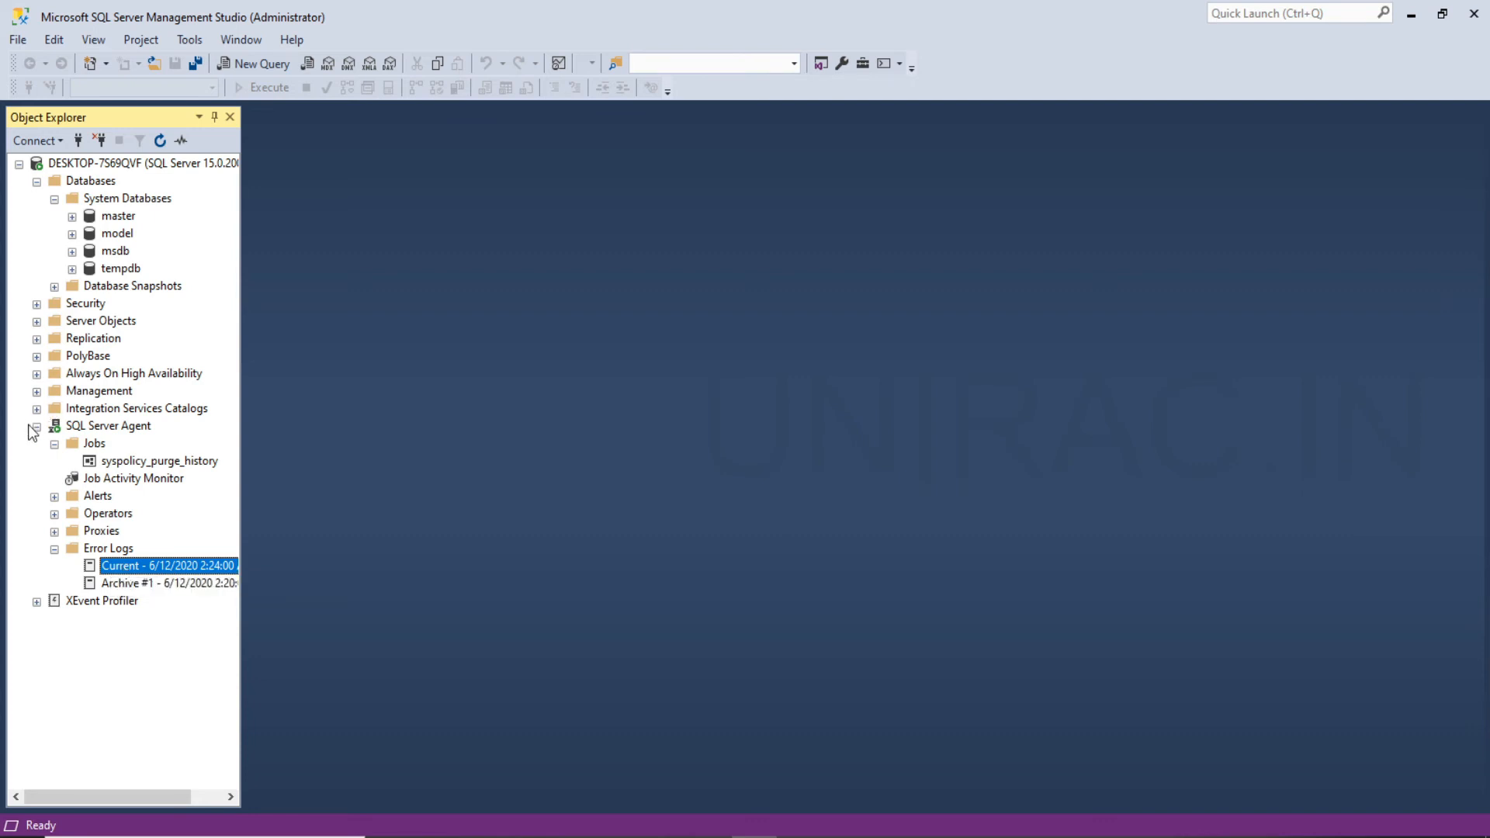
# Browse Management's Maintenance Plans, then collapse Management and SQL Server Agent
pyautogui.click(33, 391)
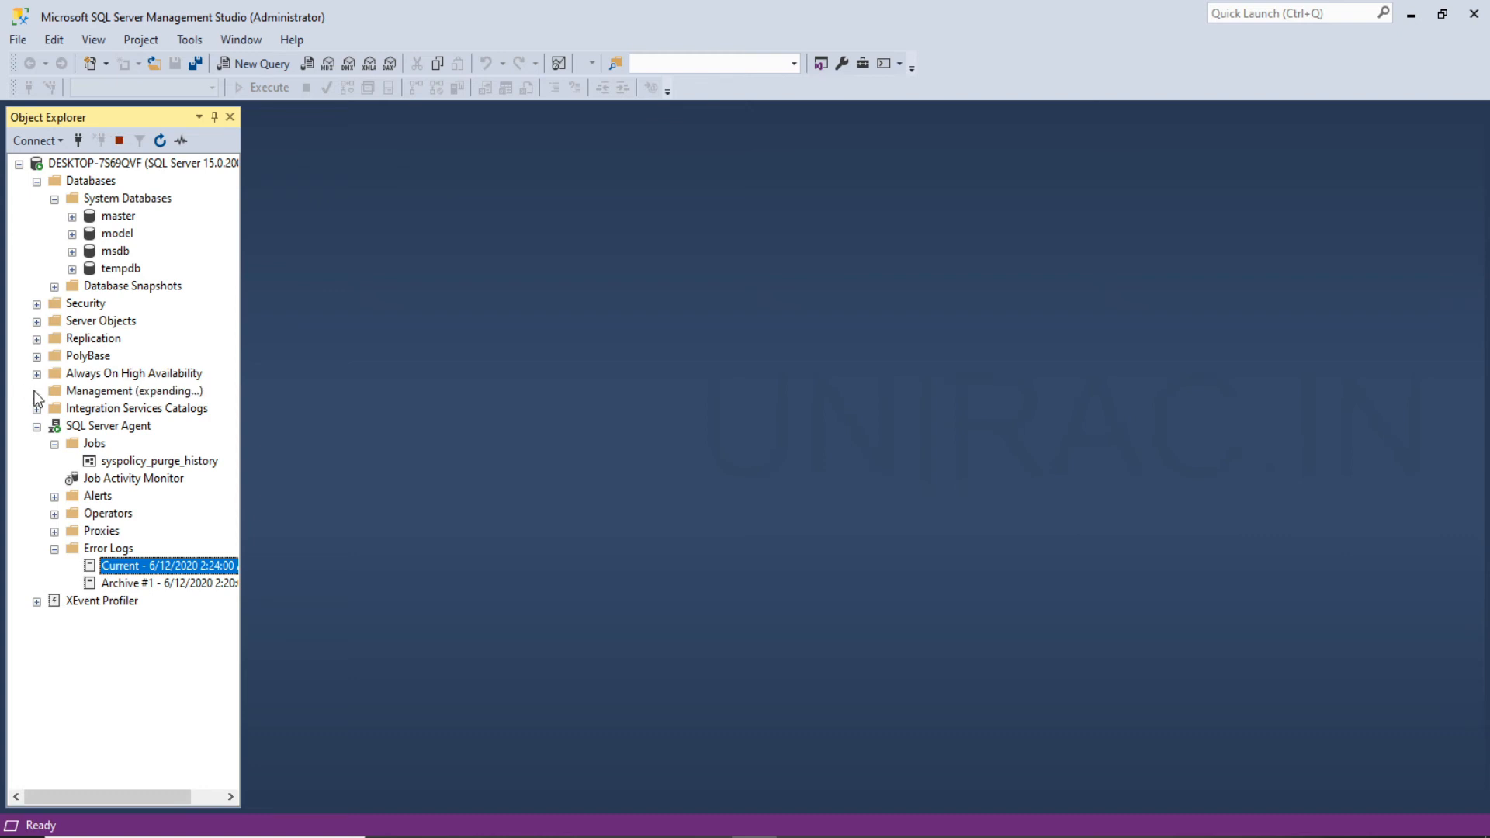
pyautogui.click(33, 391)
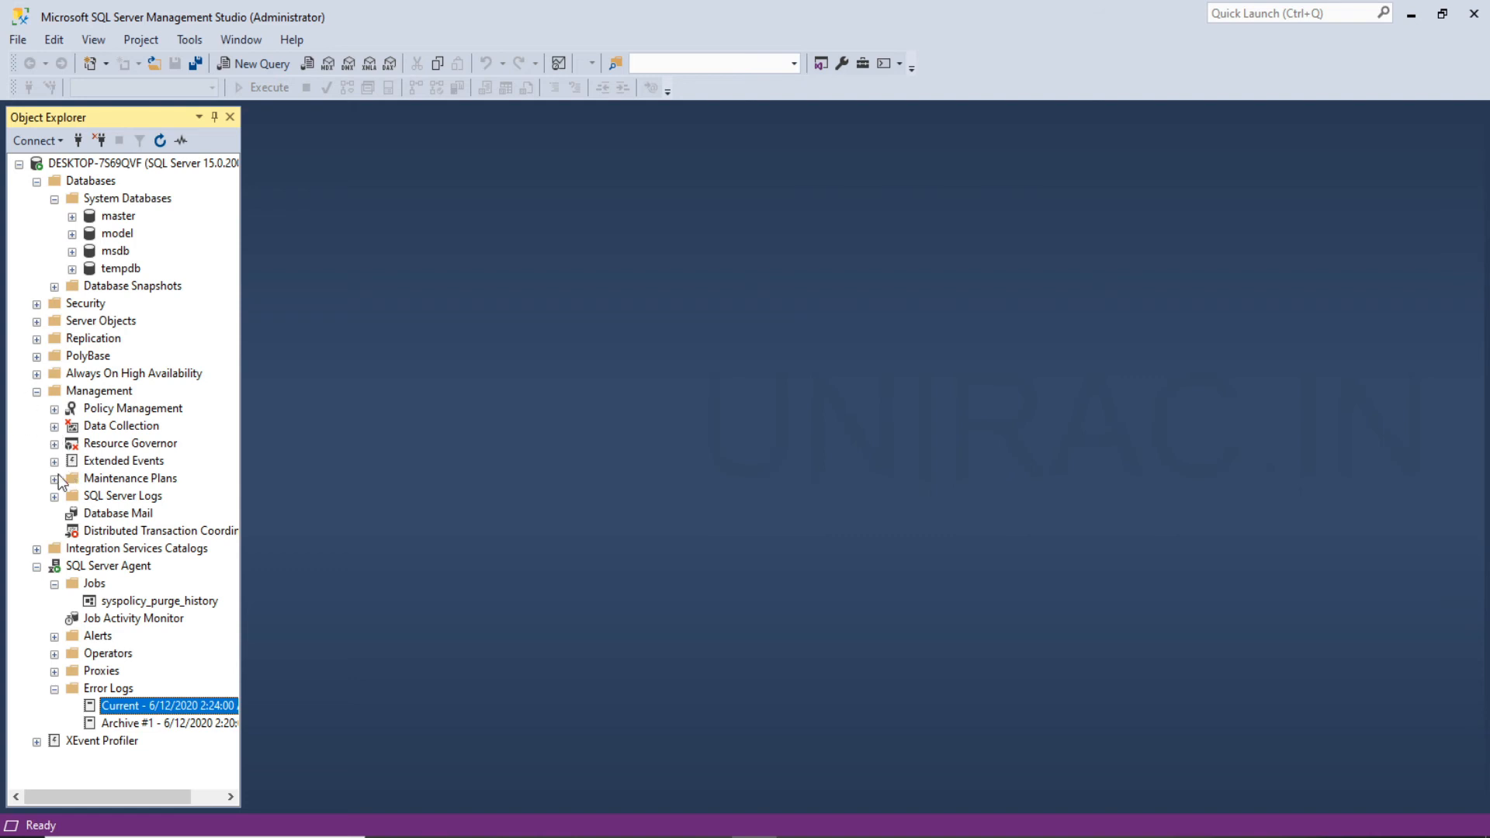
pyautogui.moveTo(112, 491)
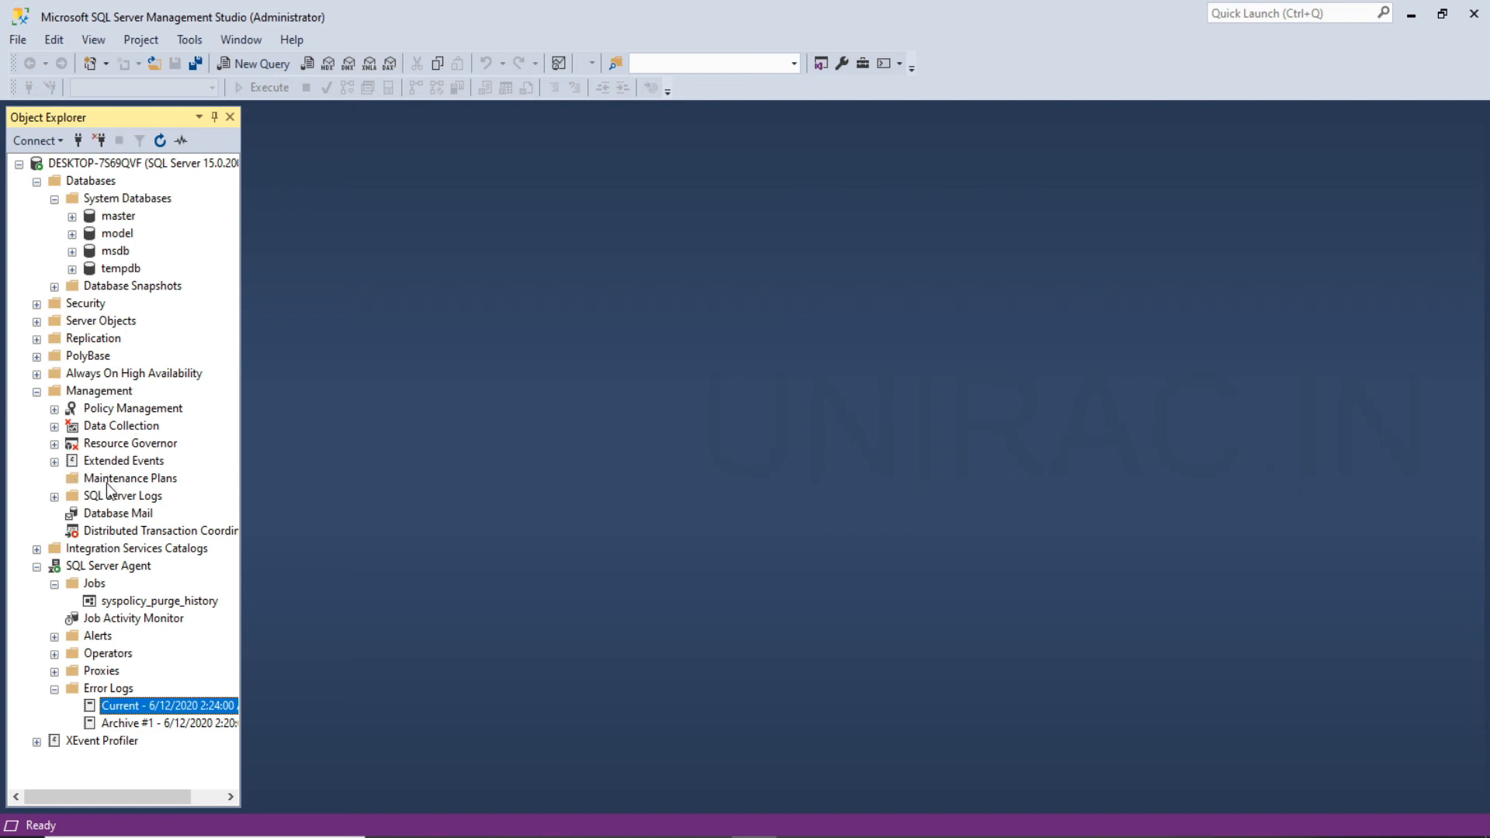
pyautogui.click(129, 478)
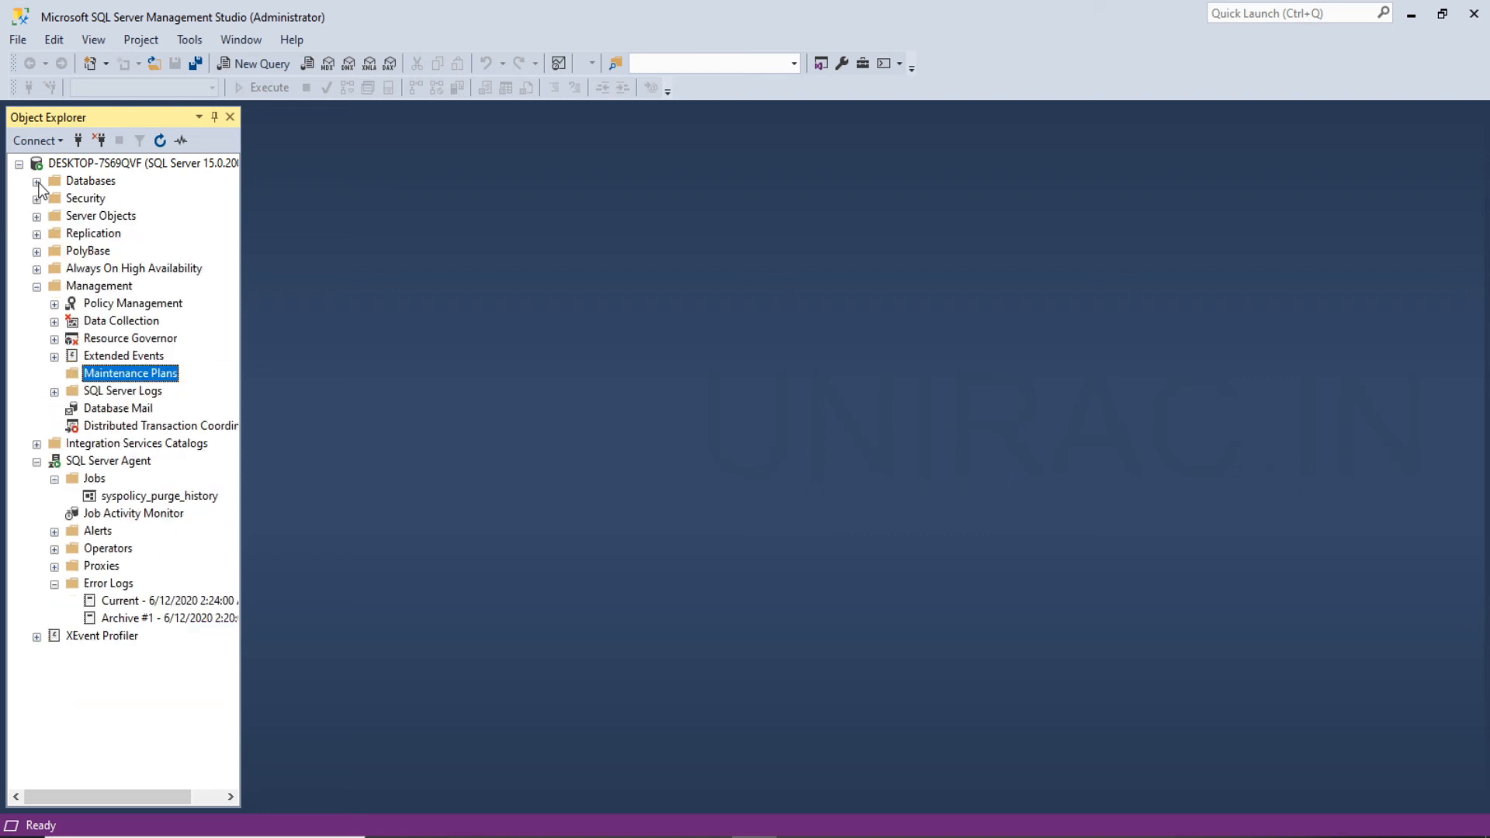
pyautogui.click(34, 286)
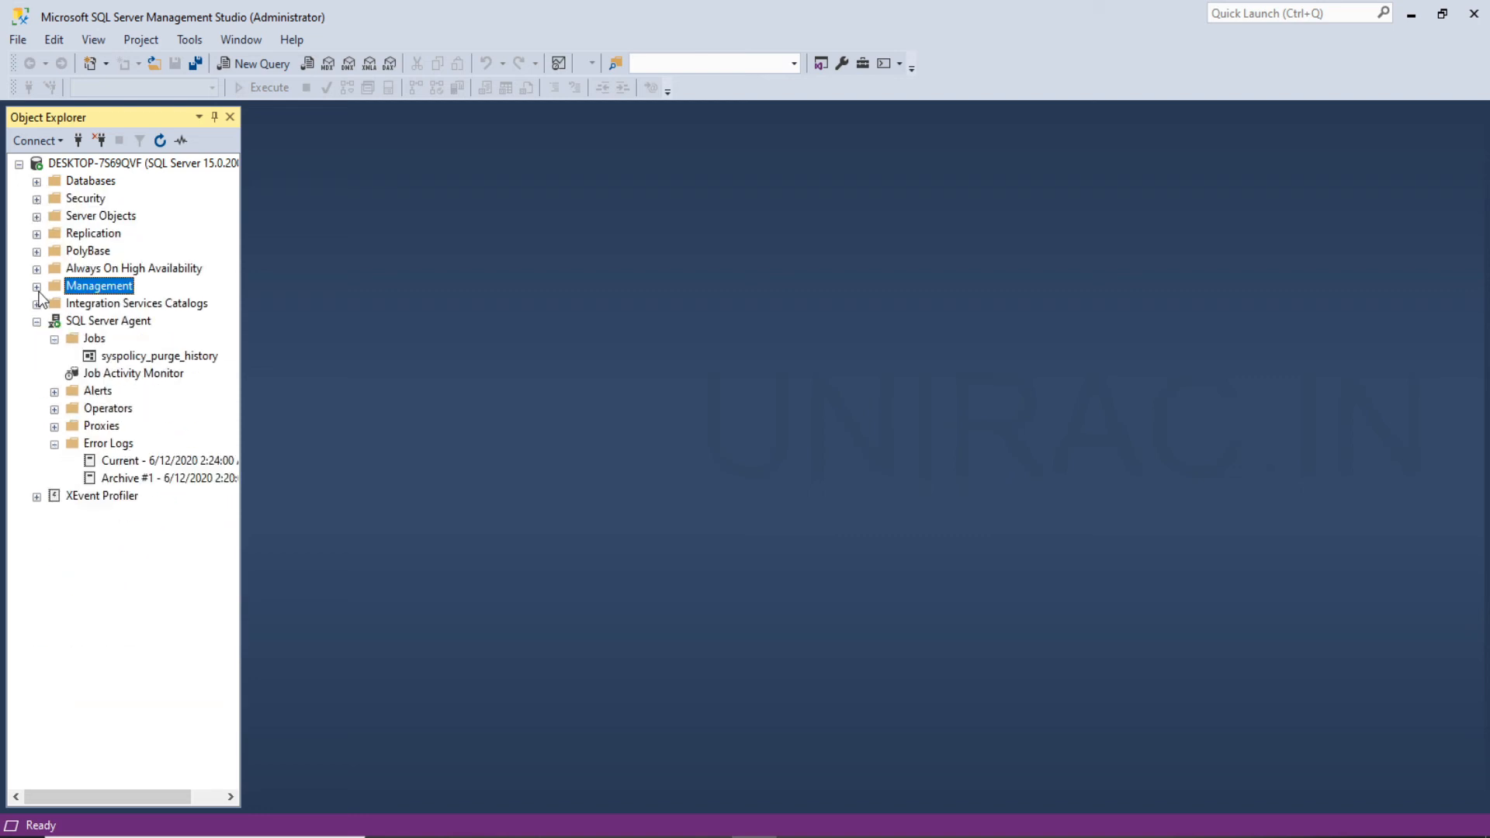
pyautogui.click(54, 319)
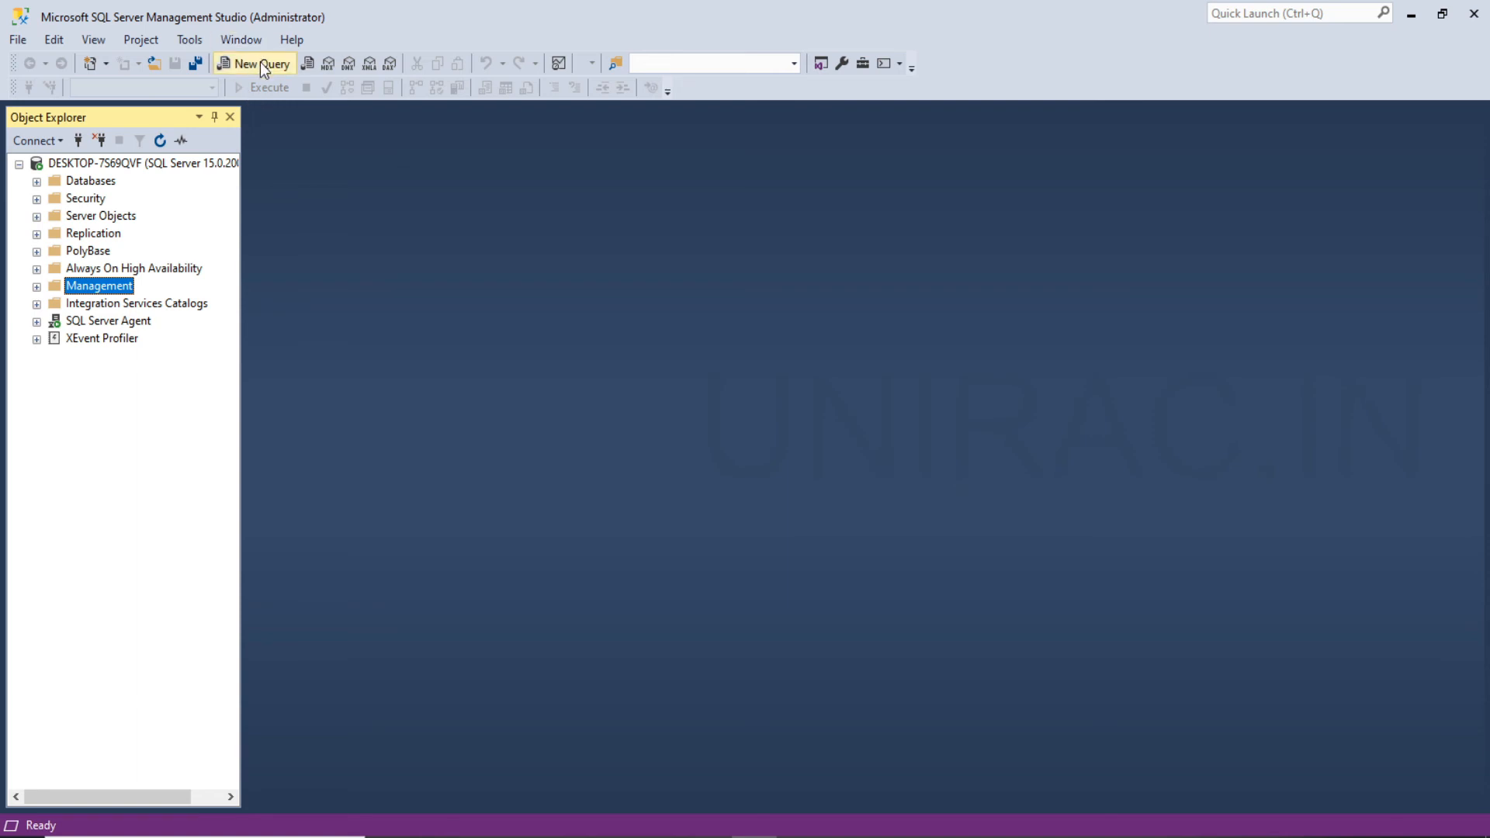
pyautogui.moveTo(264, 67)
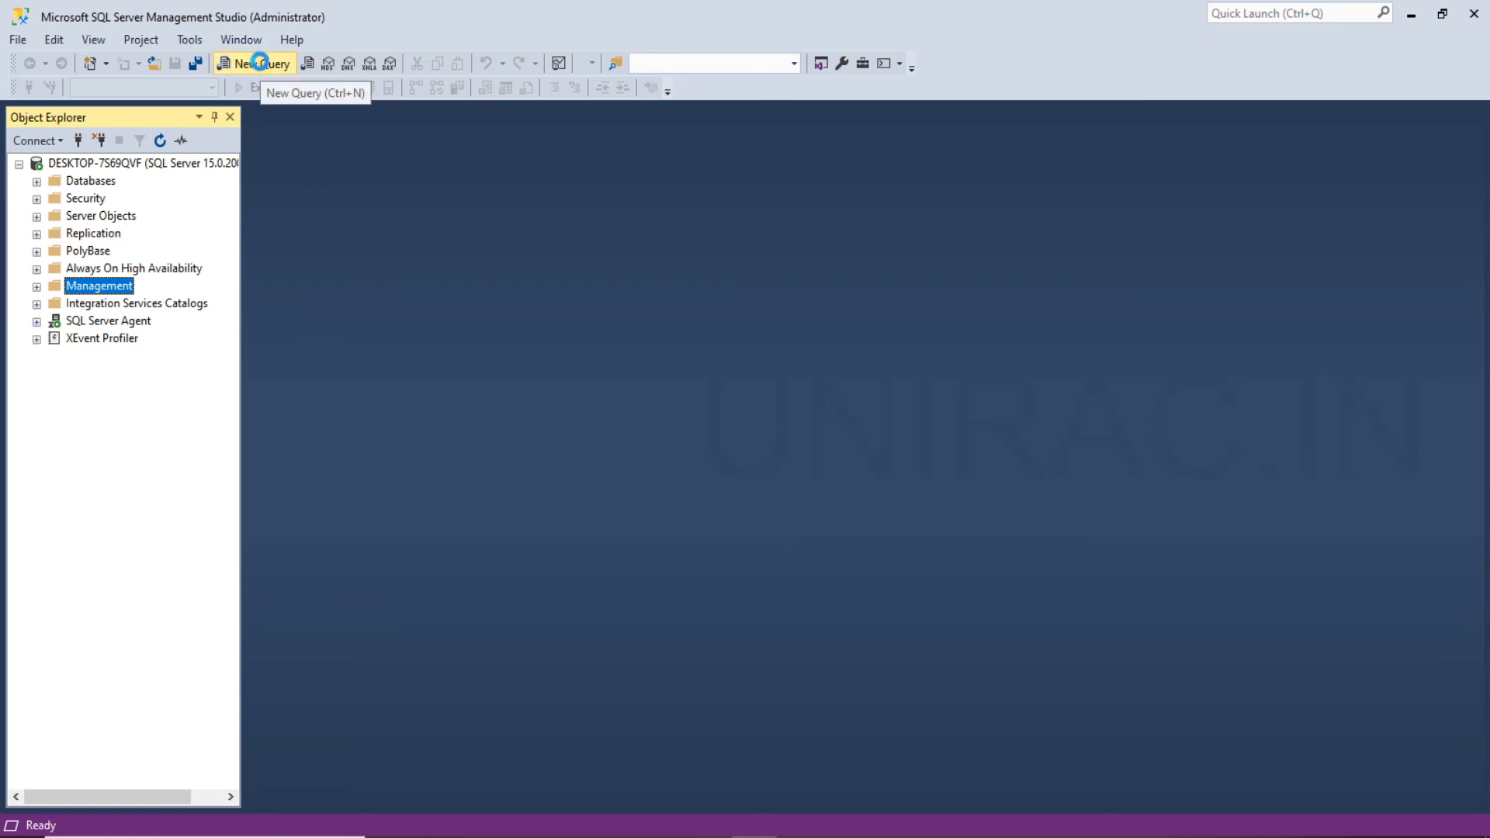
# Start a new query and execute the partially typed 'select' statement
pyautogui.click(254, 65)
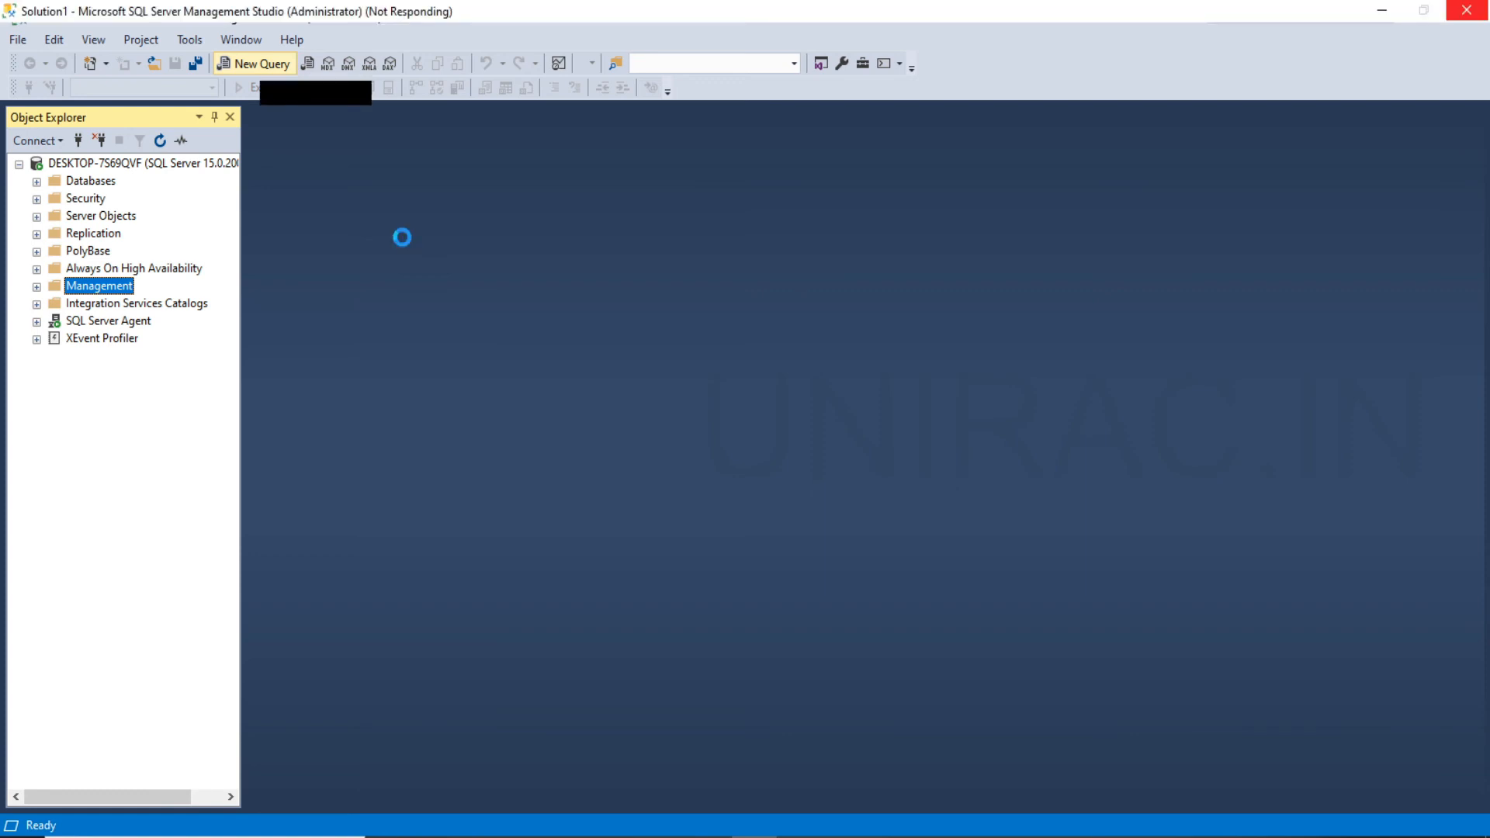
pyautogui.click(254, 65)
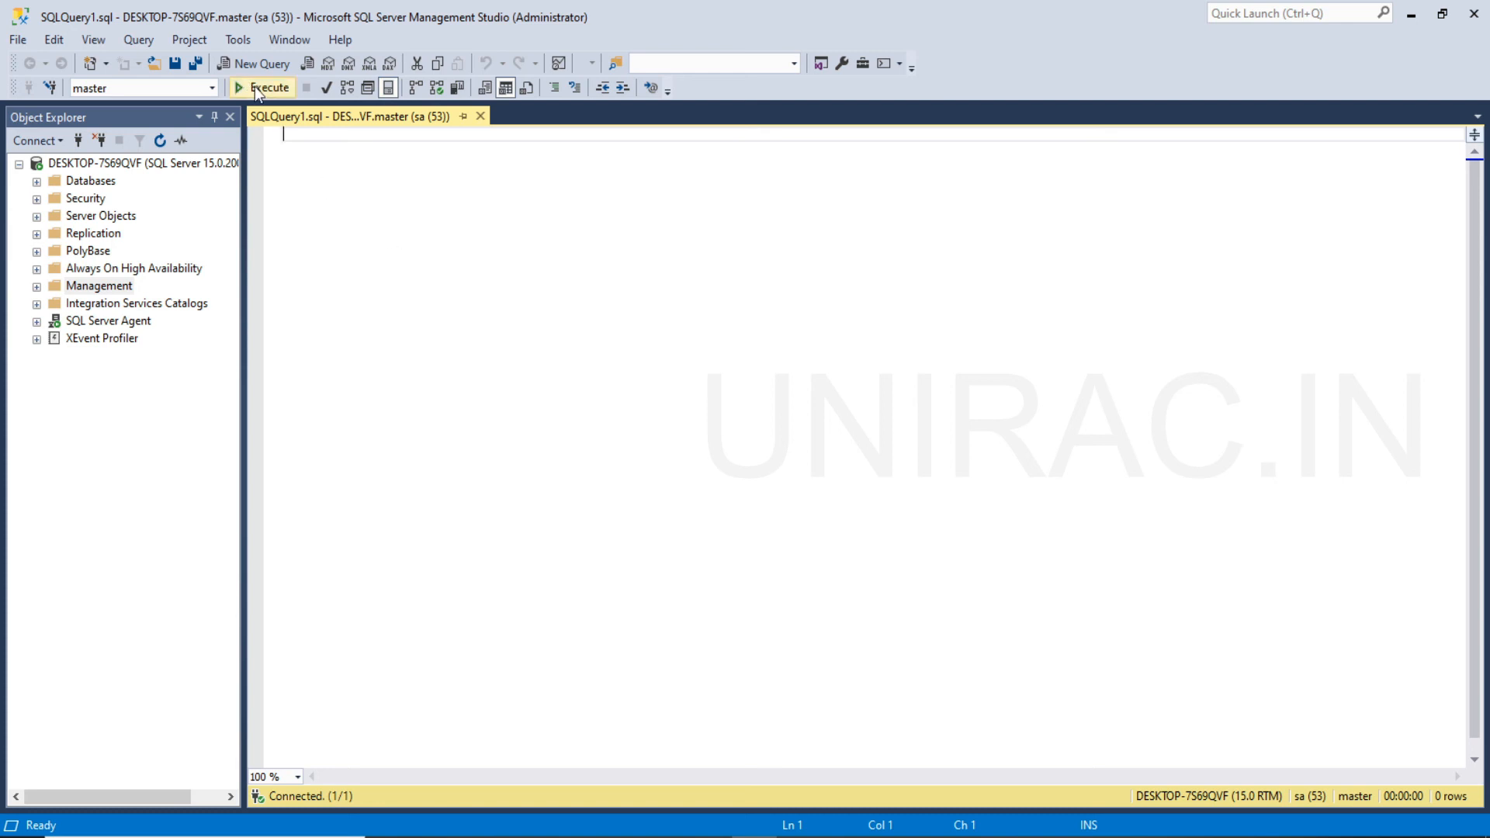
pyautogui.moveTo(276, 93)
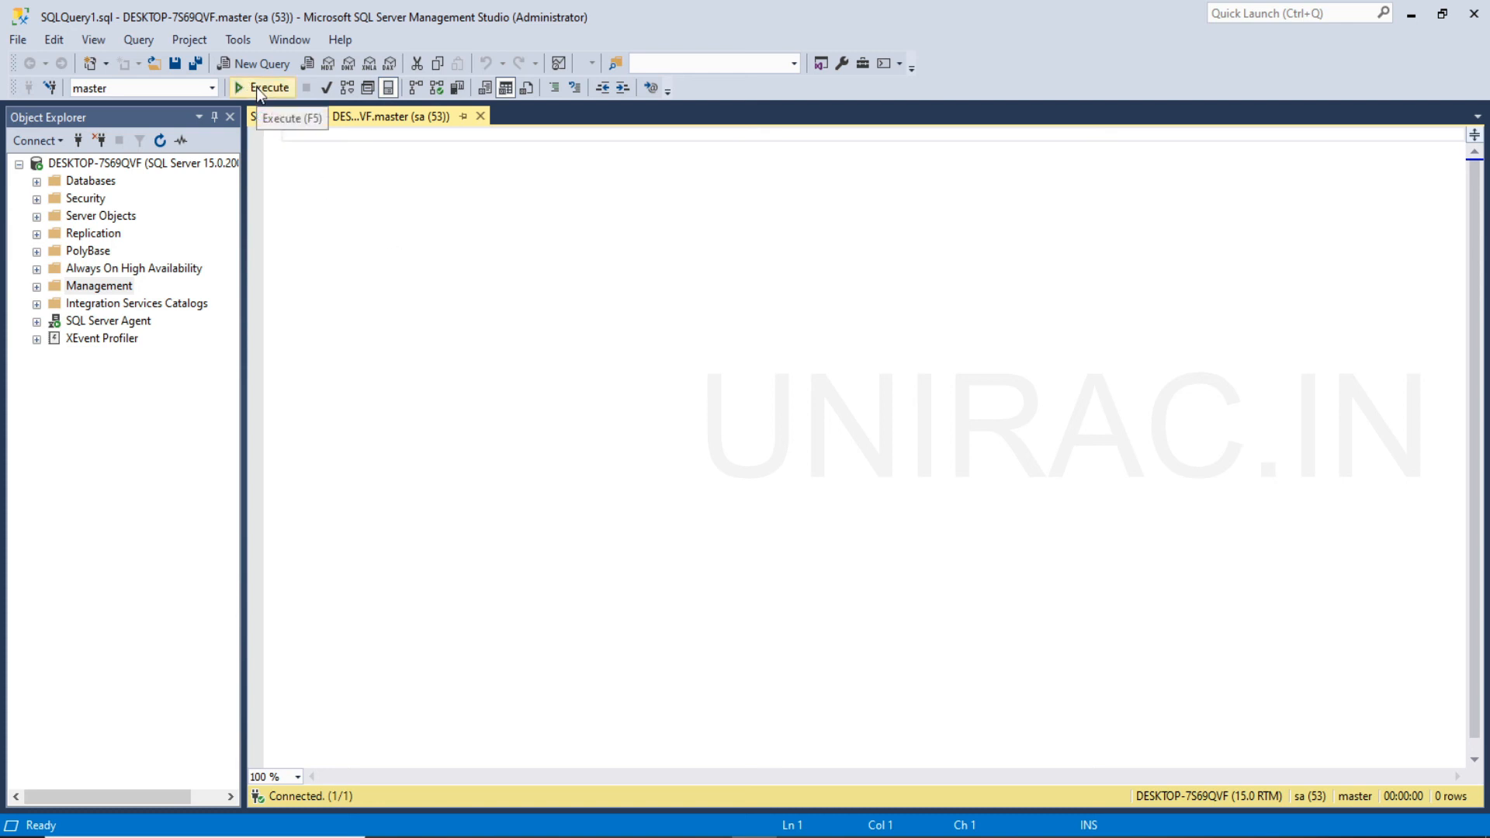
pyautogui.moveTo(424, 316)
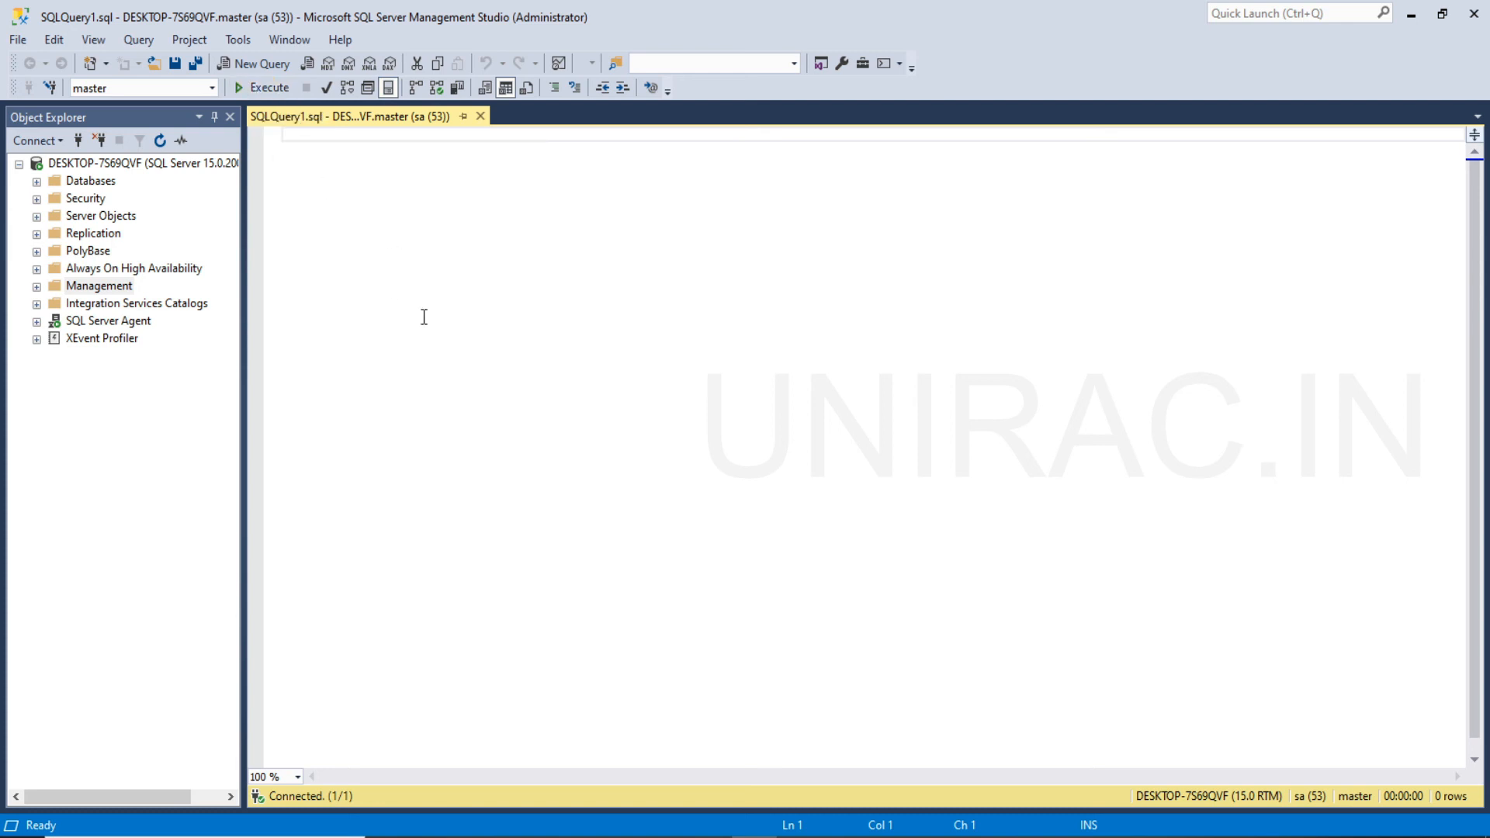
pyautogui.write('select')
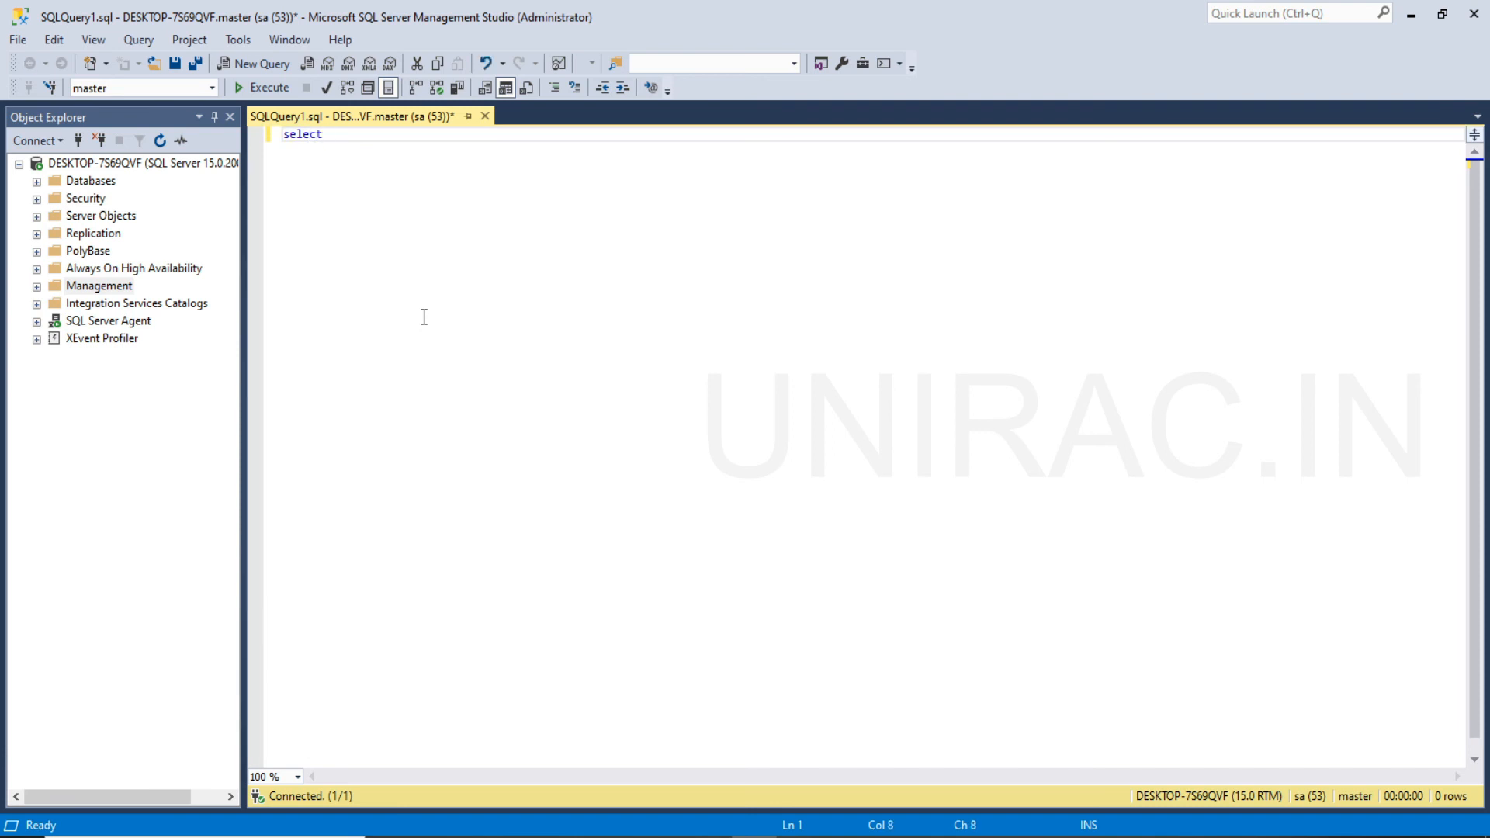
pyautogui.click(267, 87)
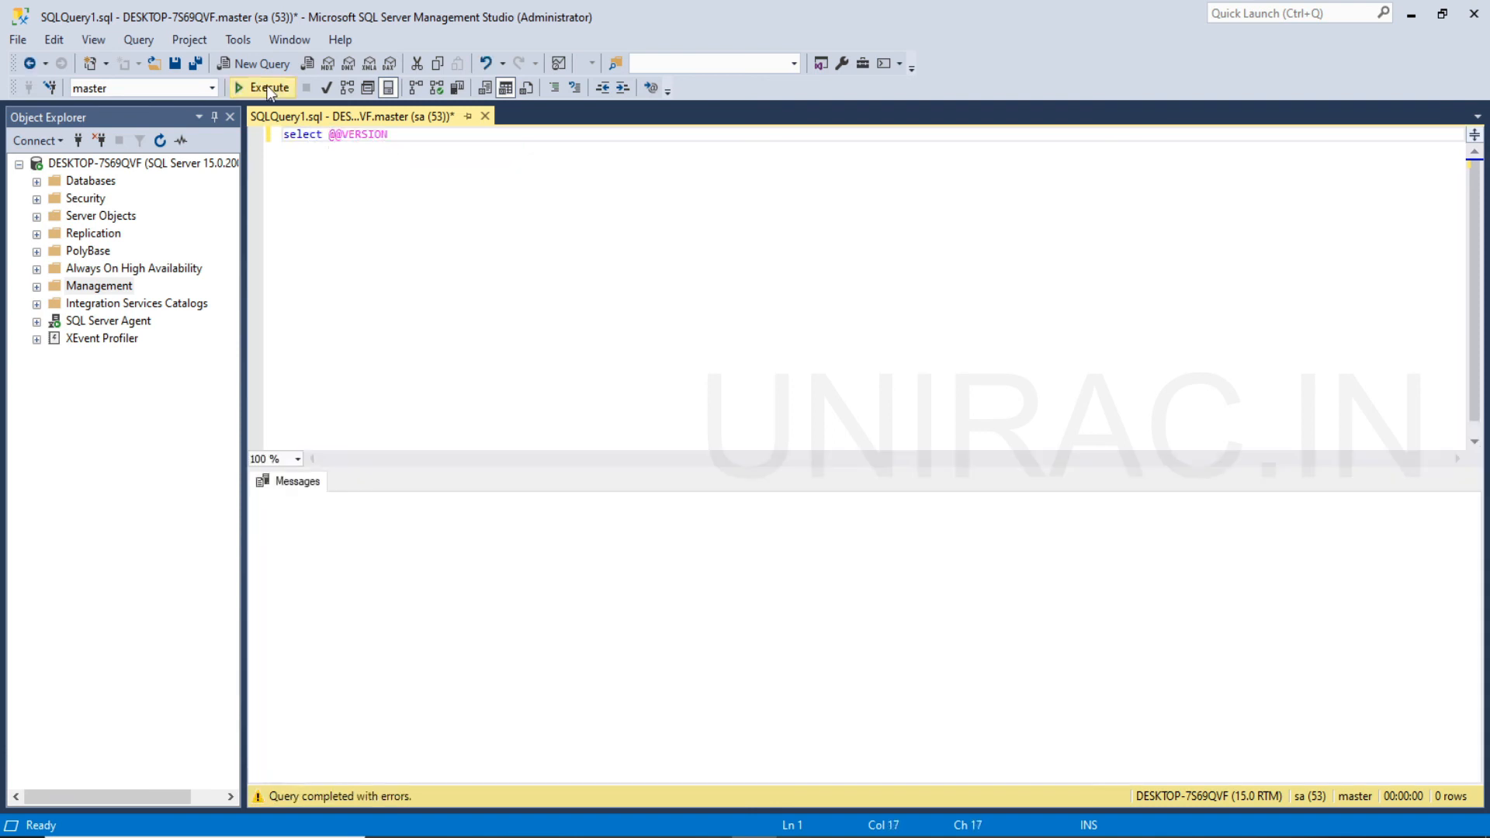
pyautogui.click(267, 87)
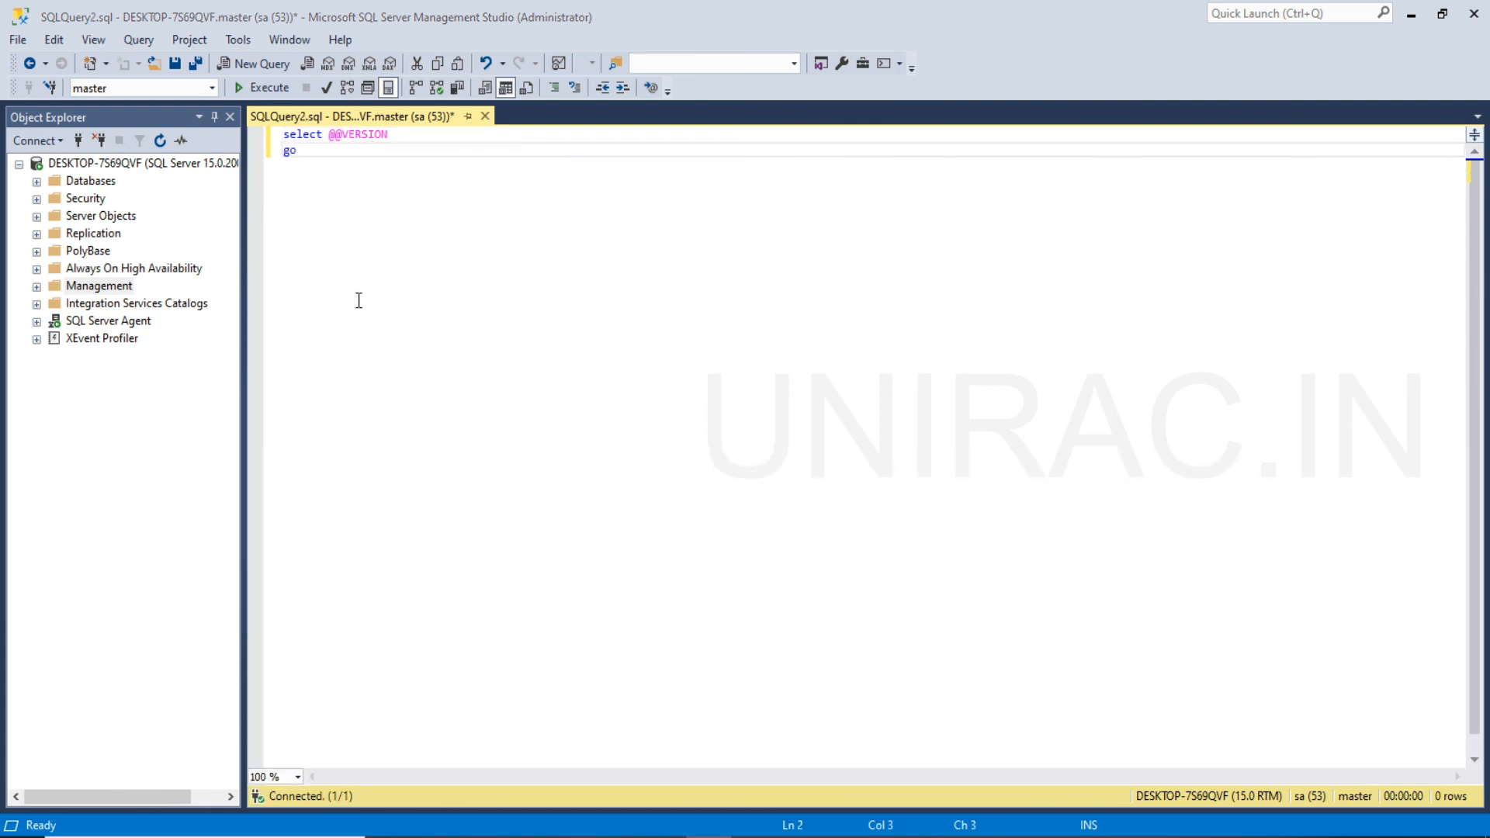
pyautogui.moveTo(286, 138)
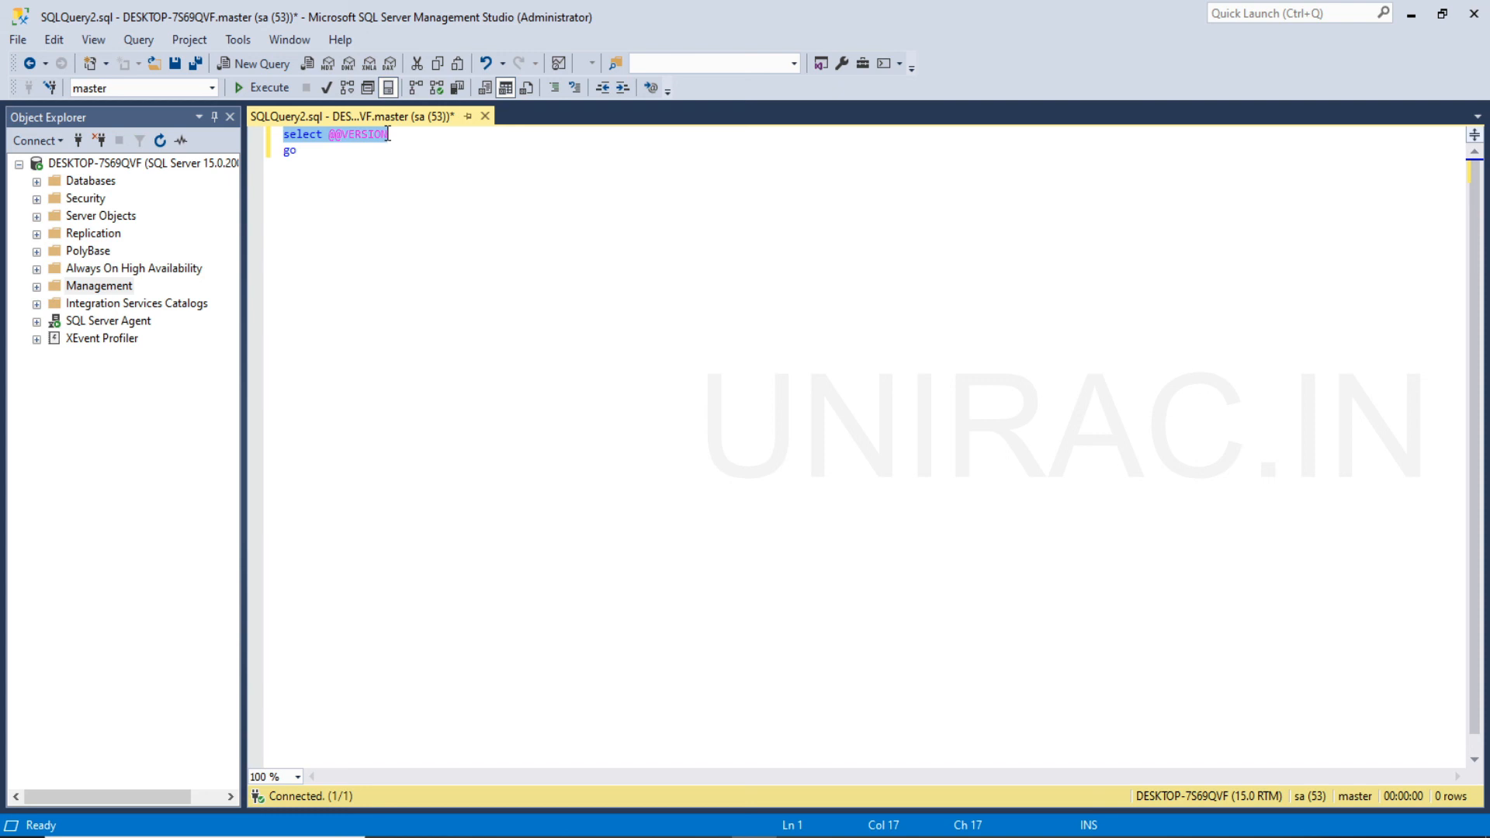
pyautogui.click(298, 186)
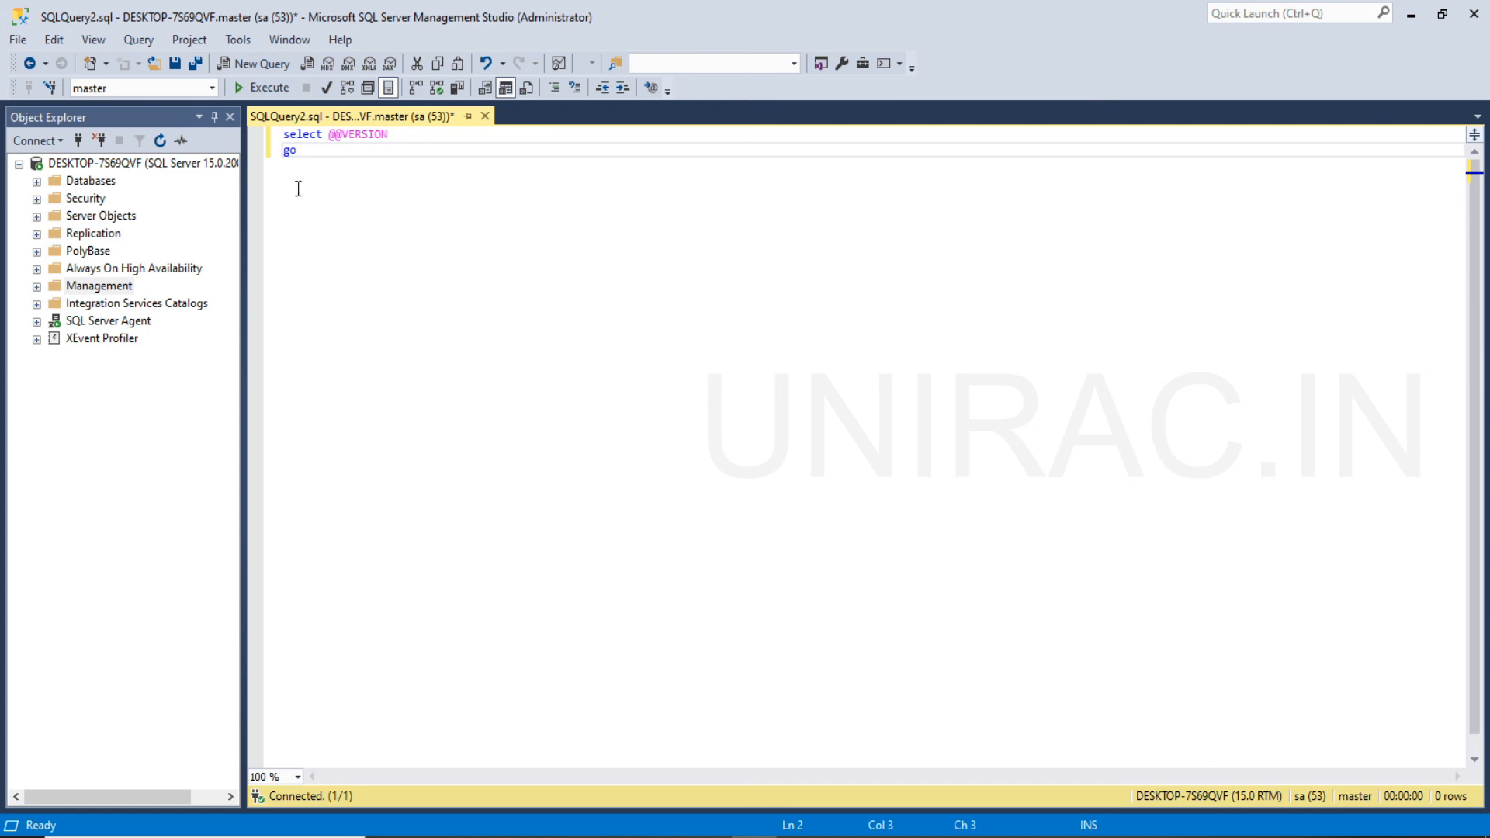
pyautogui.moveTo(270, 95)
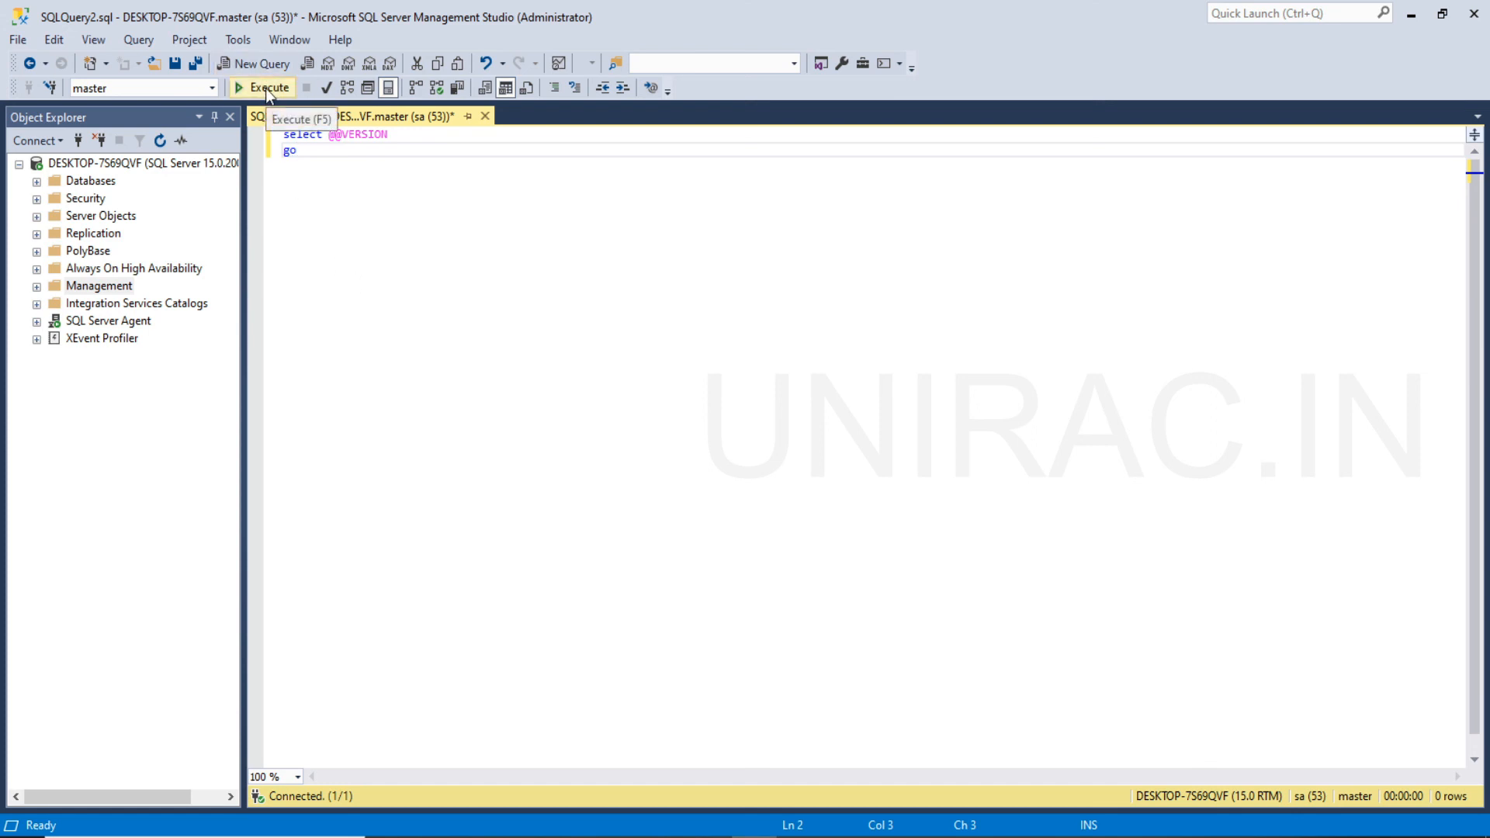
pyautogui.click(268, 87)
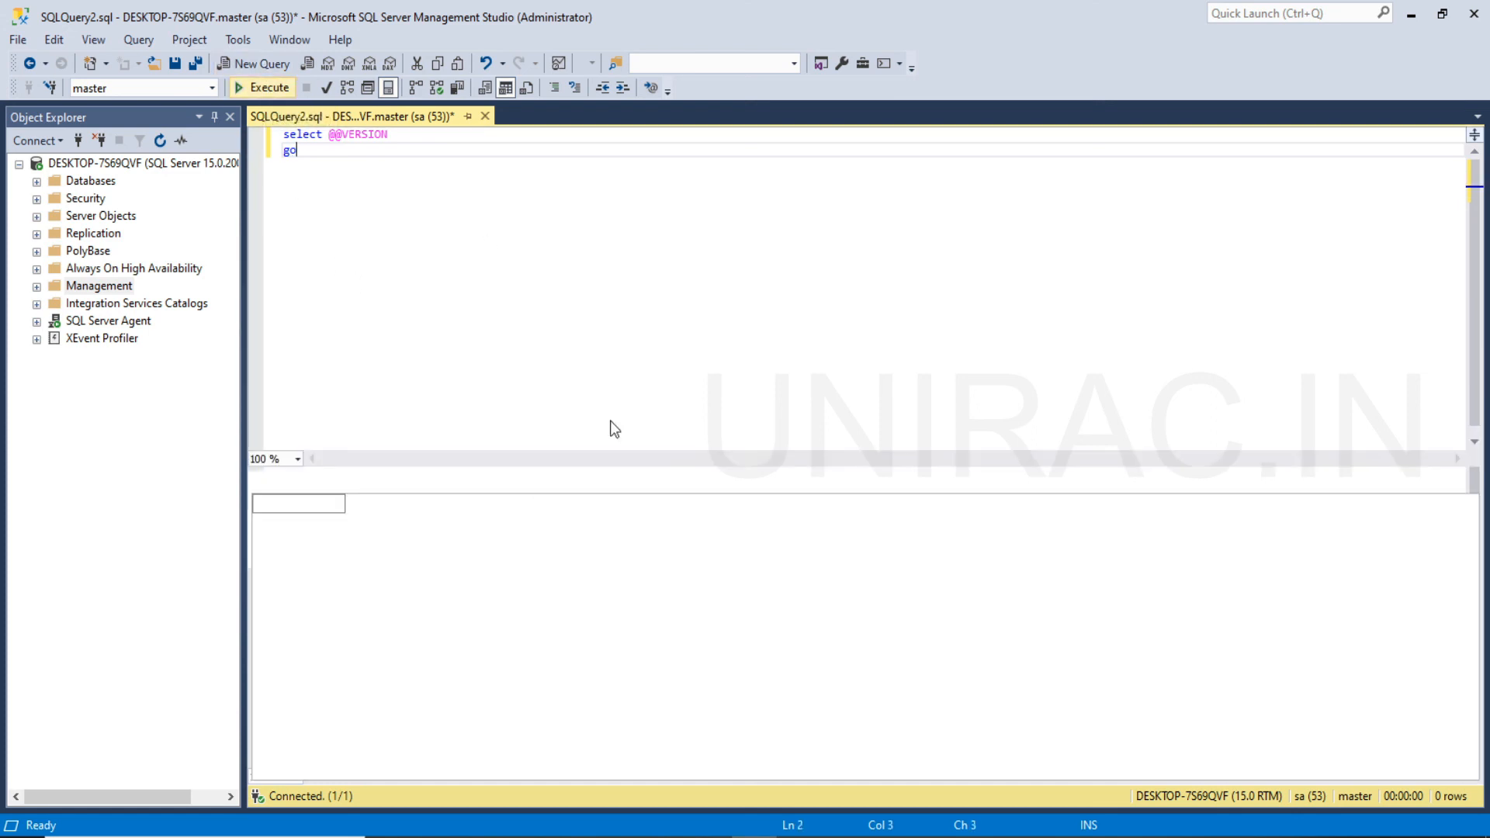
pyautogui.click(265, 87)
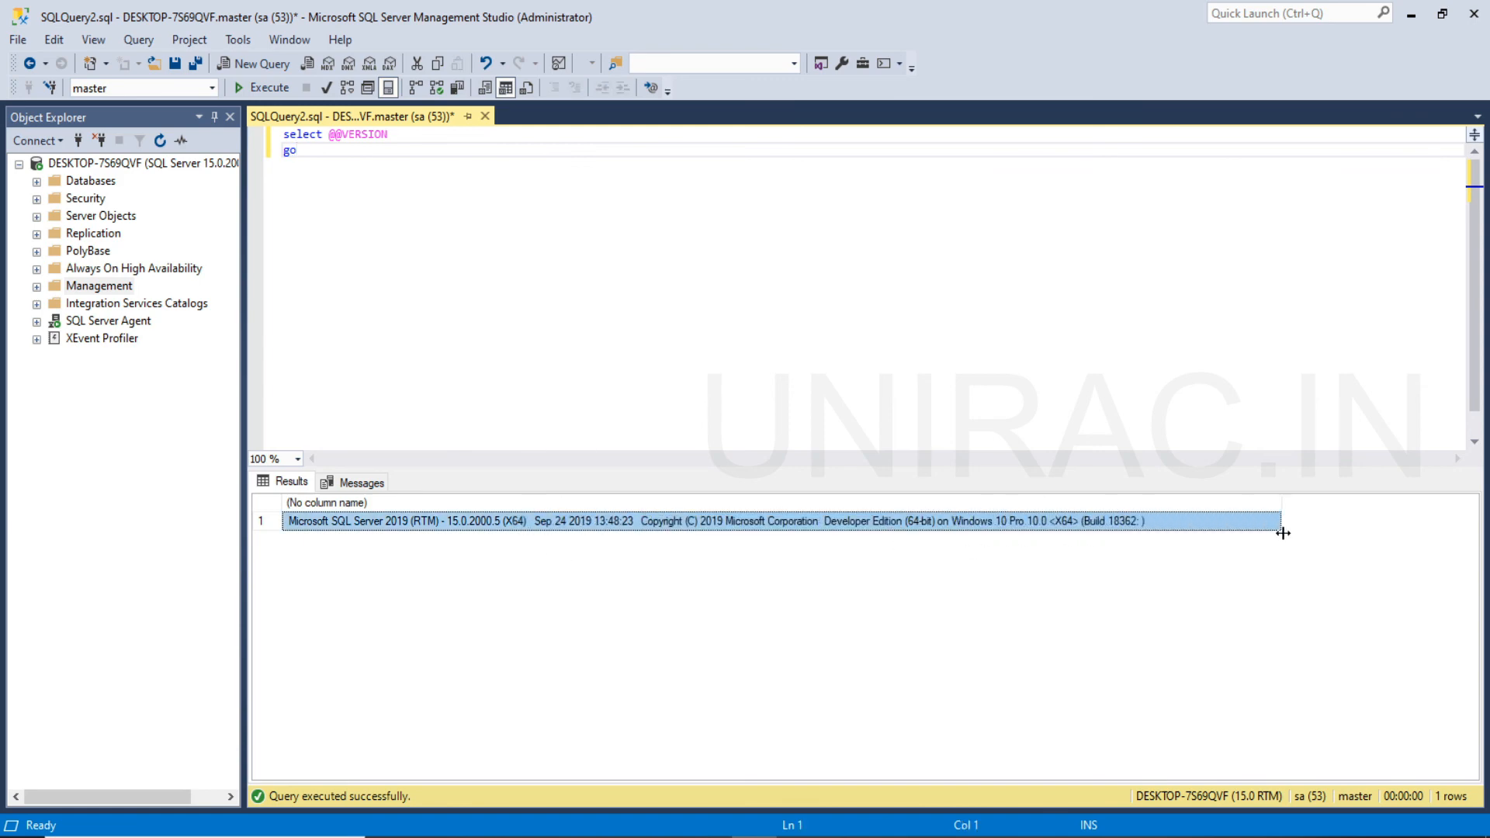
pyautogui.moveTo(360, 547)
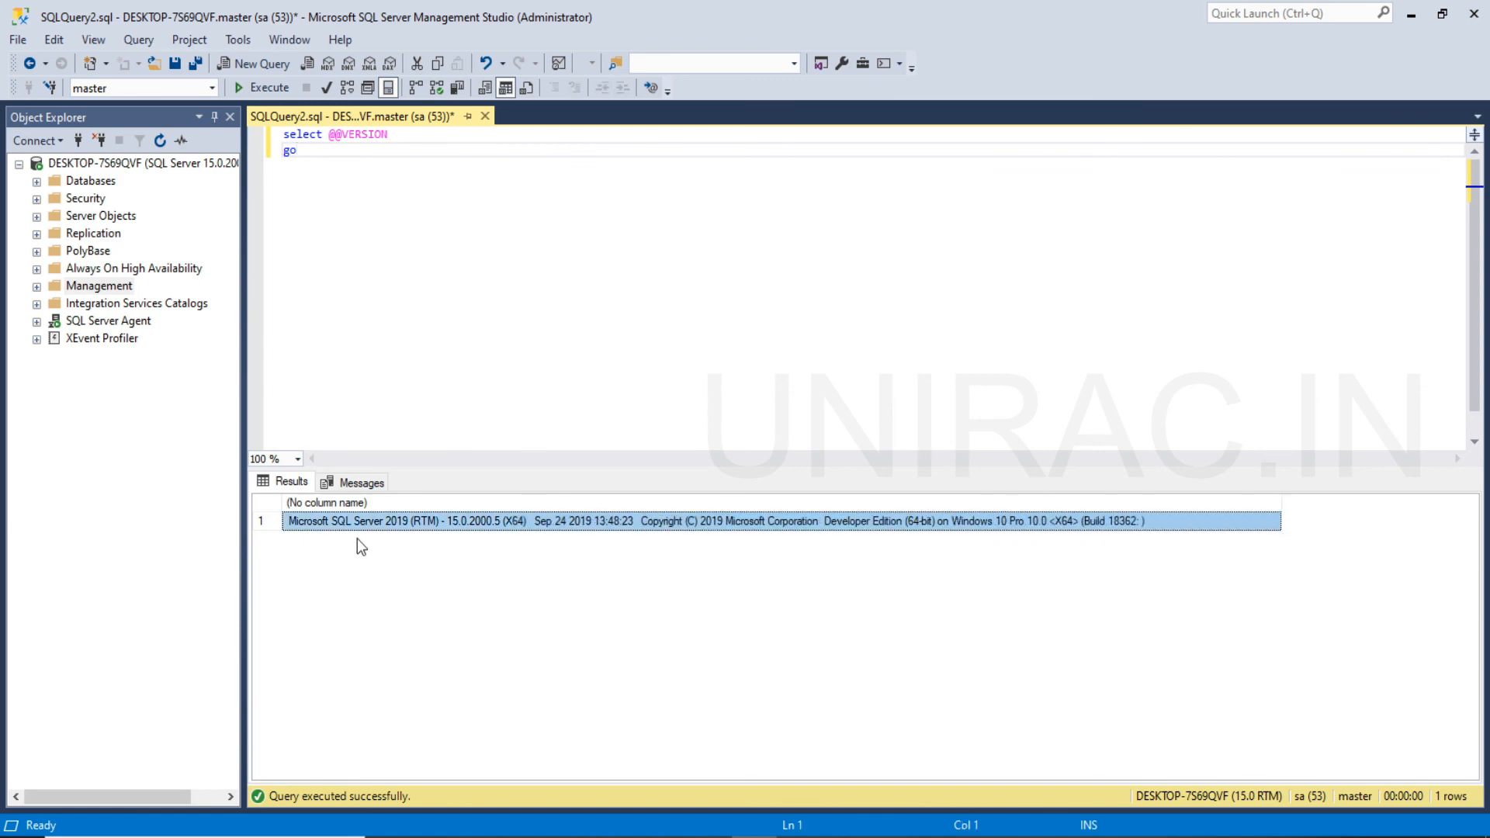
pyautogui.moveTo(388, 533)
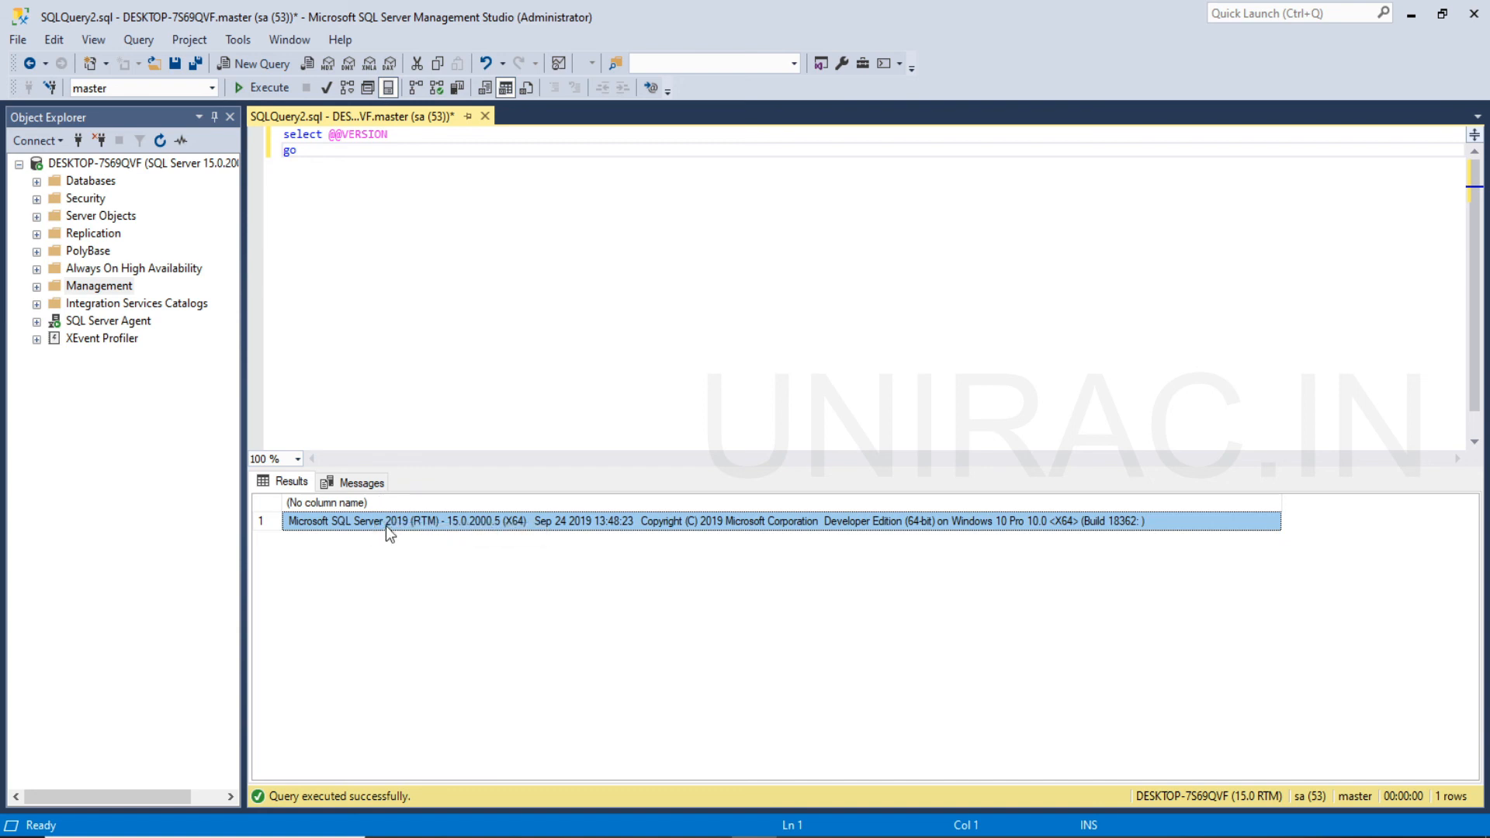